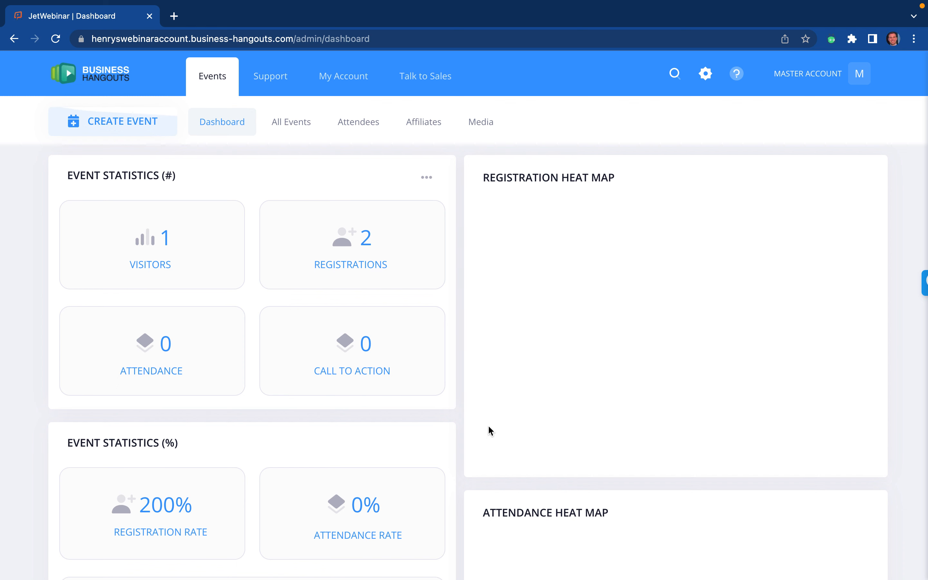
{"action": "mouse_move", "coordinate": [320, 171]}
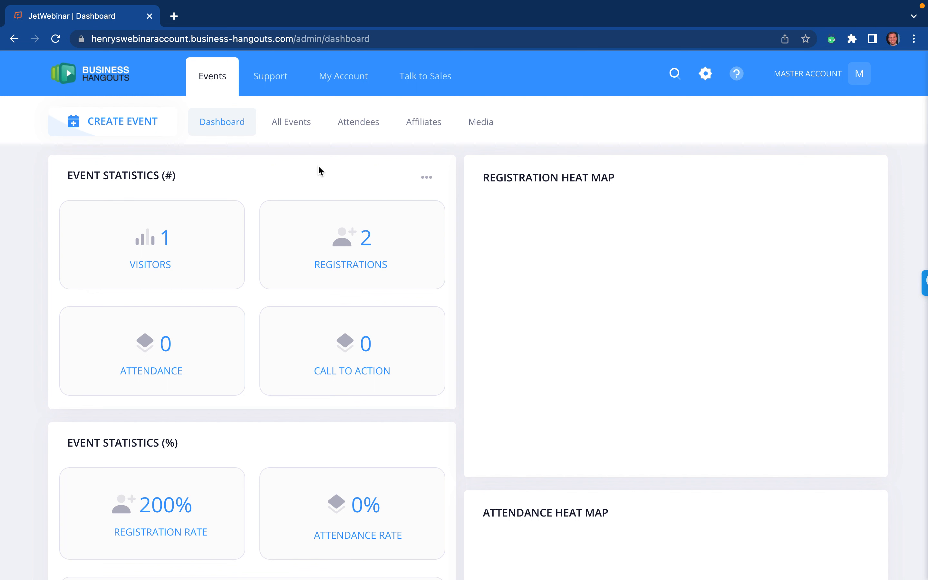
{"action": "mouse_move", "coordinate": [468, 347]}
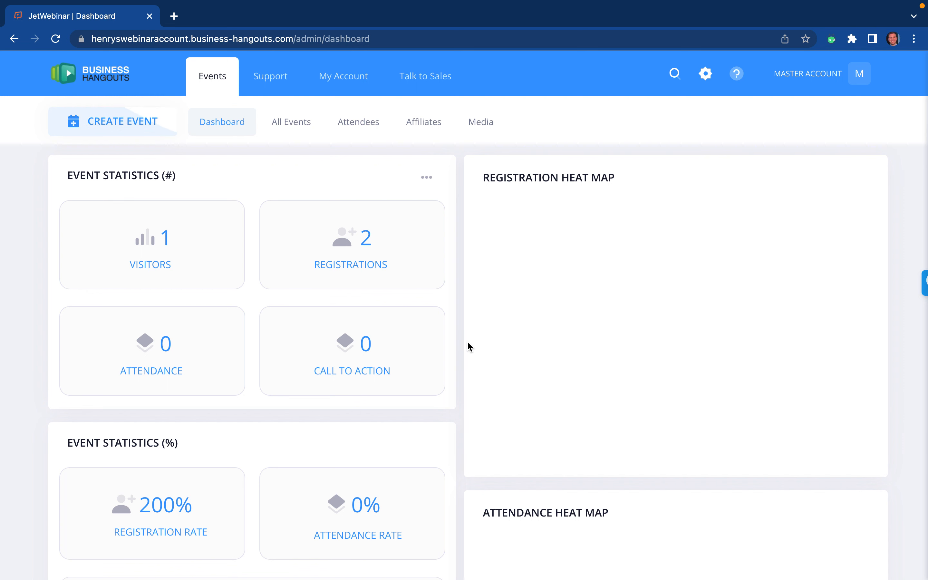
{"action": "mouse_move", "coordinate": [790, 354]}
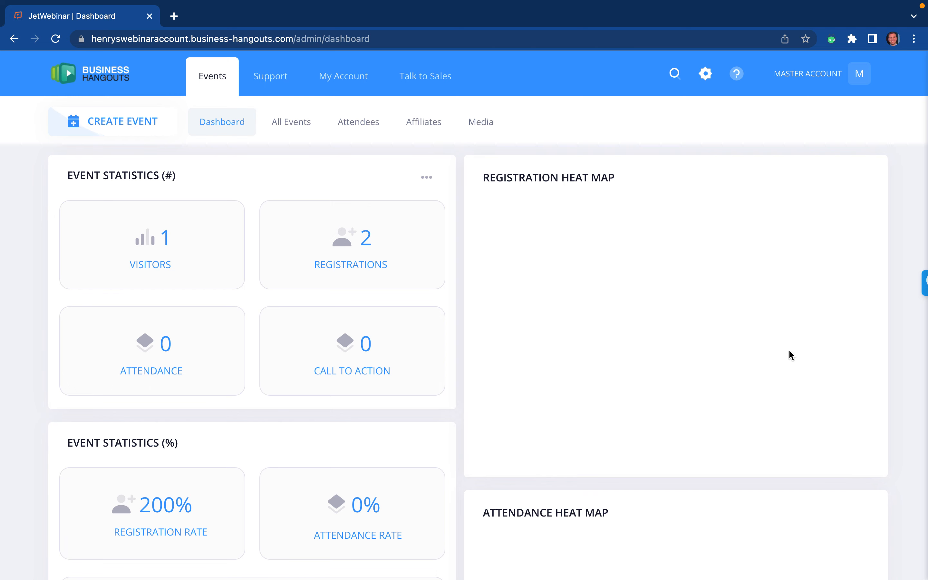
- Start a new event from the dashboard, reaching step 1 of 4 with the event type choices
{"action": "scroll", "scroll_direction": "down", "scroll_amount": 3}
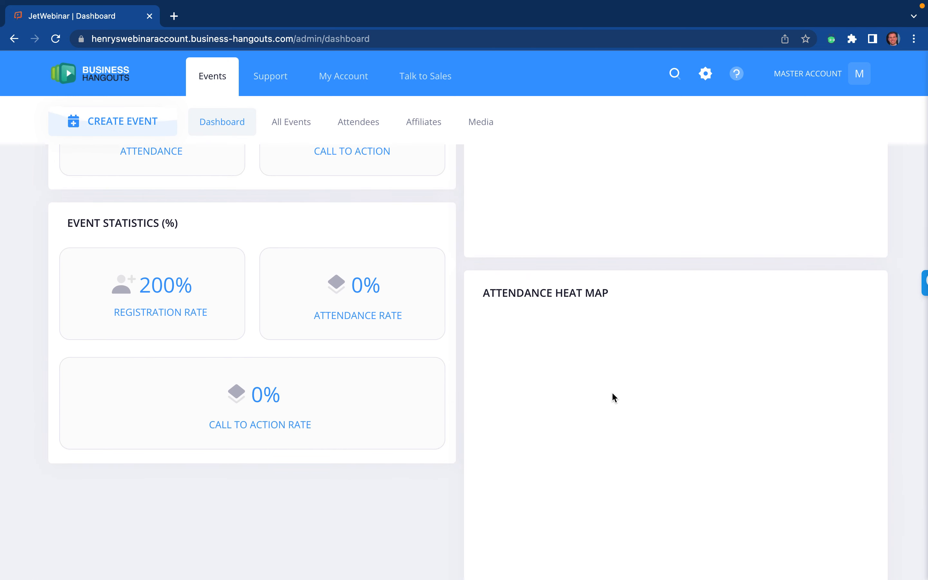
{"action": "scroll", "scroll_direction": "up", "scroll_amount": 3}
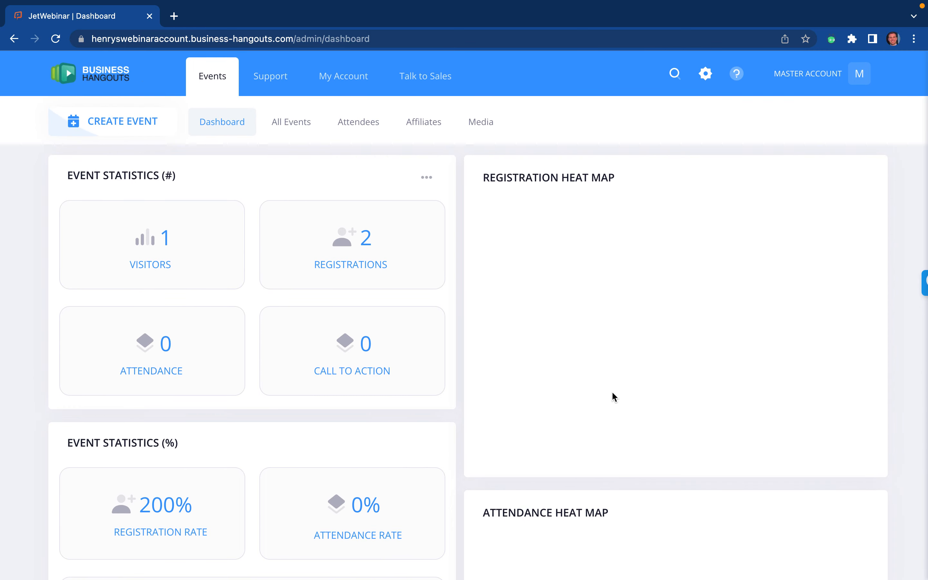
{"action": "scroll", "scroll_direction": "down", "scroll_amount": 3}
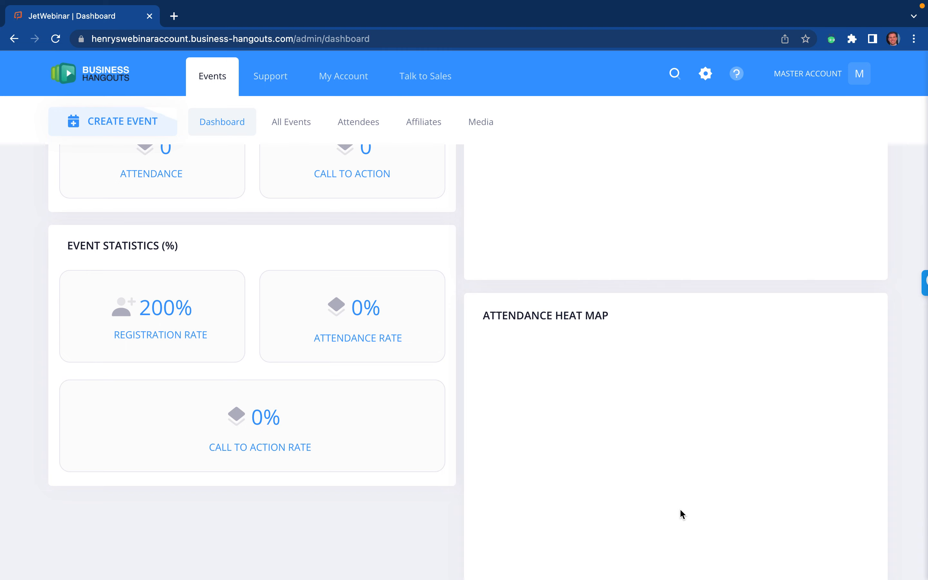
{"action": "scroll", "scroll_direction": "up", "scroll_amount": 3}
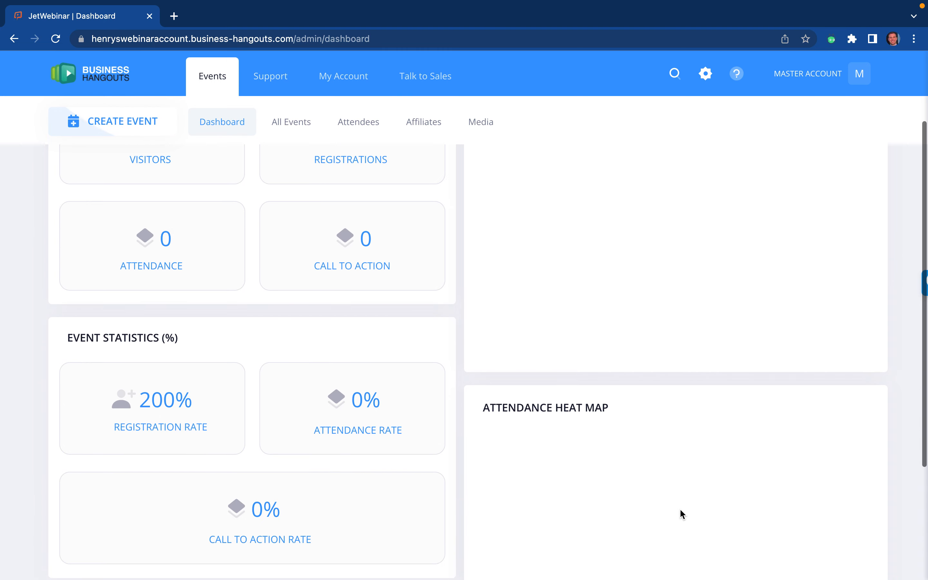
{"action": "scroll", "scroll_direction": "up", "scroll_amount": 3}
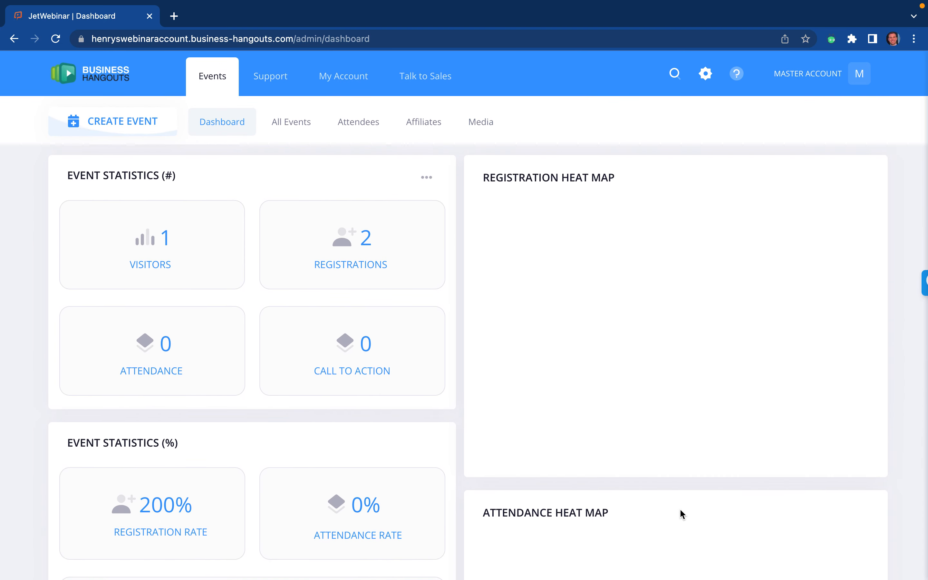
{"action": "mouse_move", "coordinate": [489, 330]}
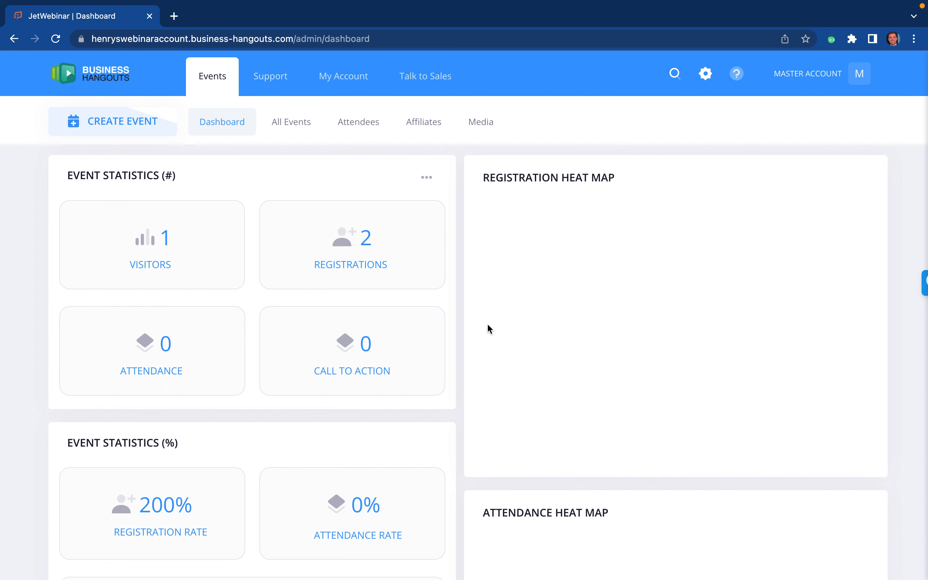
{"action": "mouse_move", "coordinate": [349, 173]}
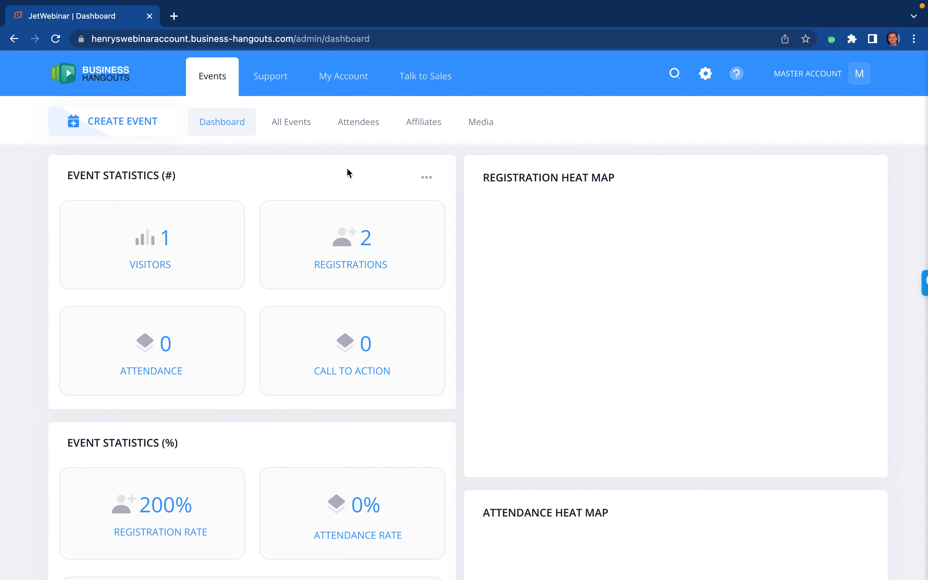
{"action": "mouse_move", "coordinate": [109, 121]}
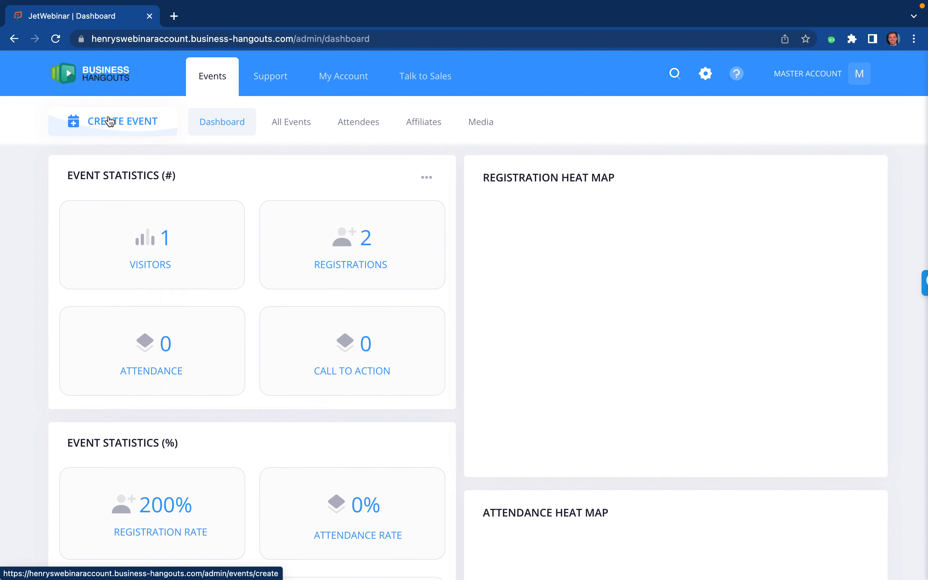
{"action": "left_click", "coordinate": [122, 122]}
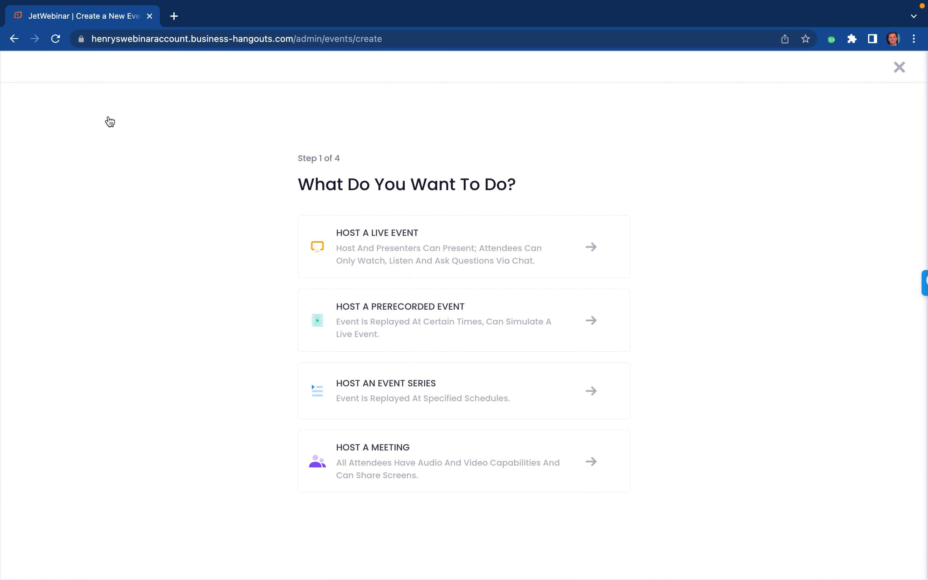
{"action": "mouse_move", "coordinate": [432, 248]}
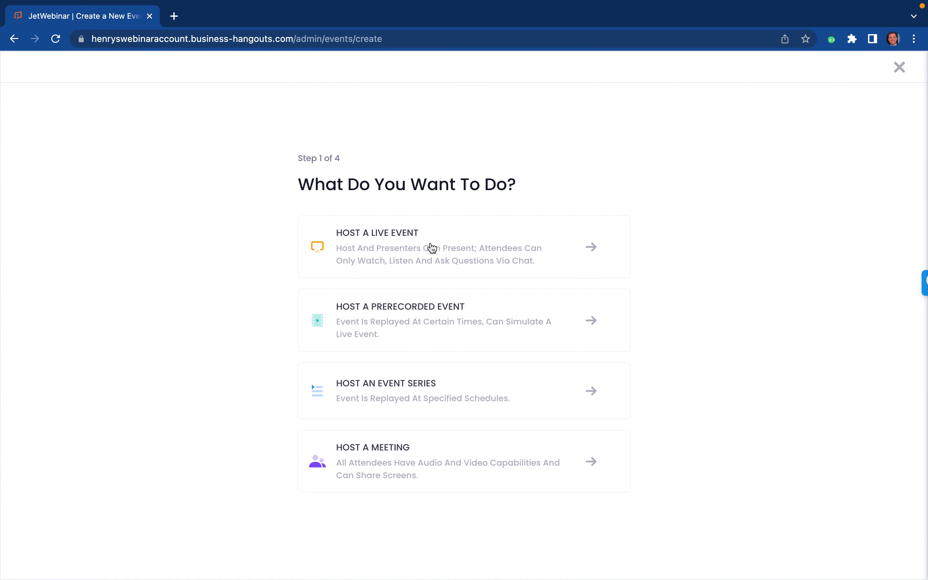
{"action": "mouse_move", "coordinate": [460, 358]}
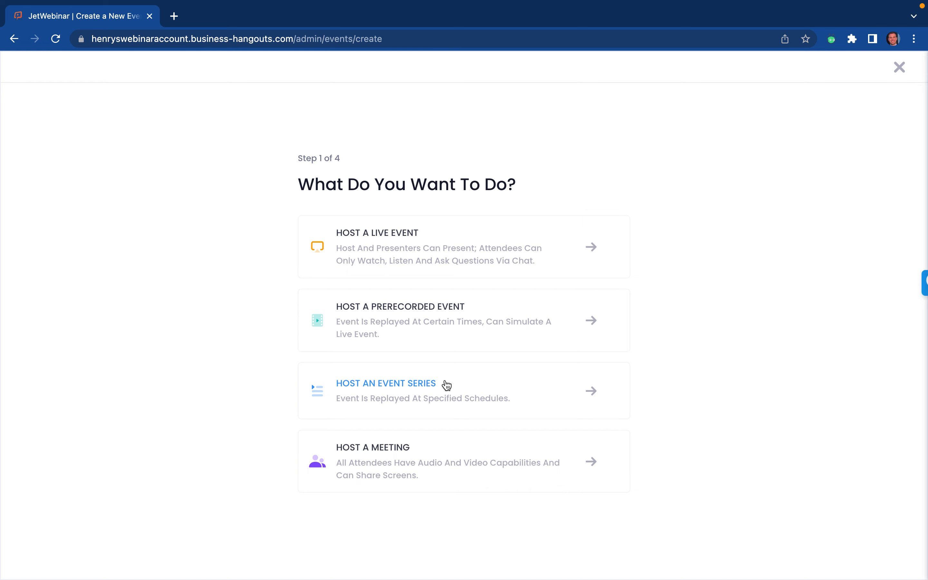
{"action": "mouse_move", "coordinate": [445, 469]}
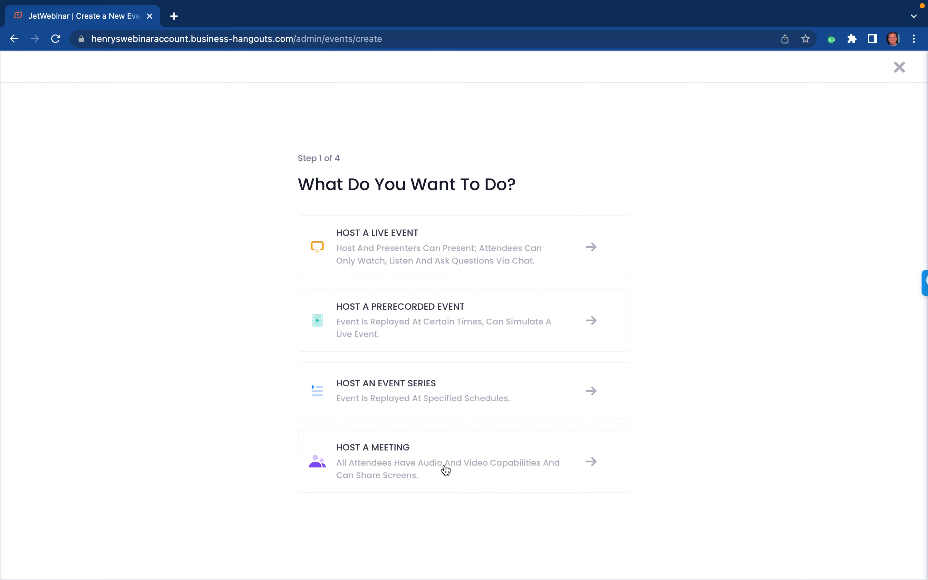
{"action": "mouse_move", "coordinate": [477, 466]}
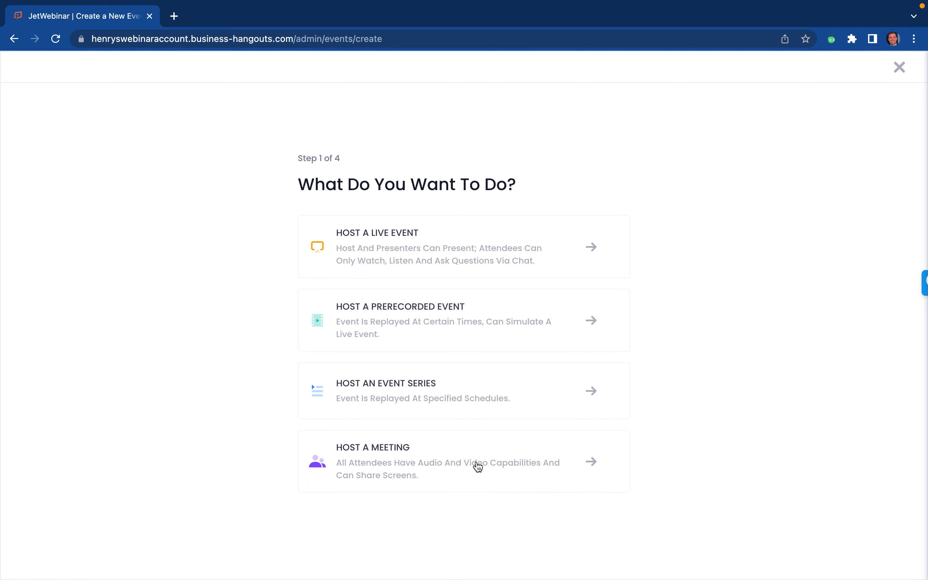
{"action": "mouse_move", "coordinate": [452, 460]}
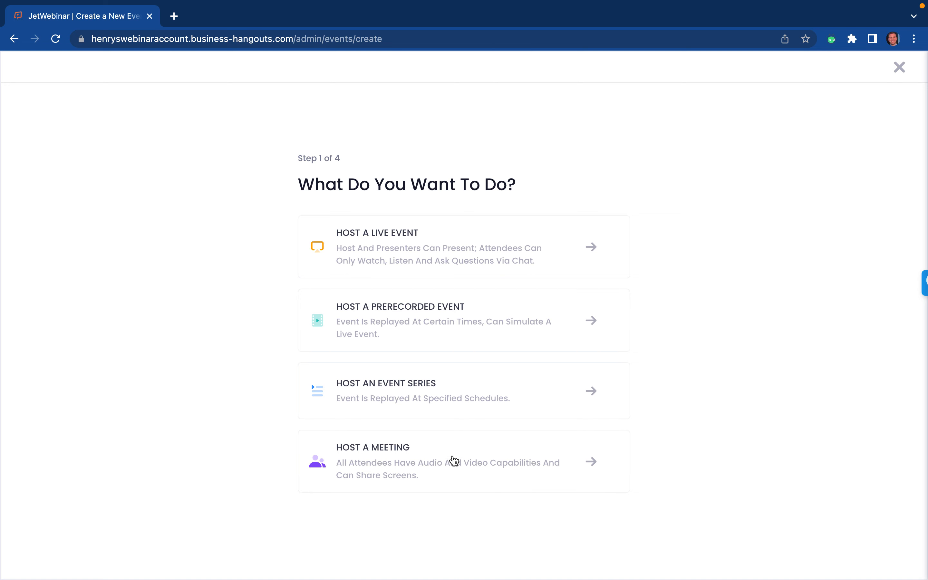
{"action": "mouse_move", "coordinate": [405, 257]}
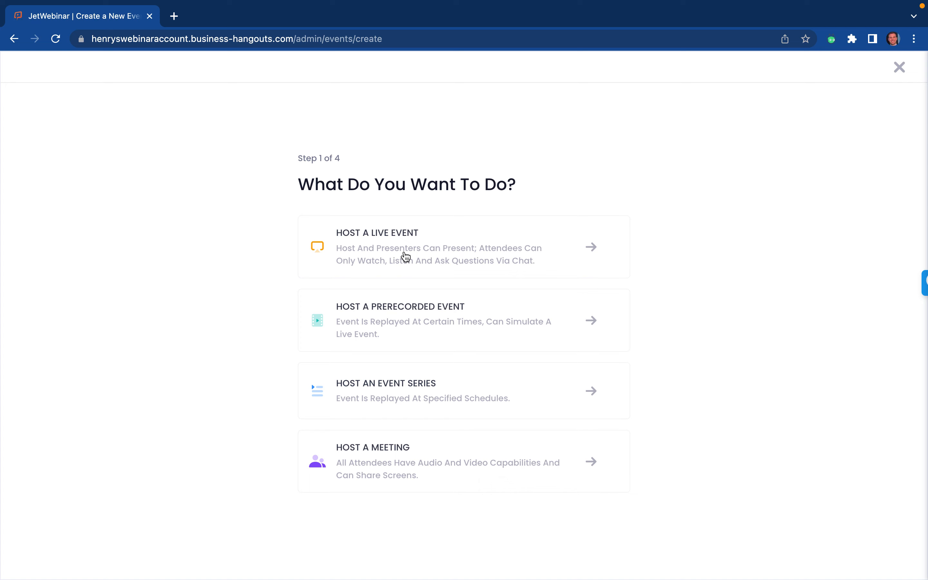
{"action": "mouse_move", "coordinate": [357, 250]}
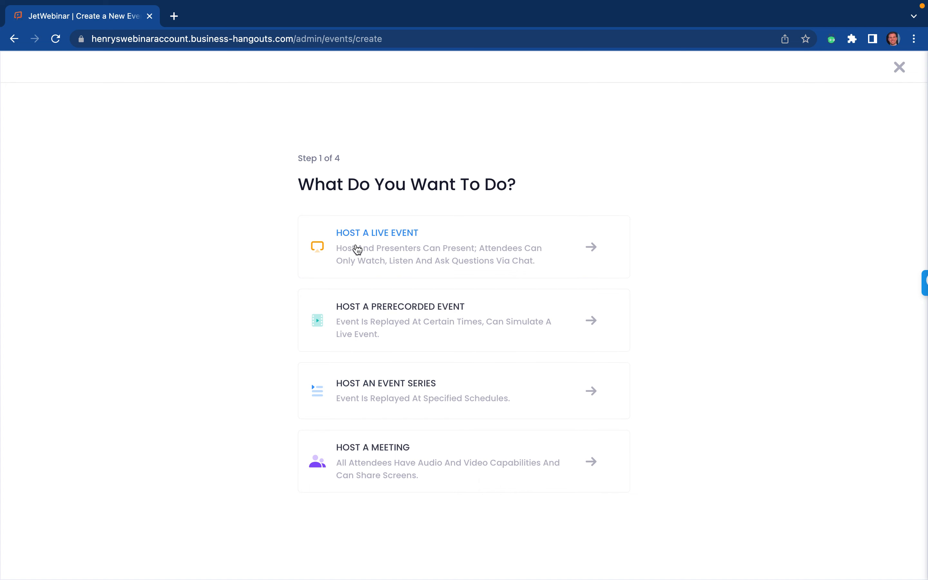
{"action": "mouse_move", "coordinate": [395, 380]}
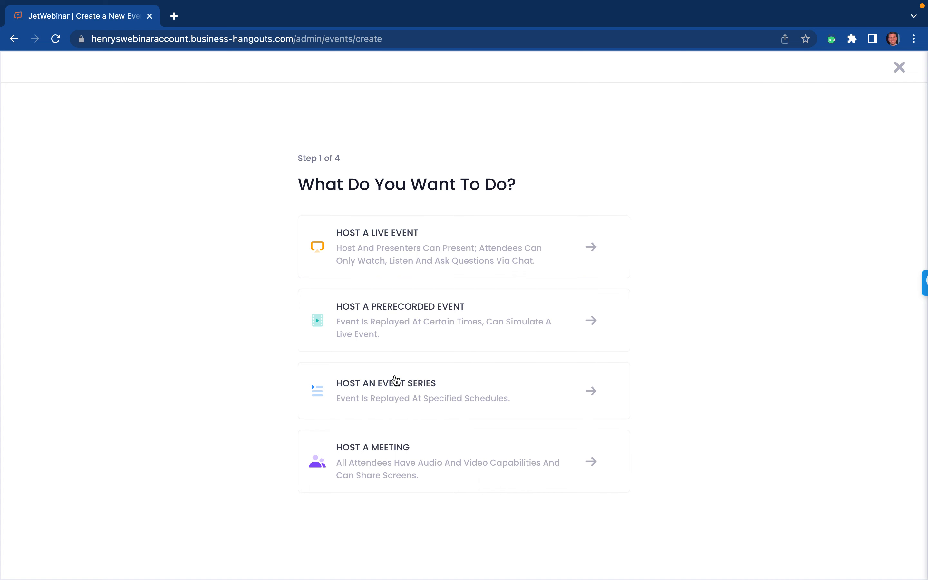
{"action": "mouse_move", "coordinate": [420, 409]}
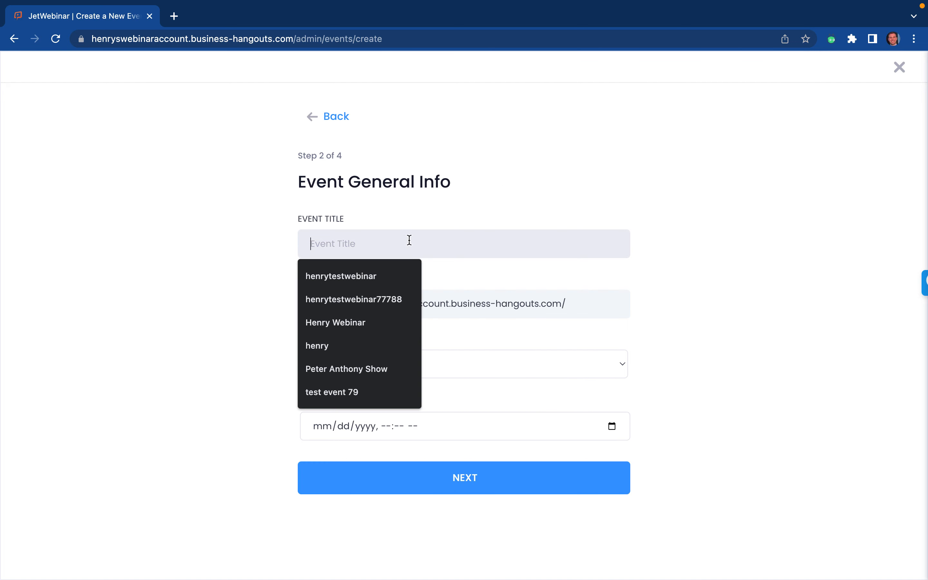
- Title the live event 'Live event test 2' in Central Time on 04/13/2022 at 05:00 PM
{"action": "type", "text": "Live event"}
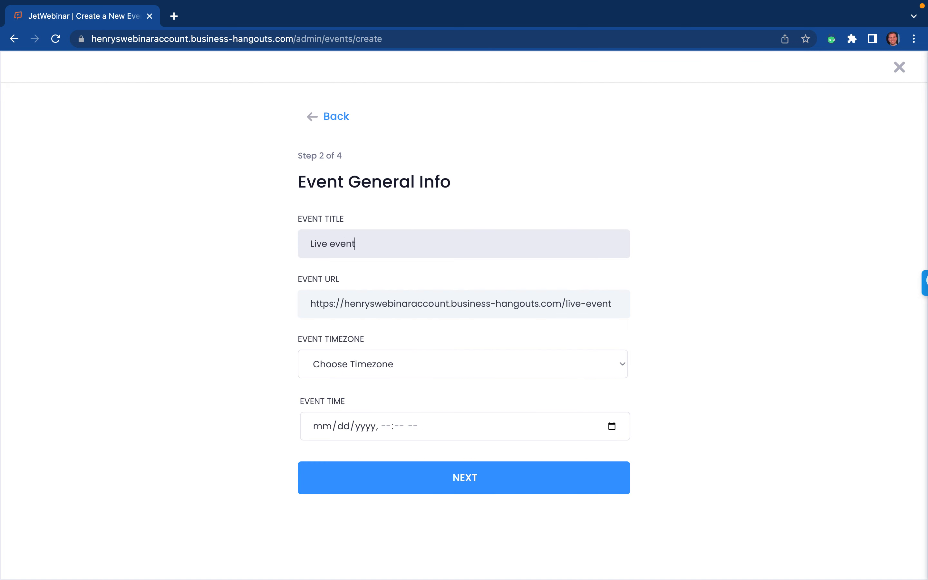
{"action": "type", "text": "test 2"}
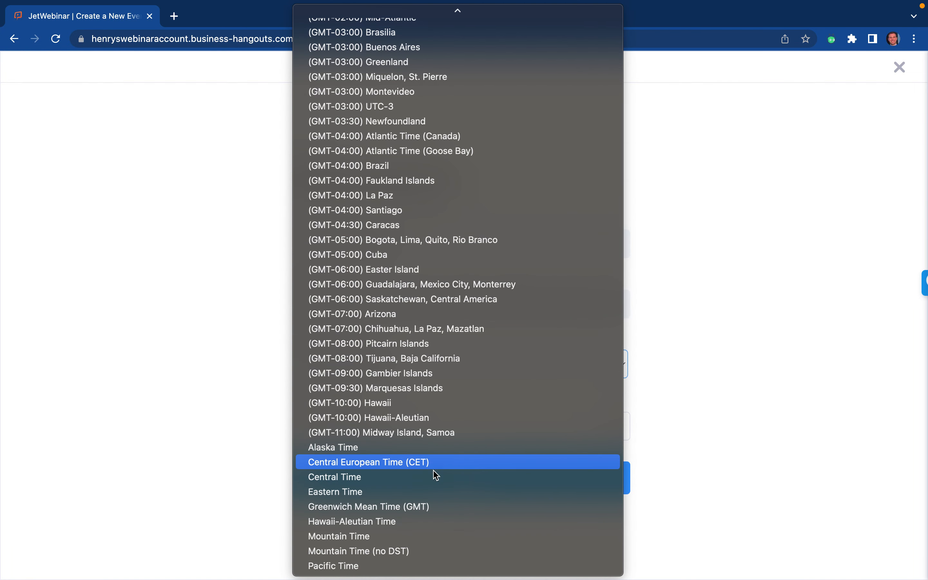
{"action": "left_click", "coordinate": [333, 477]}
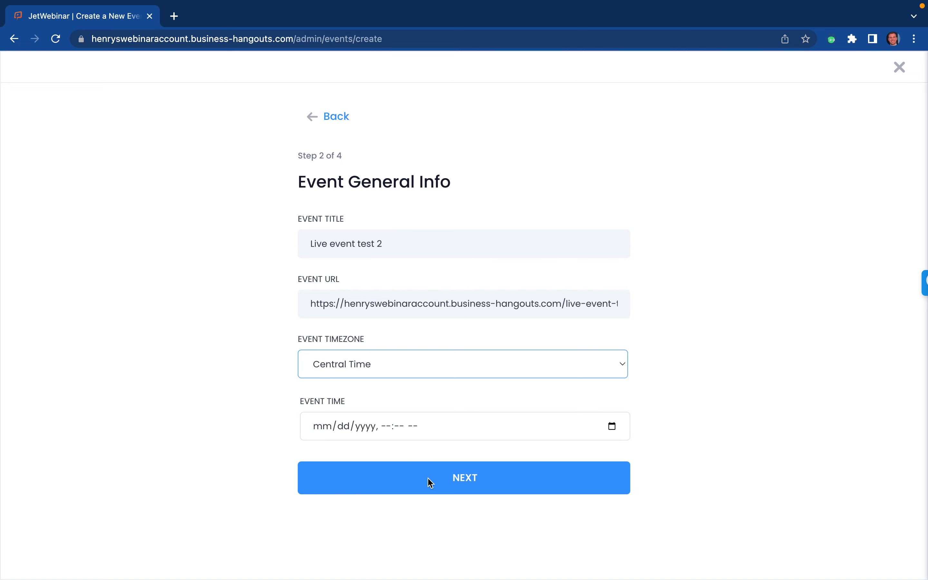
{"action": "mouse_move", "coordinate": [567, 426]}
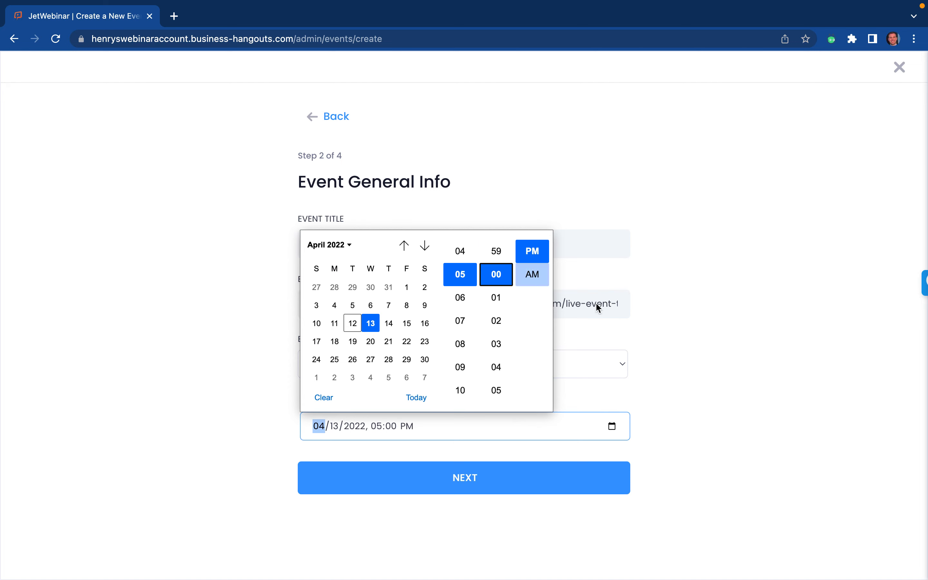
{"action": "left_click", "coordinate": [685, 333]}
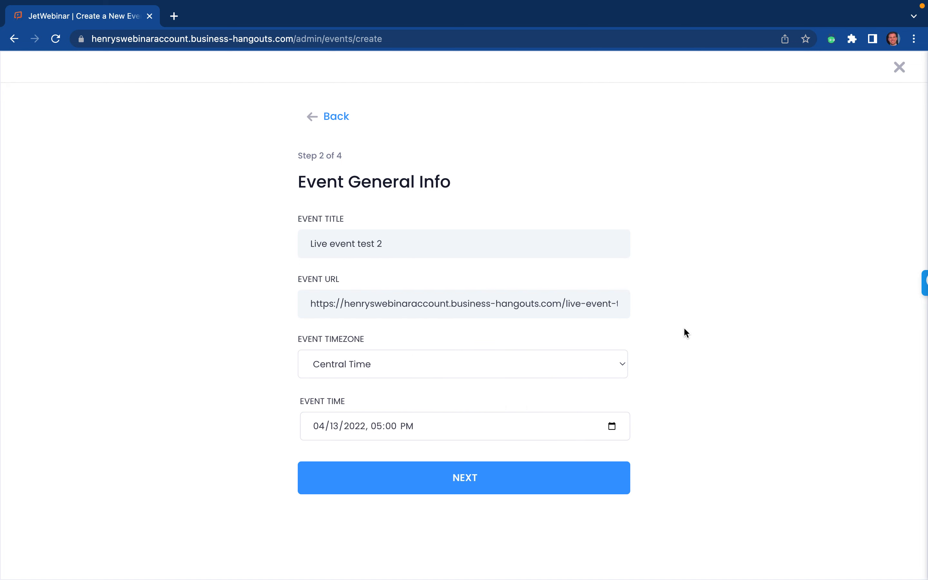
{"action": "mouse_move", "coordinate": [553, 362]}
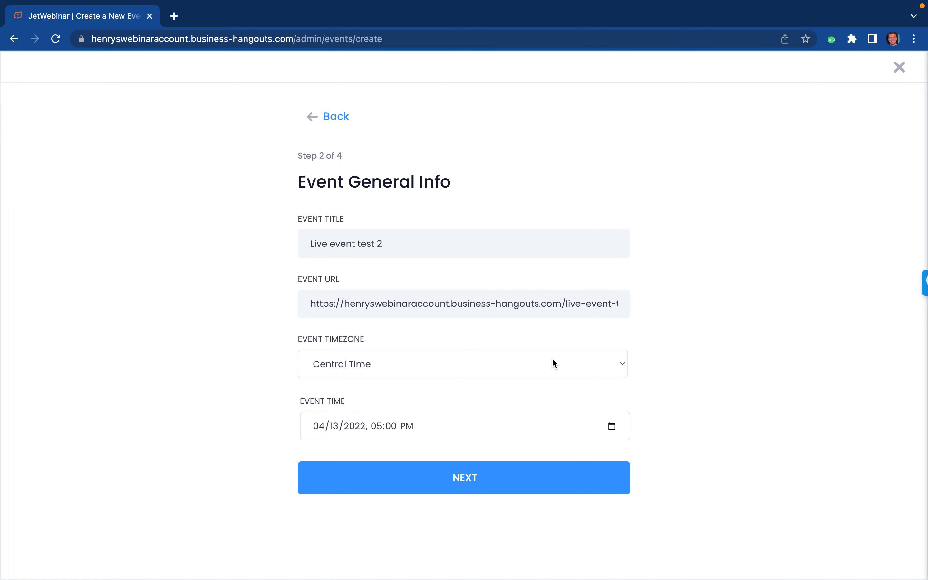
{"action": "mouse_move", "coordinate": [494, 376]}
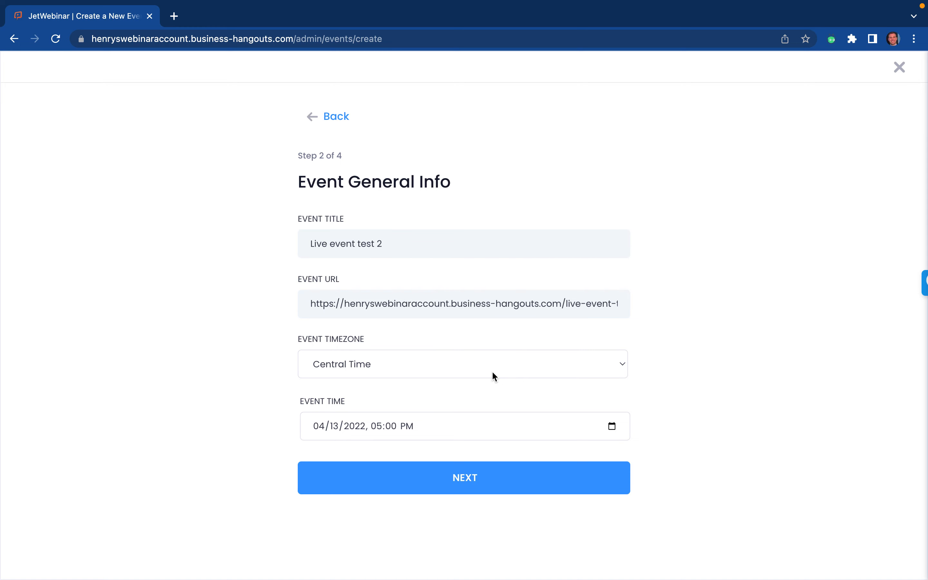
{"action": "mouse_move", "coordinate": [412, 434]}
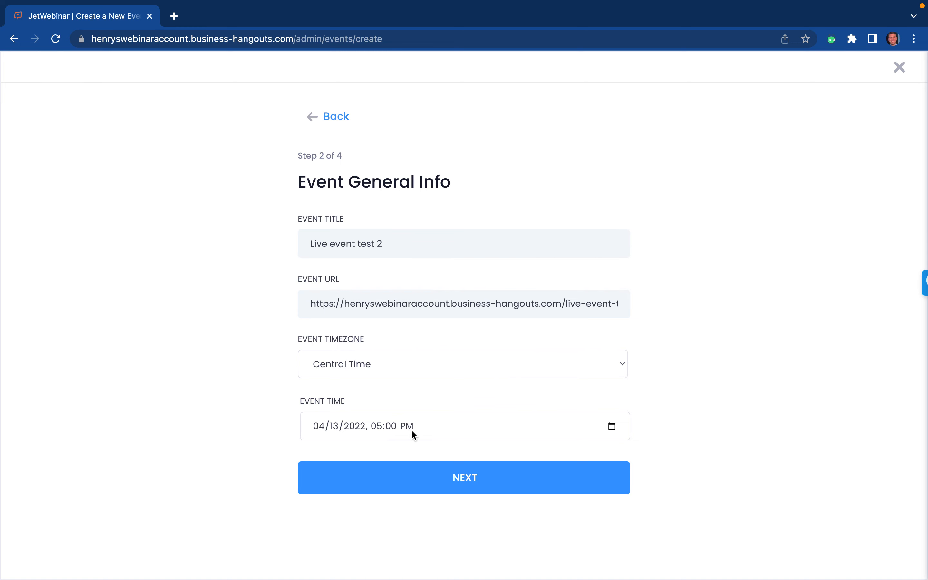
{"action": "mouse_move", "coordinate": [446, 444]}
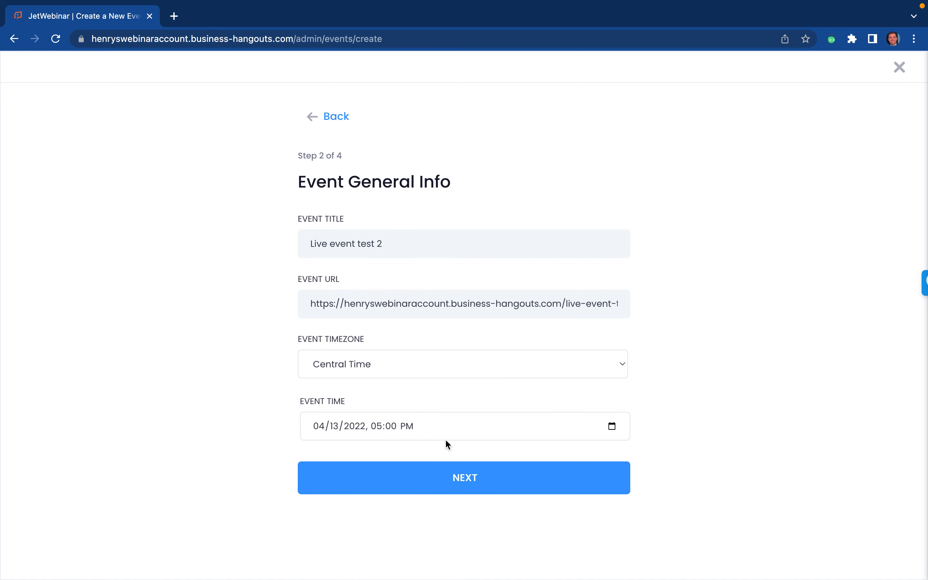
{"action": "mouse_move", "coordinate": [422, 441]}
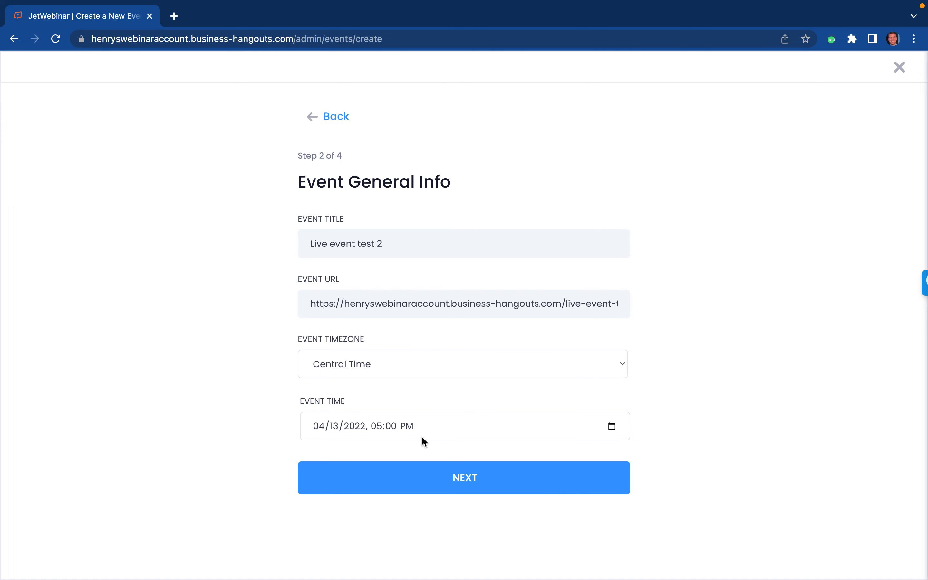
{"action": "mouse_move", "coordinate": [376, 426]}
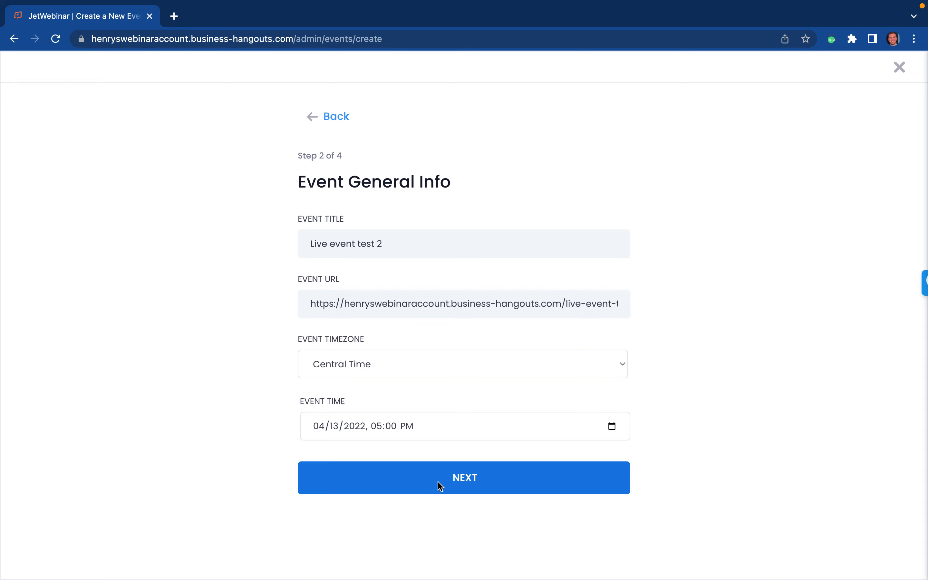
- Pick the OAK Silver And Clean Theme and enter the company headline 'Live Event test'
{"action": "left_click", "coordinate": [463, 477]}
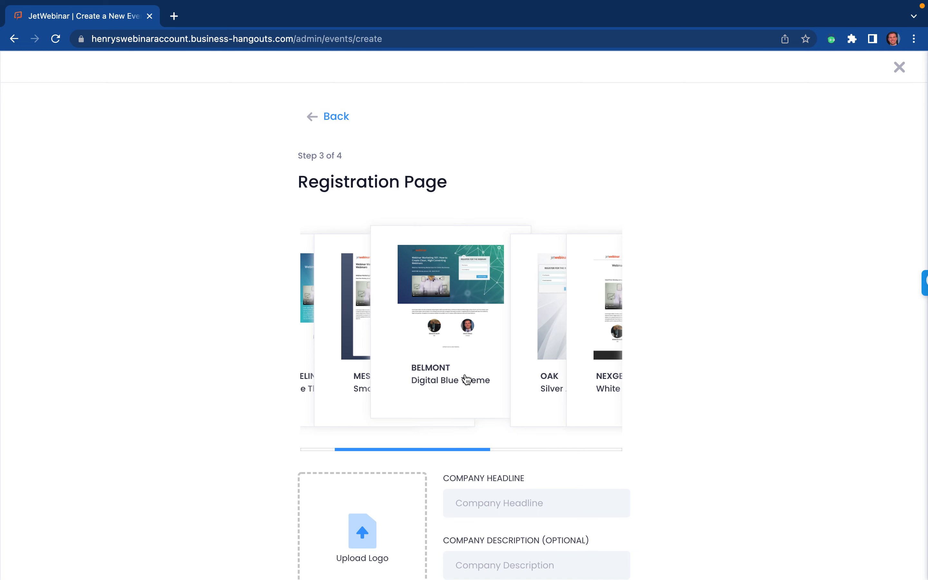
{"action": "left_click", "coordinate": [549, 295]}
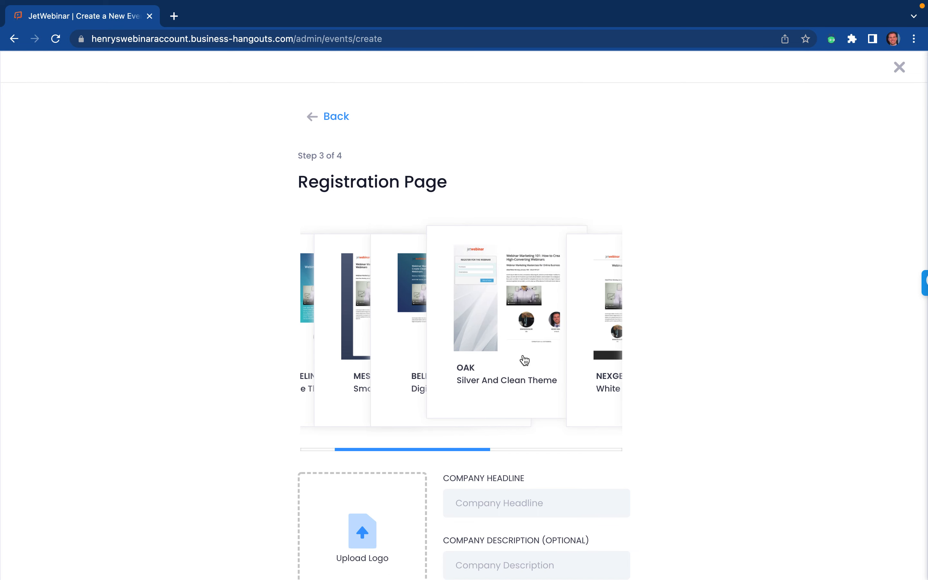
{"action": "mouse_move", "coordinate": [502, 341]}
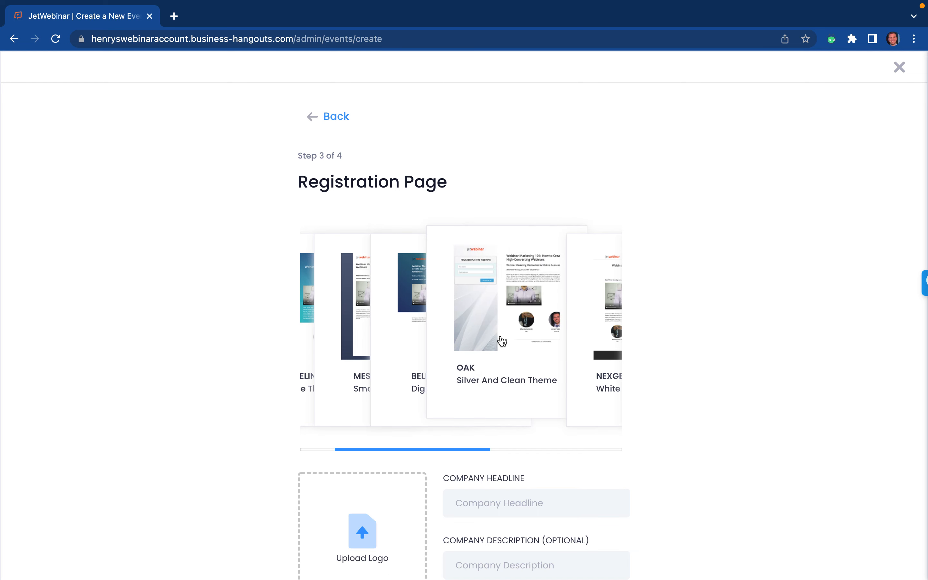
{"action": "mouse_move", "coordinate": [485, 301]}
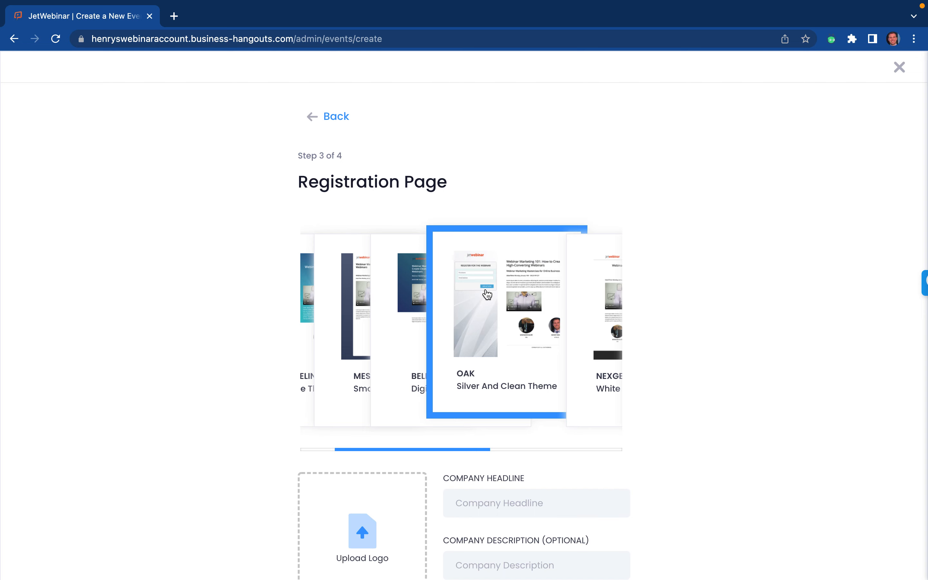
{"action": "scroll", "scroll_direction": "down", "scroll_amount": 3}
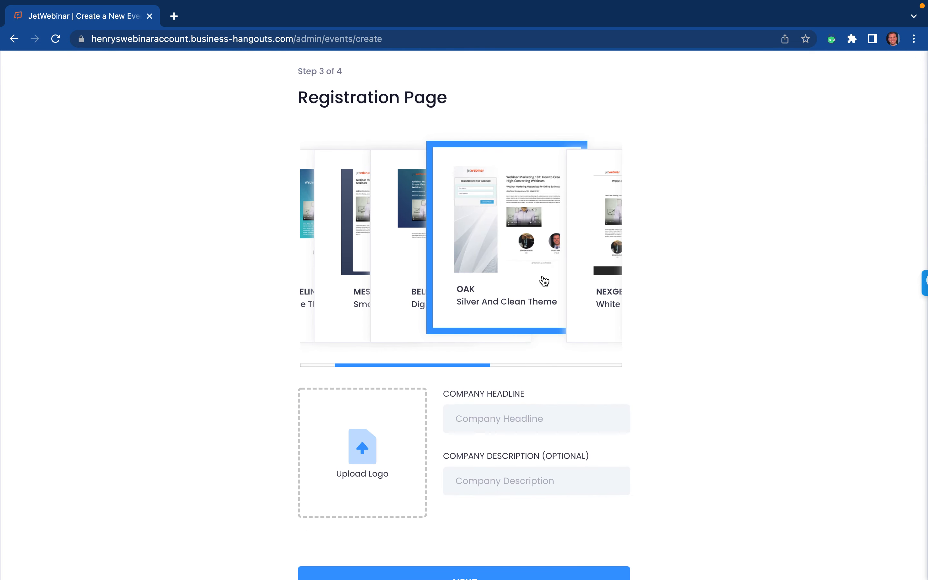
{"action": "type", "text": "Live Event test"}
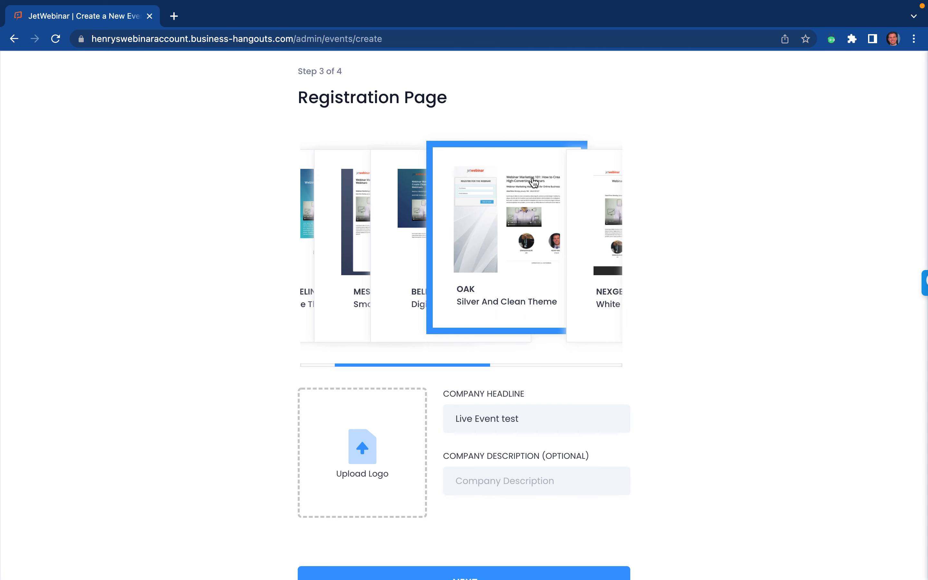
{"action": "mouse_move", "coordinate": [478, 166]}
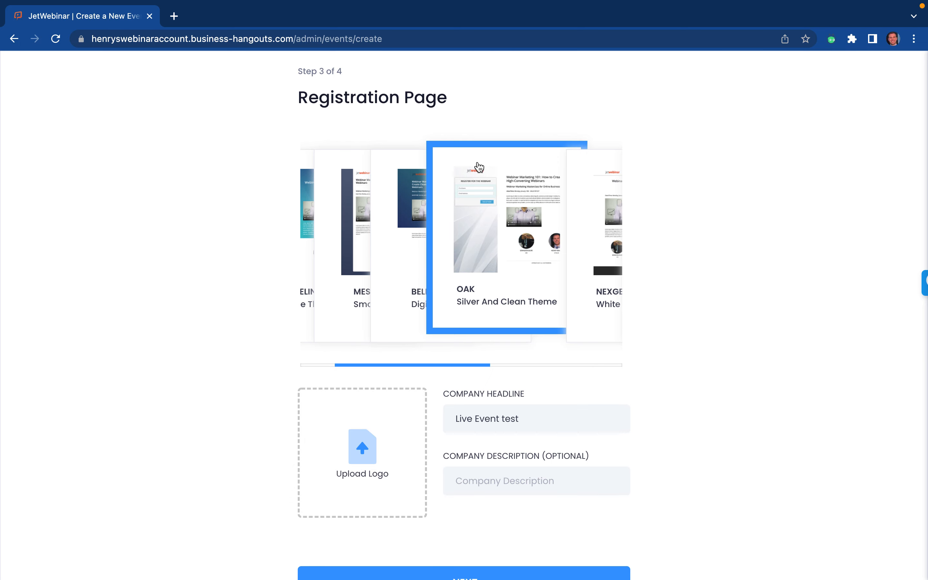
{"action": "mouse_move", "coordinate": [476, 184]}
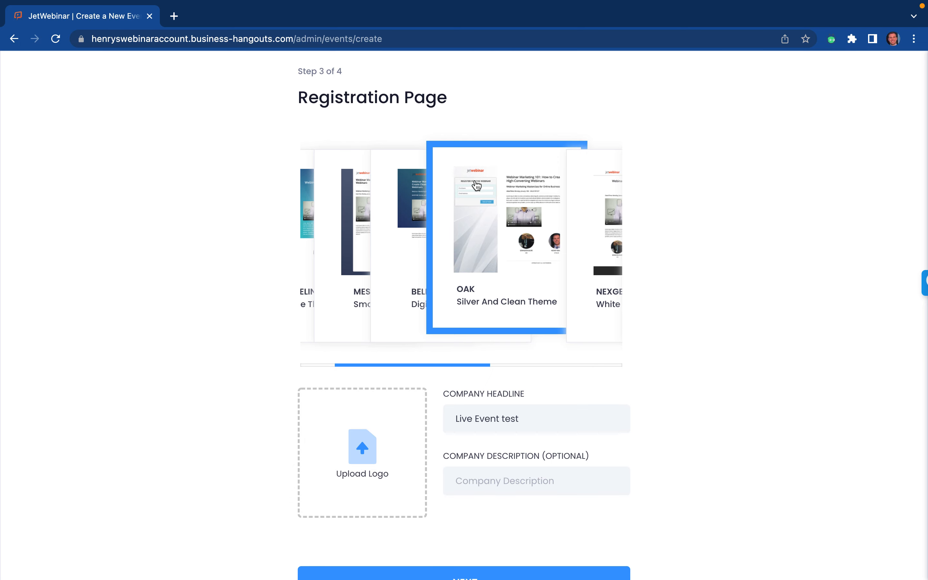
{"action": "scroll", "scroll_direction": "down", "scroll_amount": 3}
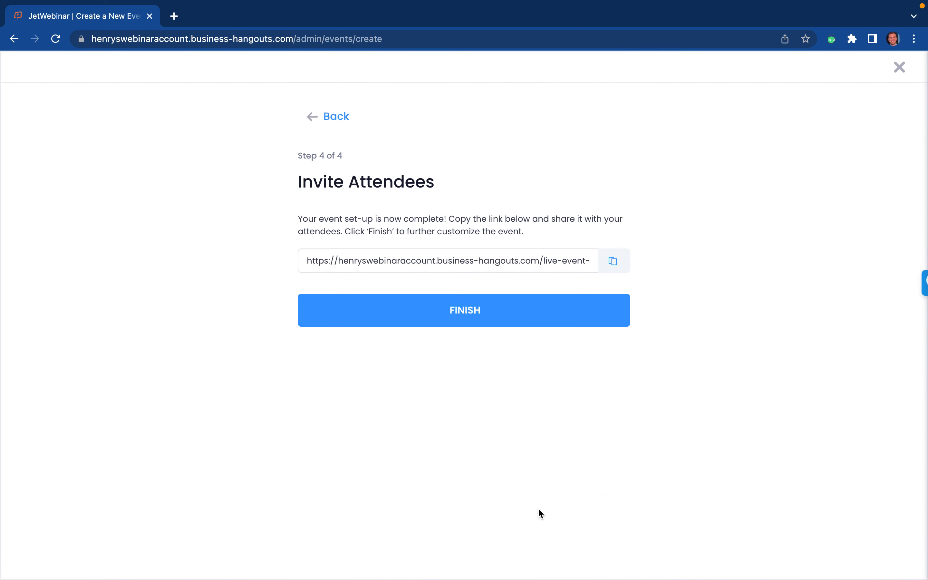
{"action": "mouse_move", "coordinate": [491, 320]}
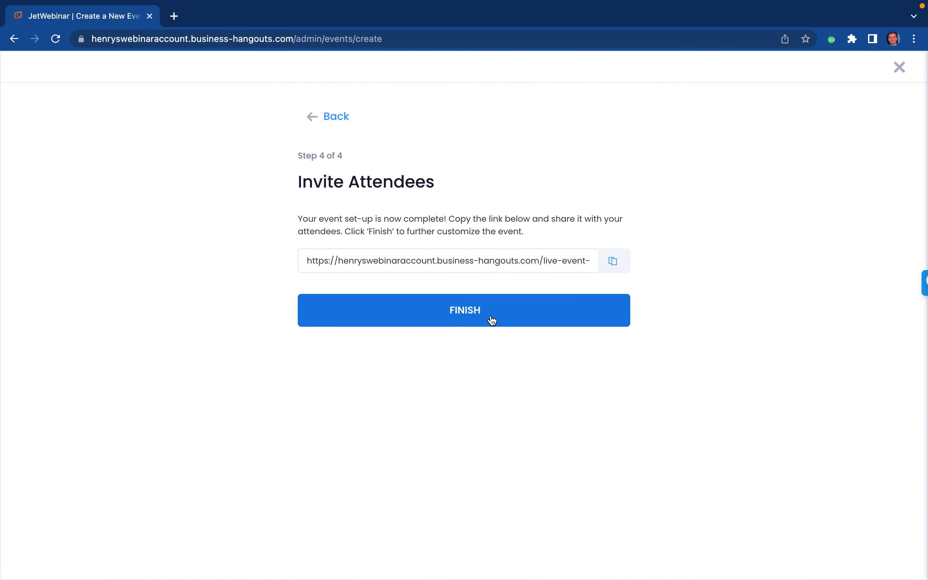
{"action": "mouse_move", "coordinate": [613, 261]}
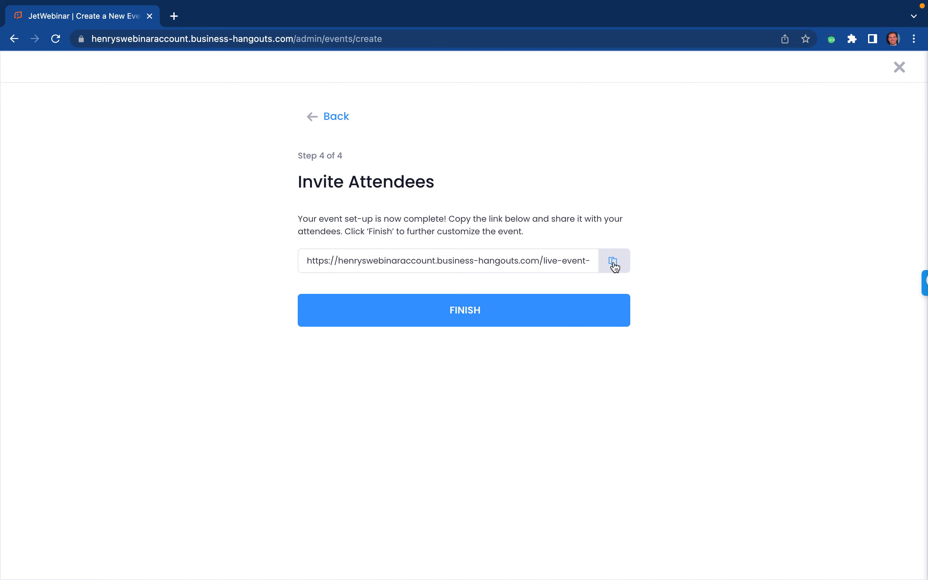
- Copy the attendee invitation link and finish setup into the event editor
{"action": "left_click", "coordinate": [613, 260]}
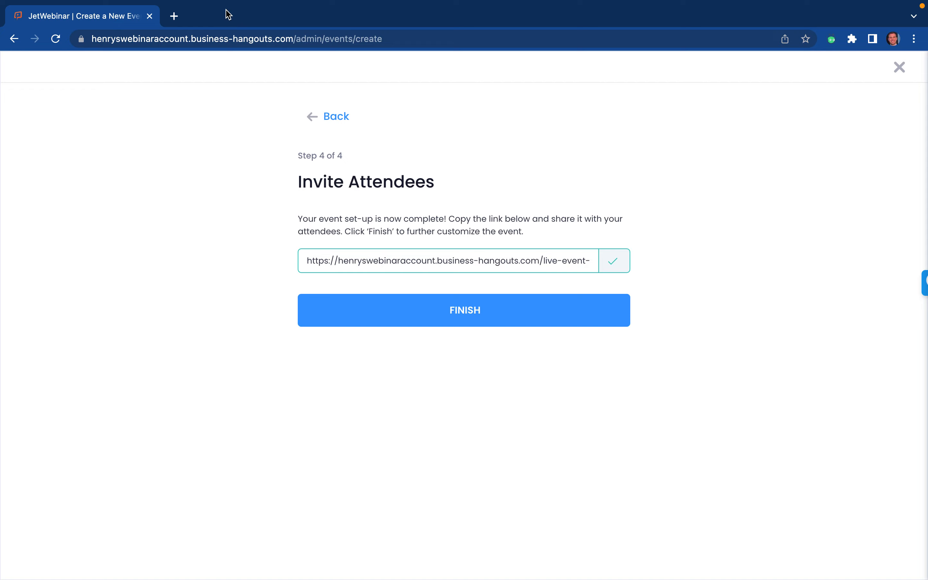
{"action": "left_click", "coordinate": [463, 310]}
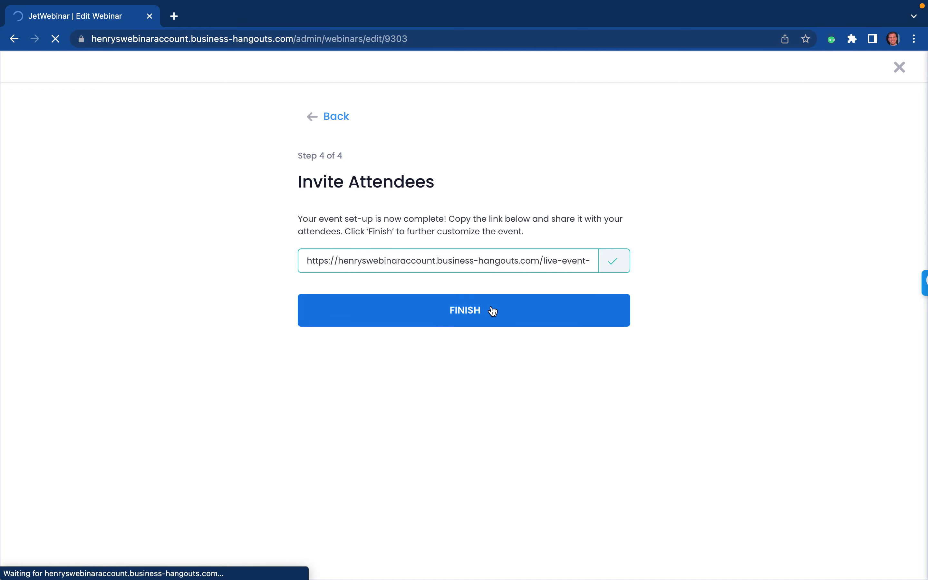
{"action": "left_click", "coordinate": [463, 310]}
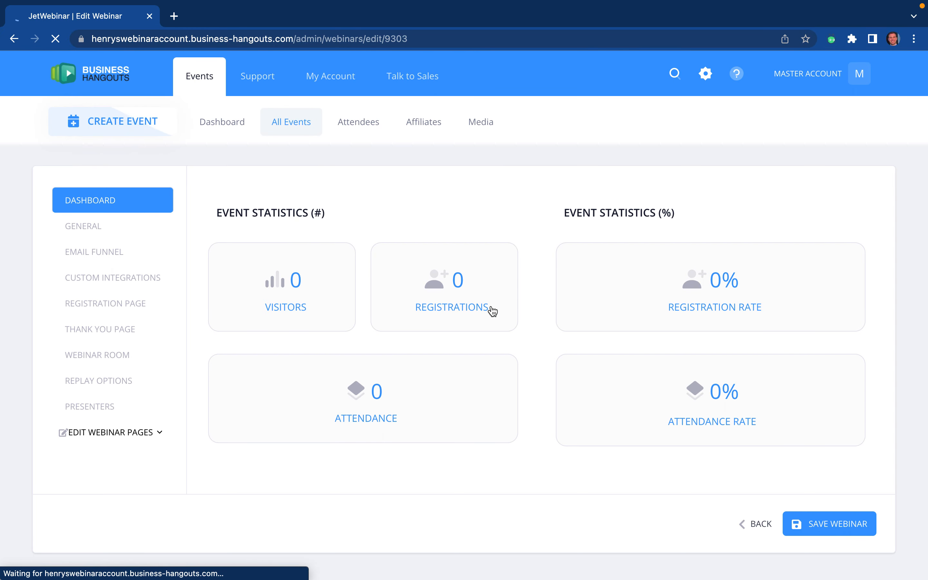
{"action": "mouse_move", "coordinate": [686, 344]}
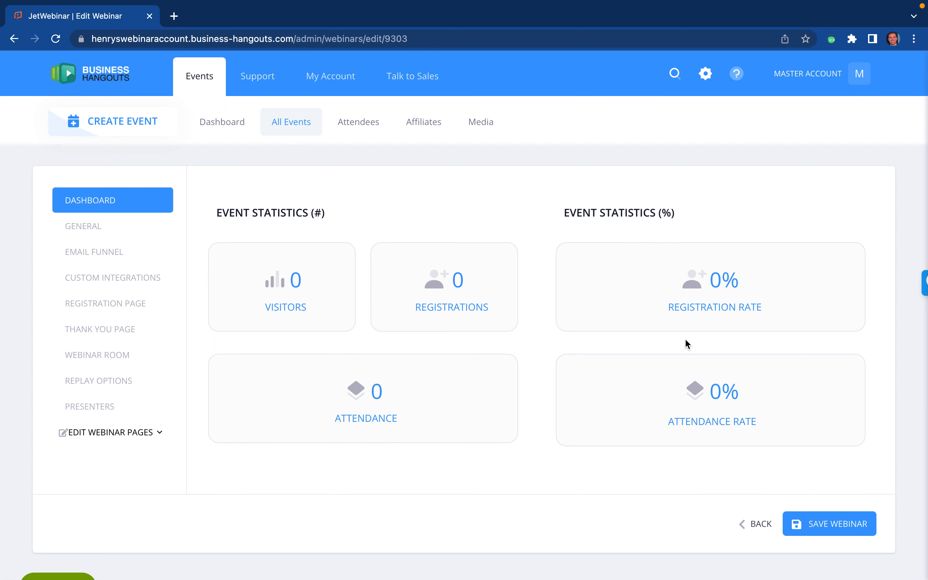
{"action": "mouse_move", "coordinate": [268, 329]}
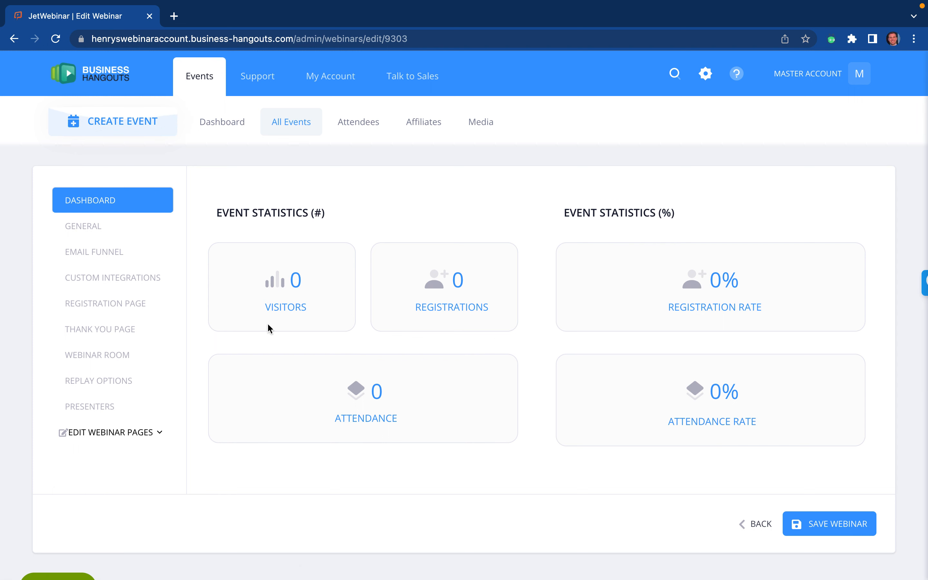
{"action": "mouse_move", "coordinate": [432, 359]}
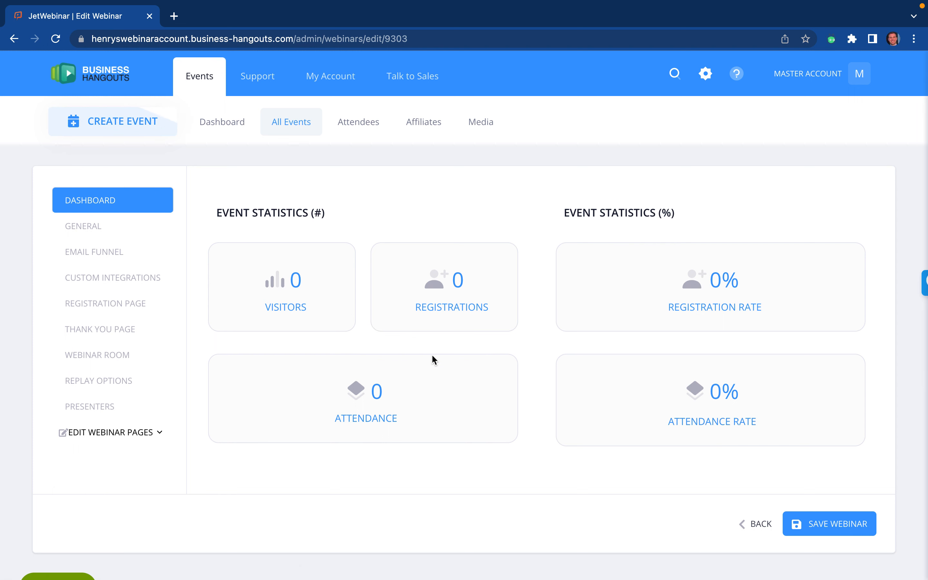
{"action": "mouse_move", "coordinate": [357, 387]}
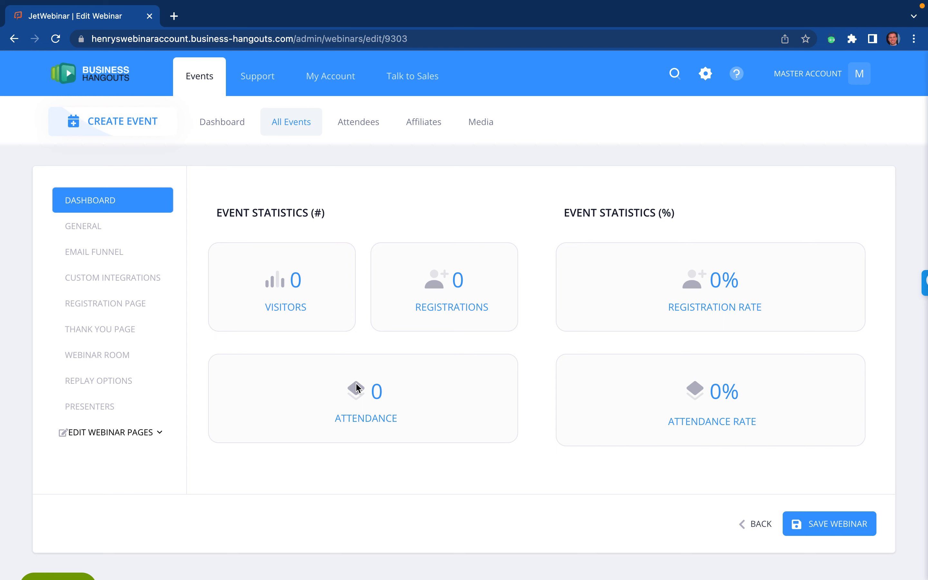
{"action": "mouse_move", "coordinate": [83, 226]}
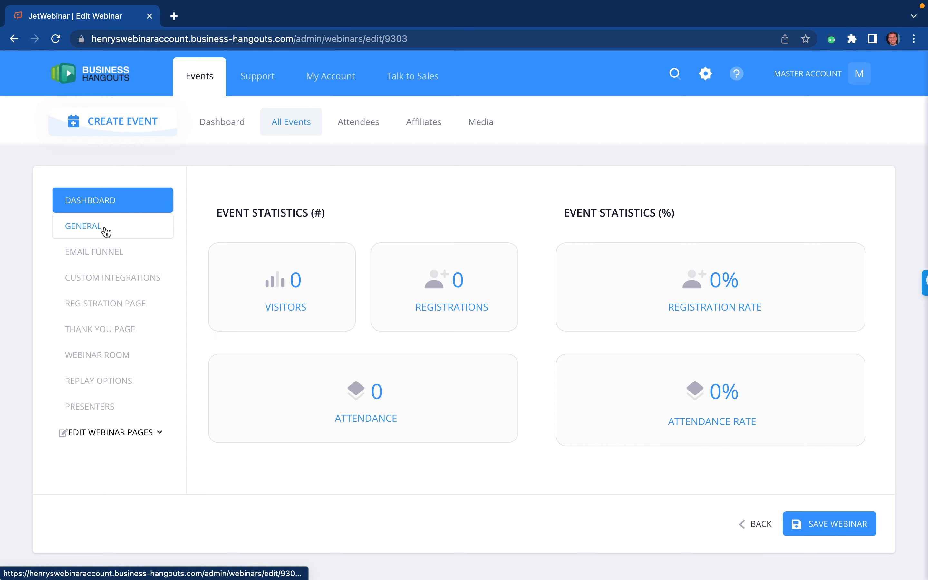
- In the general settings, change the event cost from Free Webinar to Paid Webinar
{"action": "left_click", "coordinate": [83, 226]}
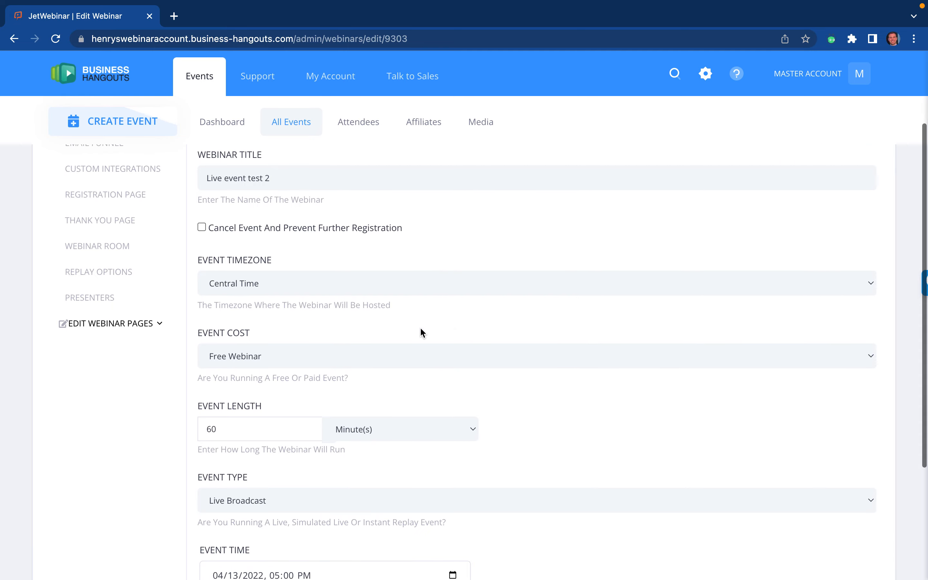
{"action": "scroll", "scroll_direction": "up", "scroll_amount": 3}
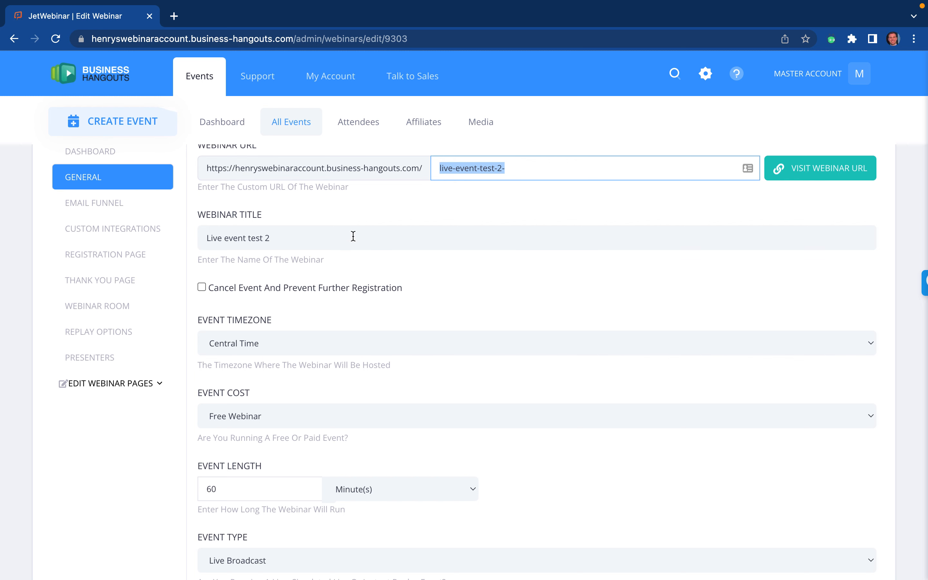
{"action": "scroll", "scroll_direction": "down", "scroll_amount": 3}
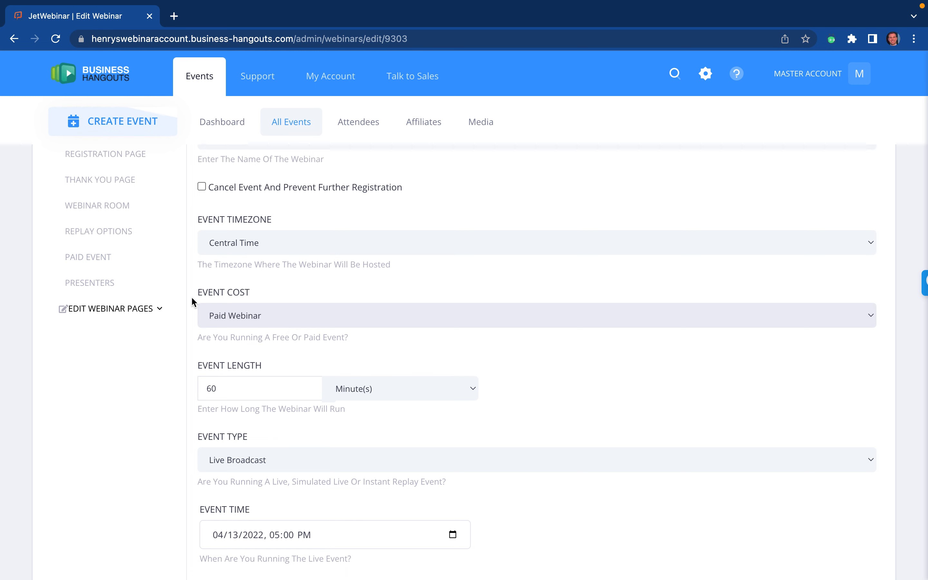
{"action": "scroll", "scroll_direction": "down", "scroll_amount": 3}
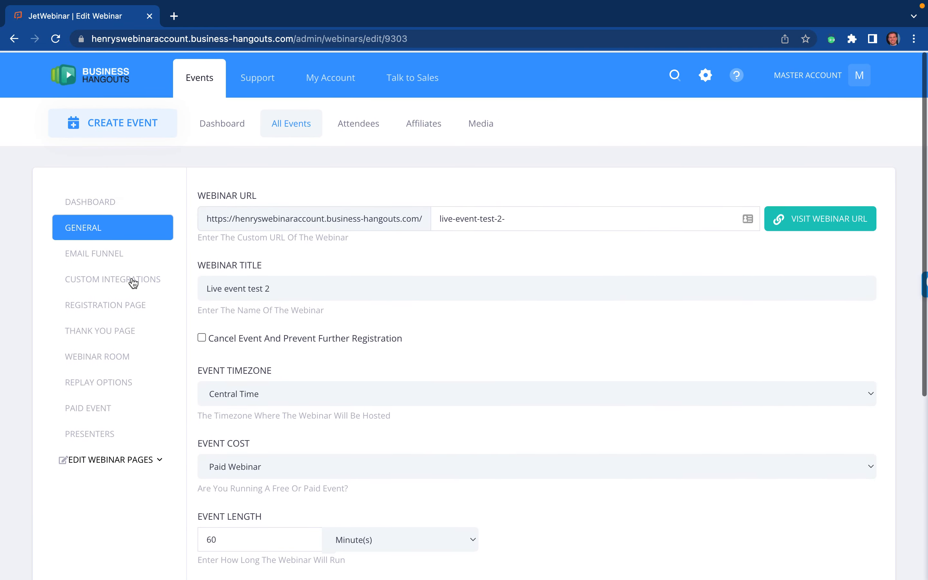
- Review the reminder, did-not-attend and early abandon emails in the email funnel
{"action": "left_click", "coordinate": [93, 251]}
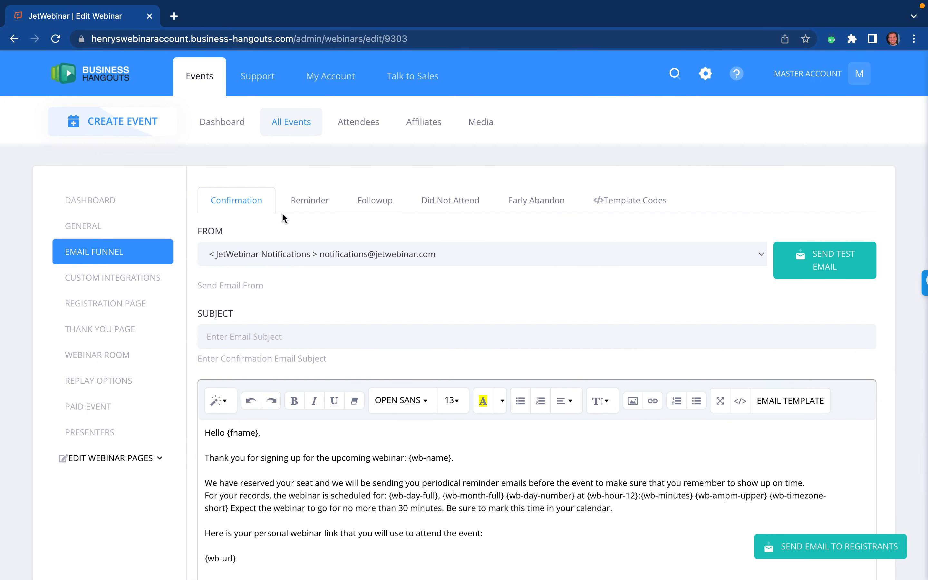
{"action": "left_click", "coordinate": [309, 200]}
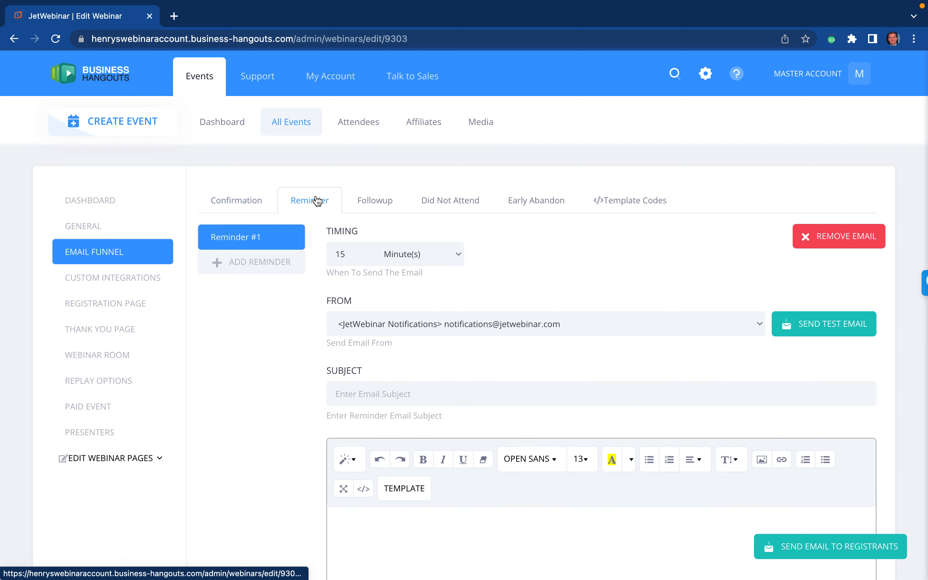
{"action": "left_click", "coordinate": [374, 200]}
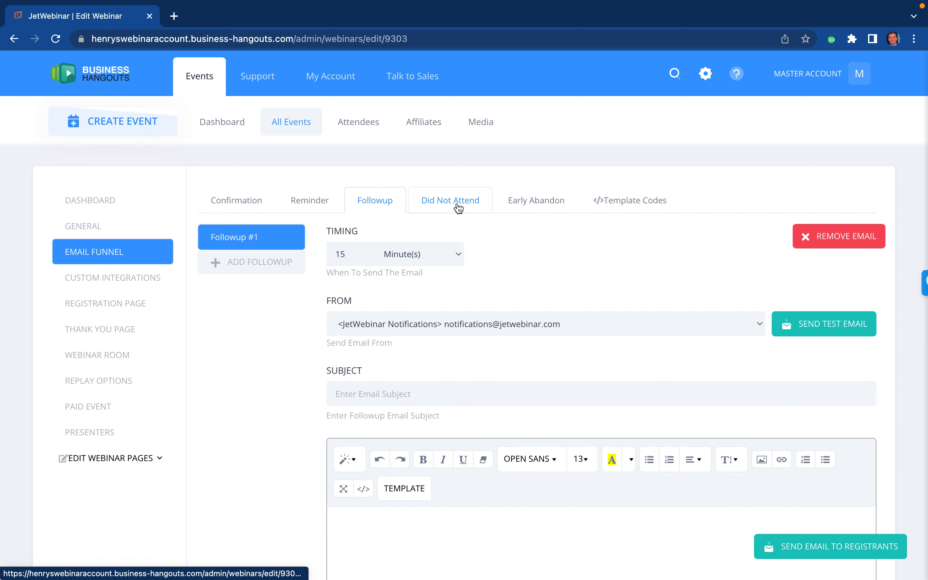
{"action": "left_click", "coordinate": [535, 200]}
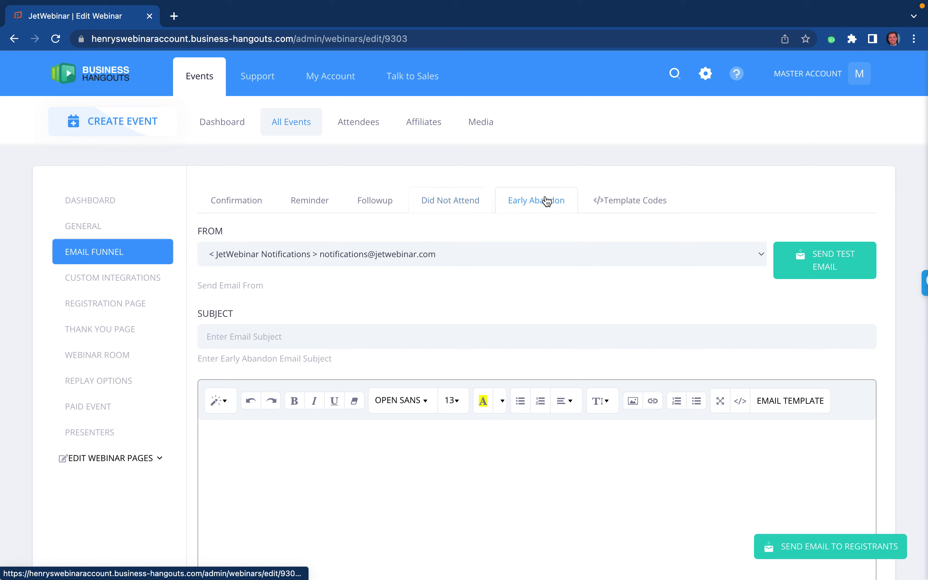
{"action": "left_click", "coordinate": [374, 200]}
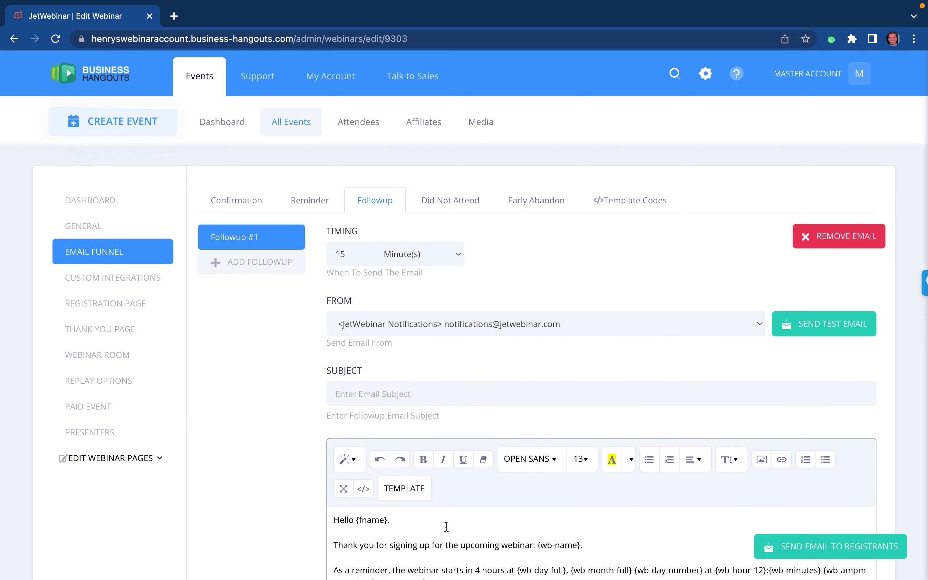
- Add a second followup email and select Followup #2 with an empty body
{"action": "scroll", "scroll_direction": "down", "scroll_amount": 3}
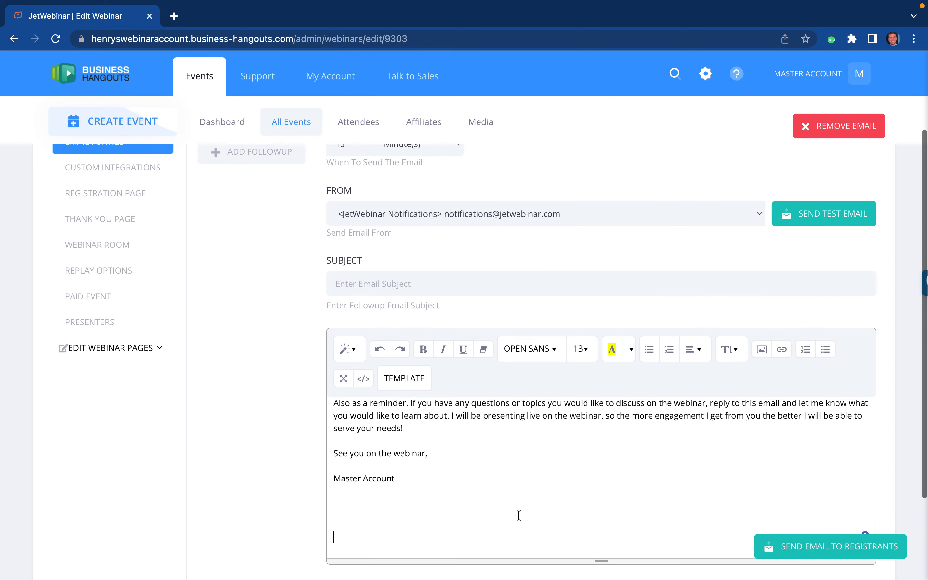
{"action": "scroll", "scroll_direction": "up", "scroll_amount": 3}
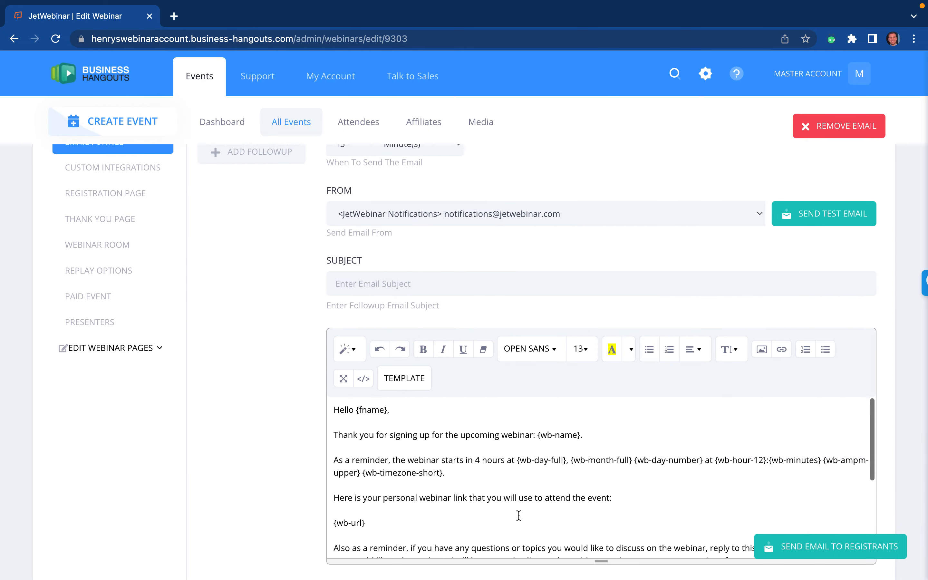
{"action": "scroll", "scroll_direction": "up", "scroll_amount": 3}
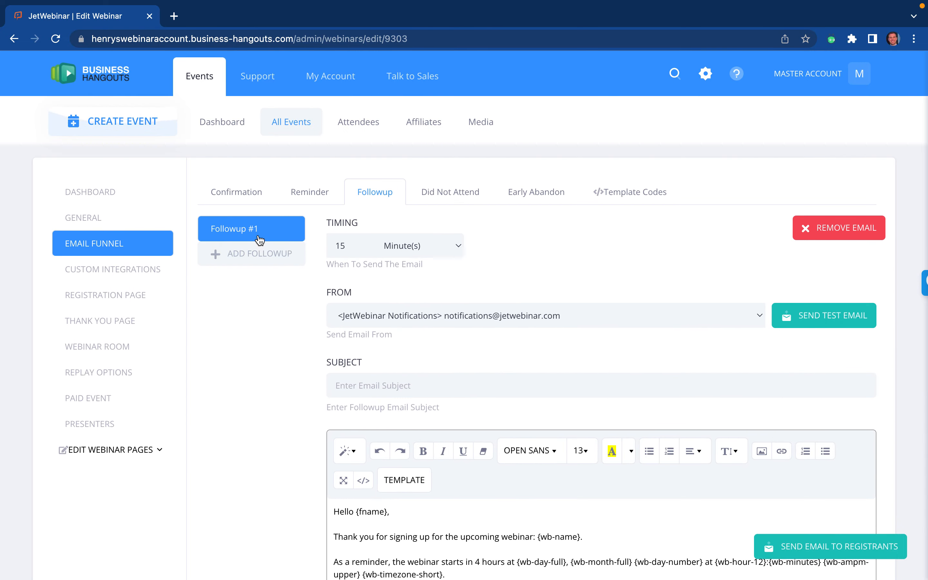
{"action": "left_click", "coordinate": [251, 253]}
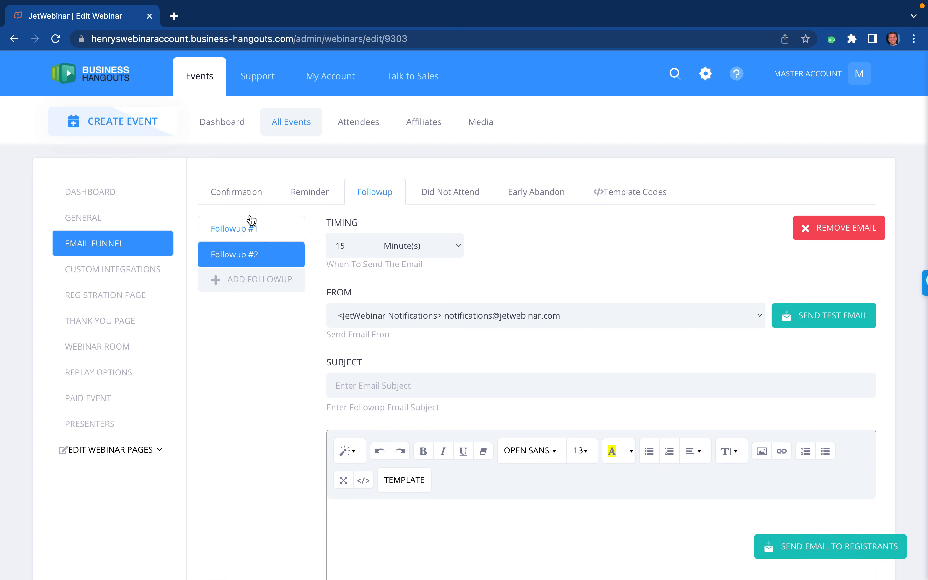
{"action": "left_click", "coordinate": [251, 228]}
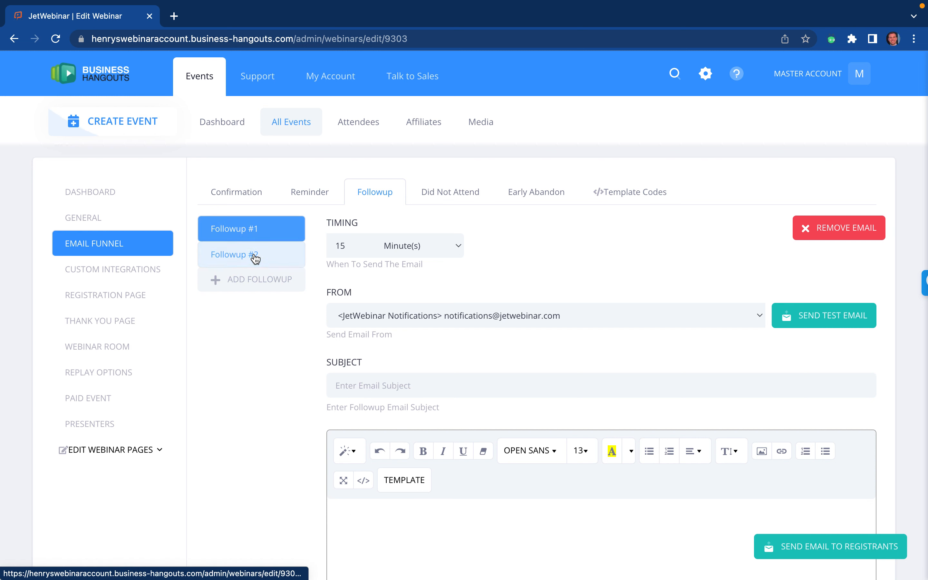
{"action": "left_click", "coordinate": [251, 255]}
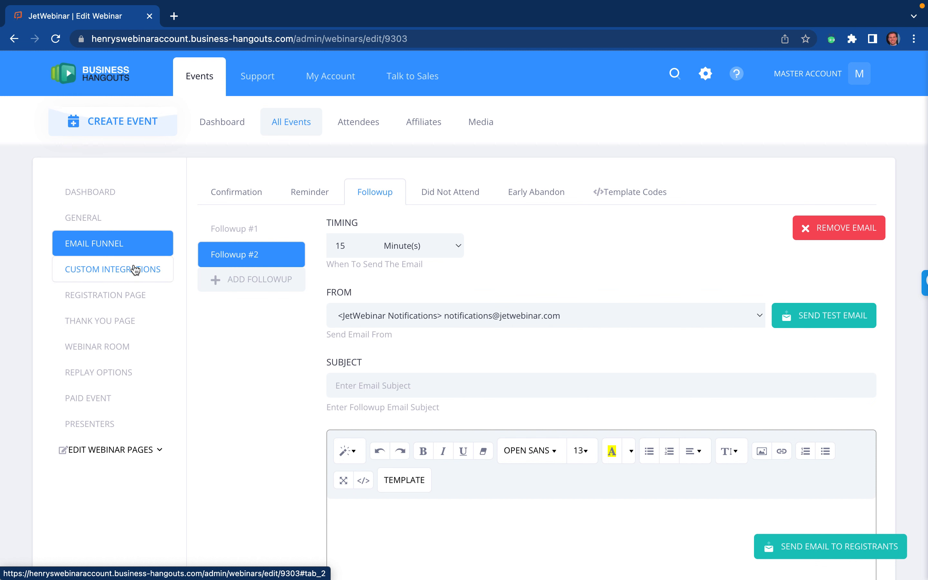
- Show the custom integrations settings, keeping third-party integration at None
{"action": "left_click", "coordinate": [113, 269]}
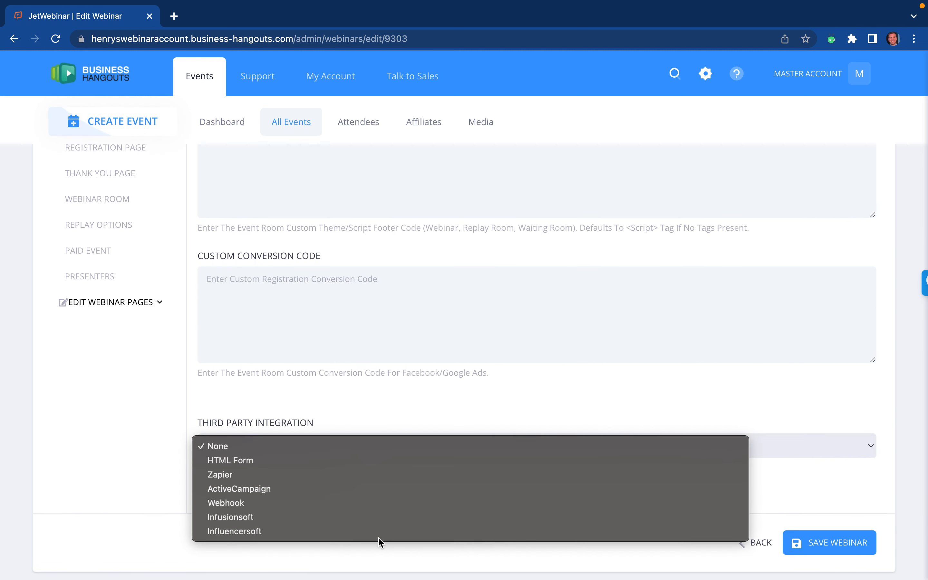
{"action": "left_click", "coordinate": [217, 445]}
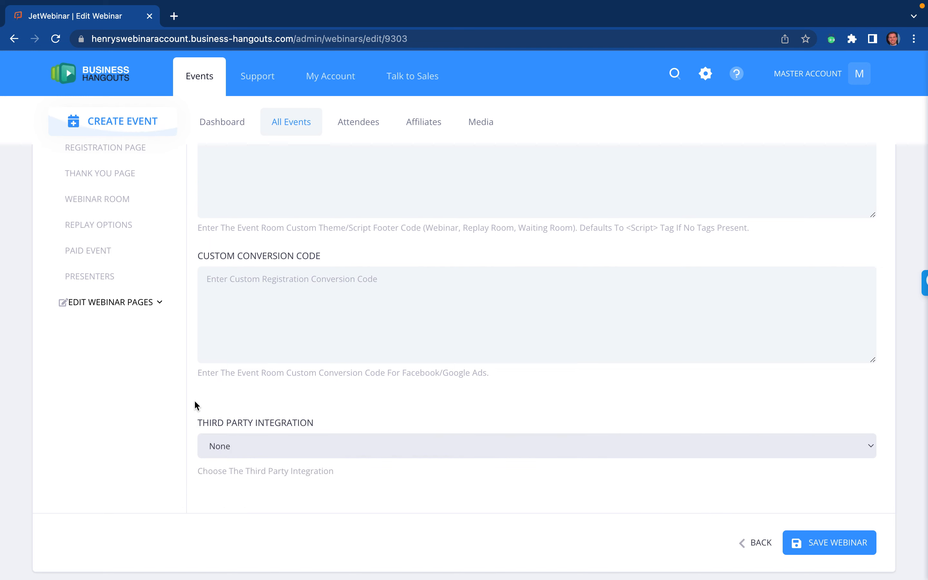
{"action": "scroll", "scroll_direction": "up", "scroll_amount": 3}
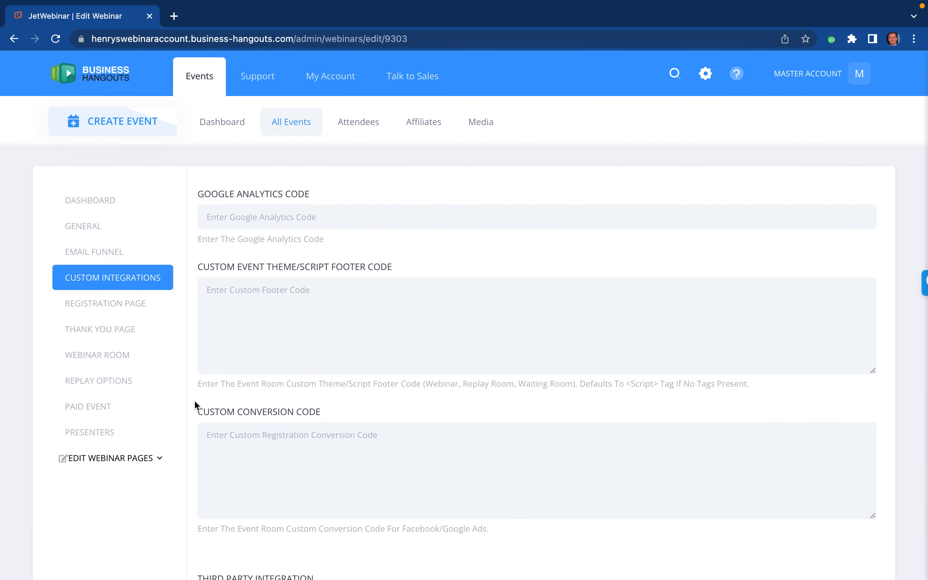
{"action": "mouse_move", "coordinate": [258, 267]}
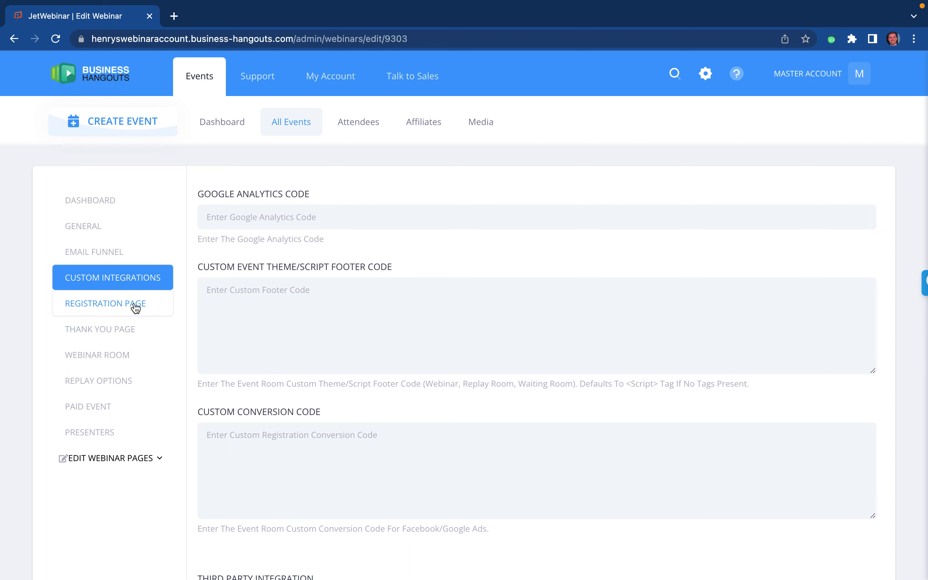
- Review the registration page fields and the GDPR consent checkbox setting
{"action": "left_click", "coordinate": [105, 302]}
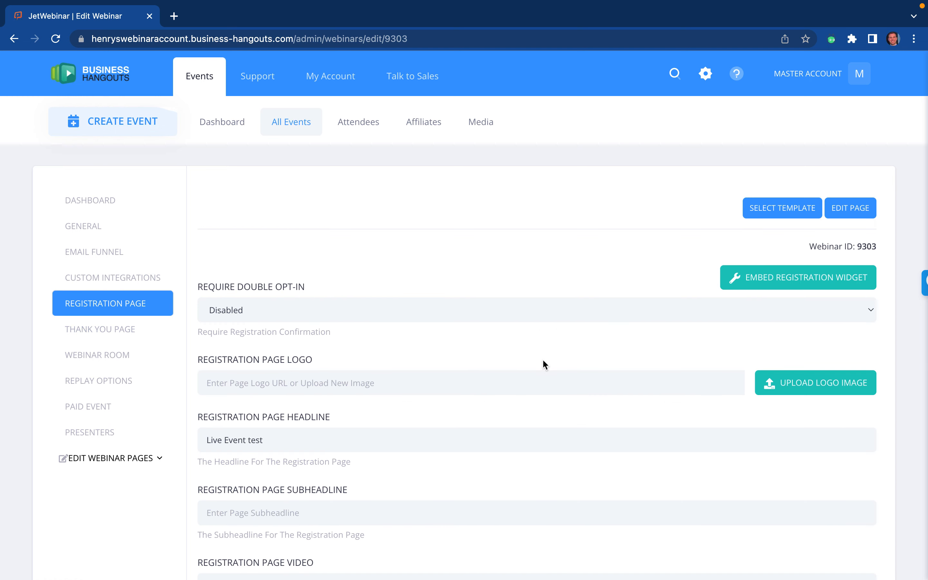
{"action": "scroll", "scroll_direction": "down", "scroll_amount": 3}
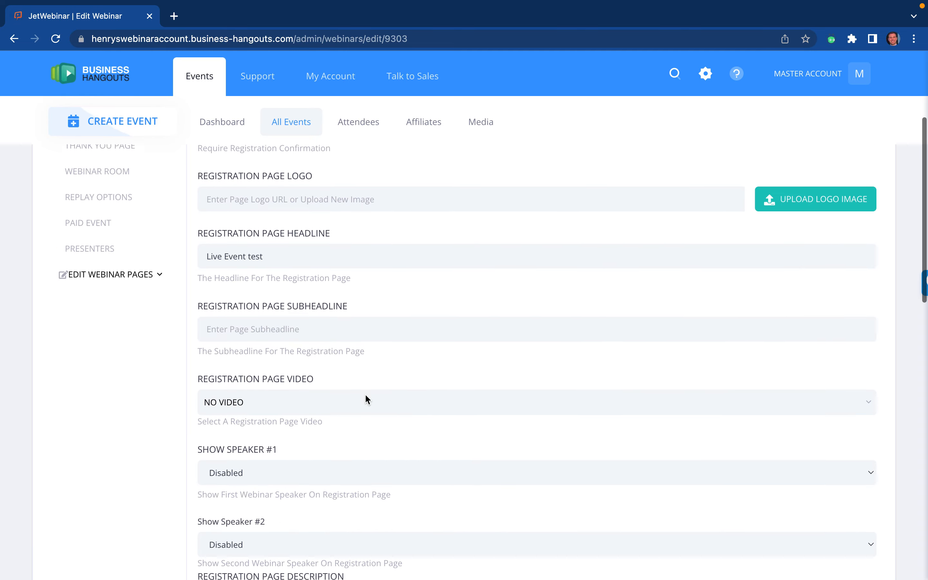
{"action": "scroll", "scroll_direction": "down", "scroll_amount": 3}
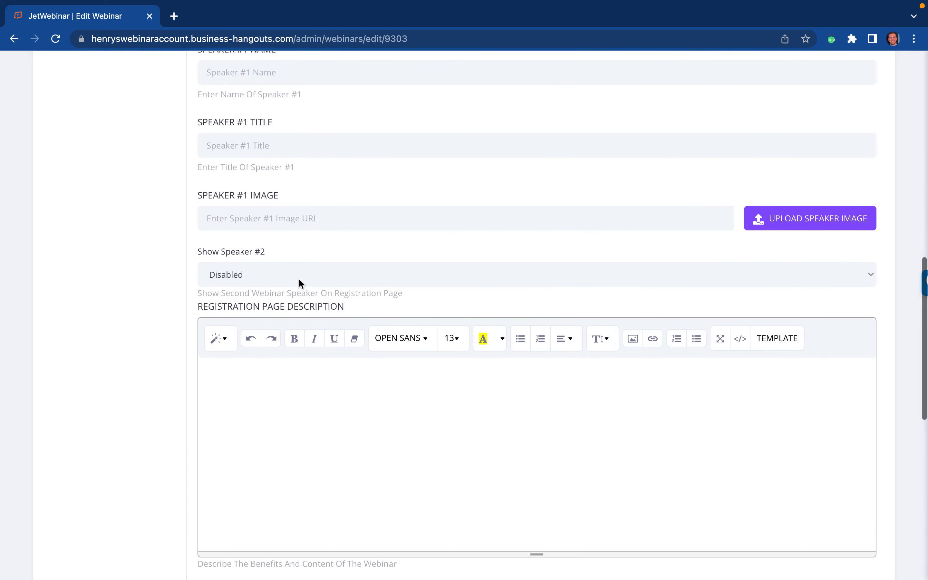
{"action": "scroll", "scroll_direction": "down", "scroll_amount": 3}
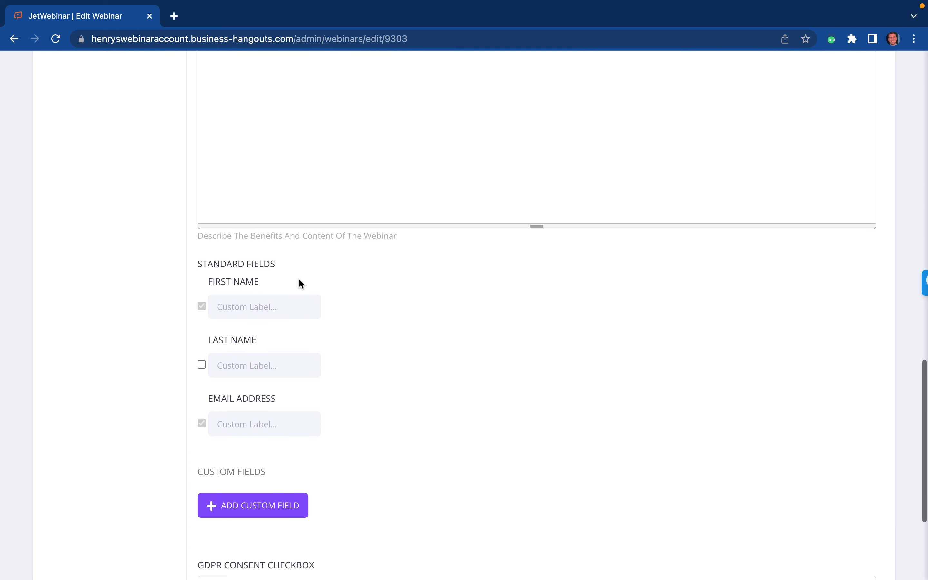
{"action": "left_click", "coordinate": [264, 307]}
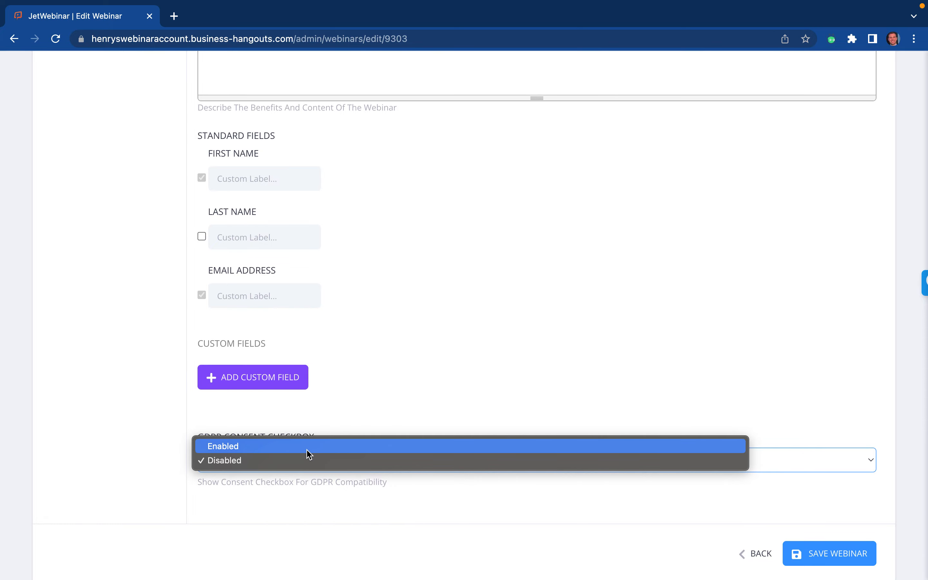
{"action": "left_click", "coordinate": [222, 445]}
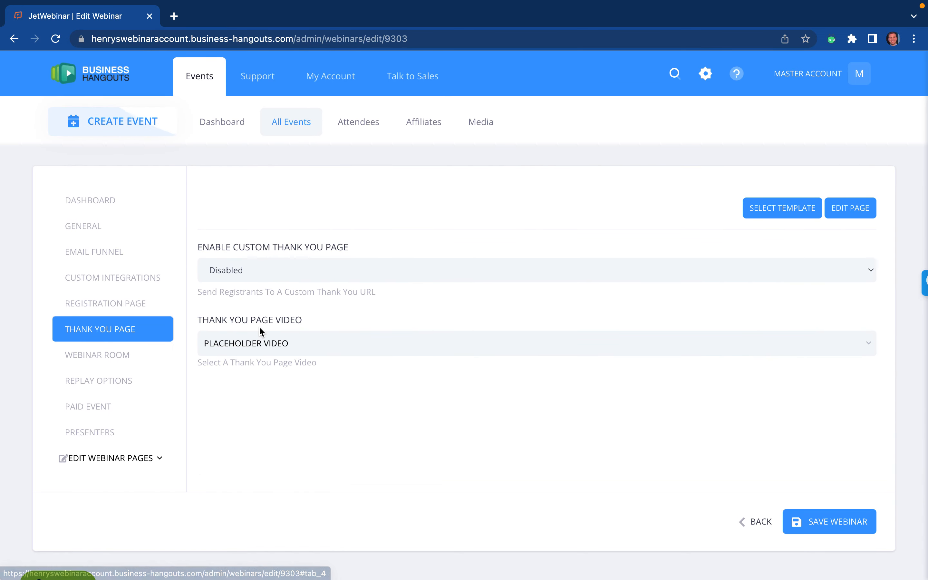
- Keep Global Chat as chat style and No Action on webinar completion in the room settings
{"action": "left_click", "coordinate": [112, 354]}
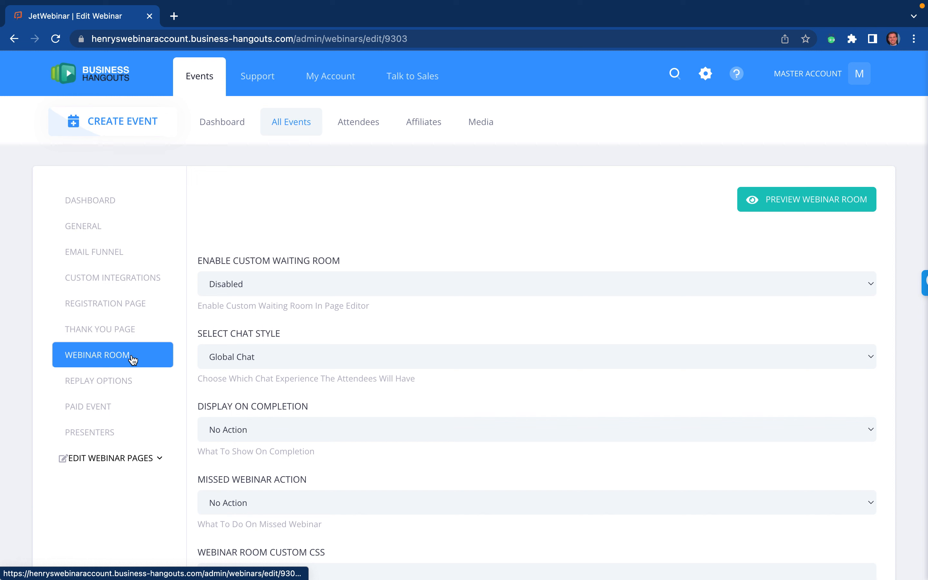
{"action": "scroll", "scroll_direction": "down", "scroll_amount": 3}
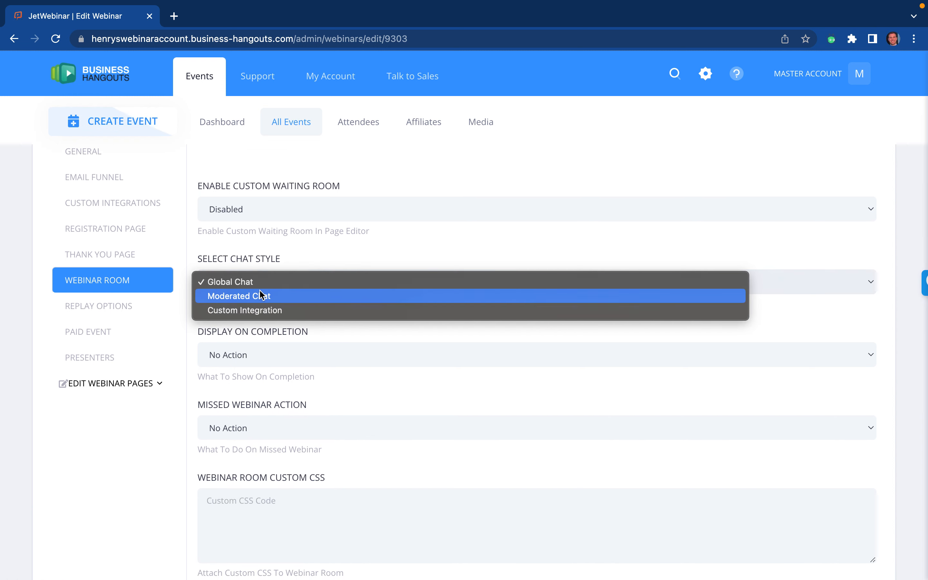
{"action": "mouse_move", "coordinate": [257, 281]}
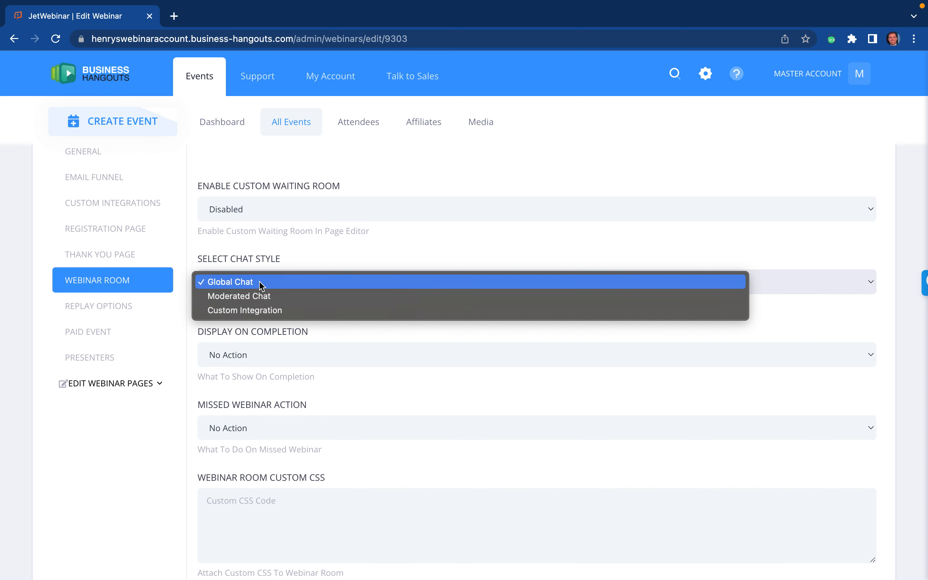
{"action": "mouse_move", "coordinate": [269, 297]}
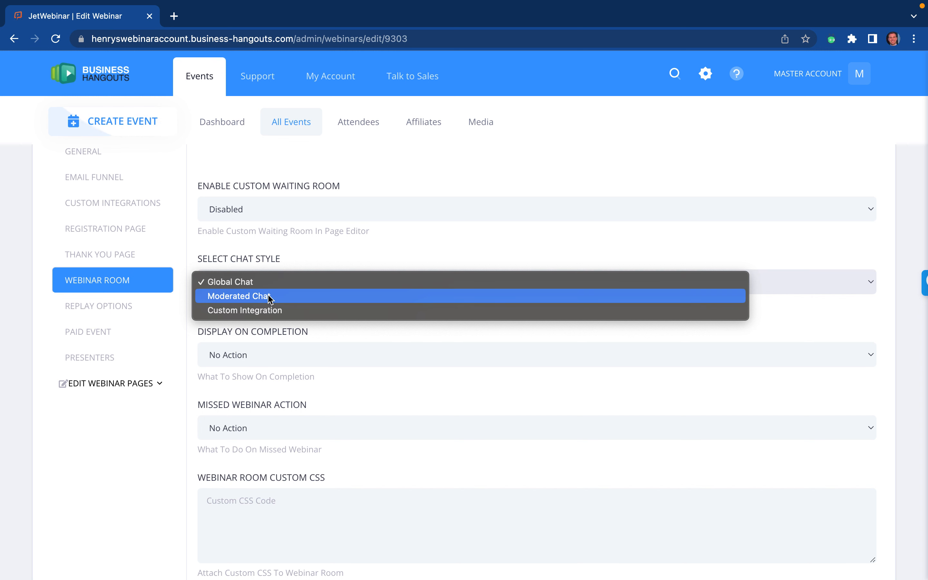
{"action": "left_click", "coordinate": [236, 281]}
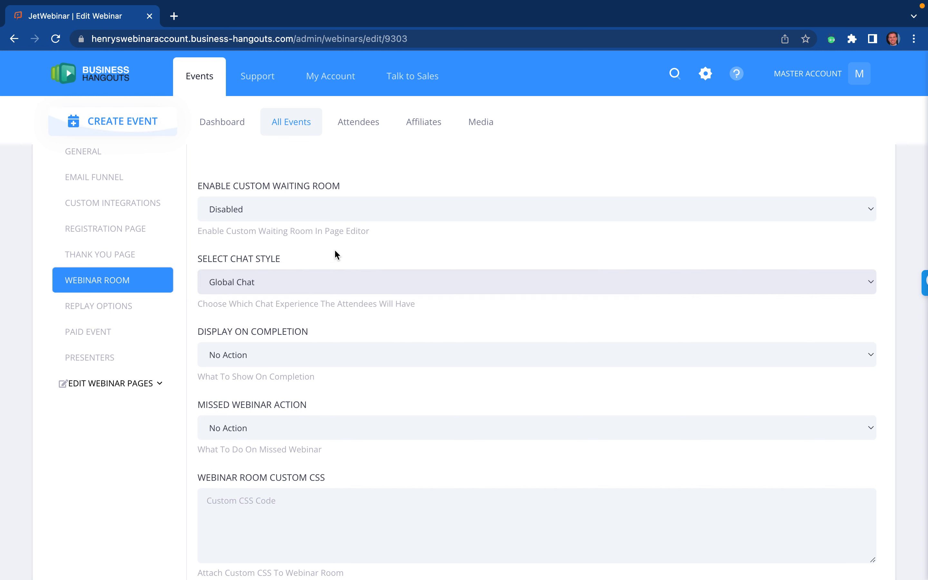
{"action": "mouse_move", "coordinate": [349, 283]}
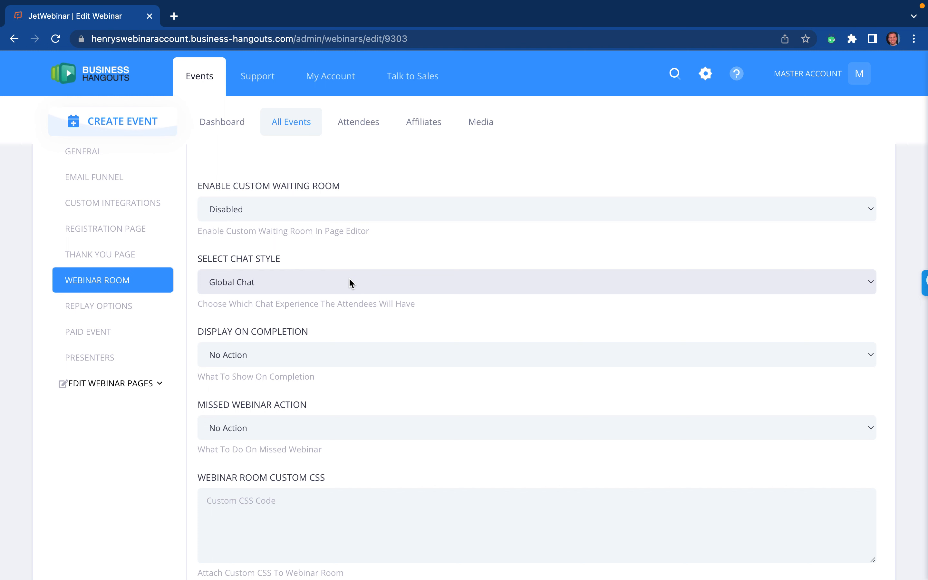
{"action": "mouse_move", "coordinate": [373, 335]}
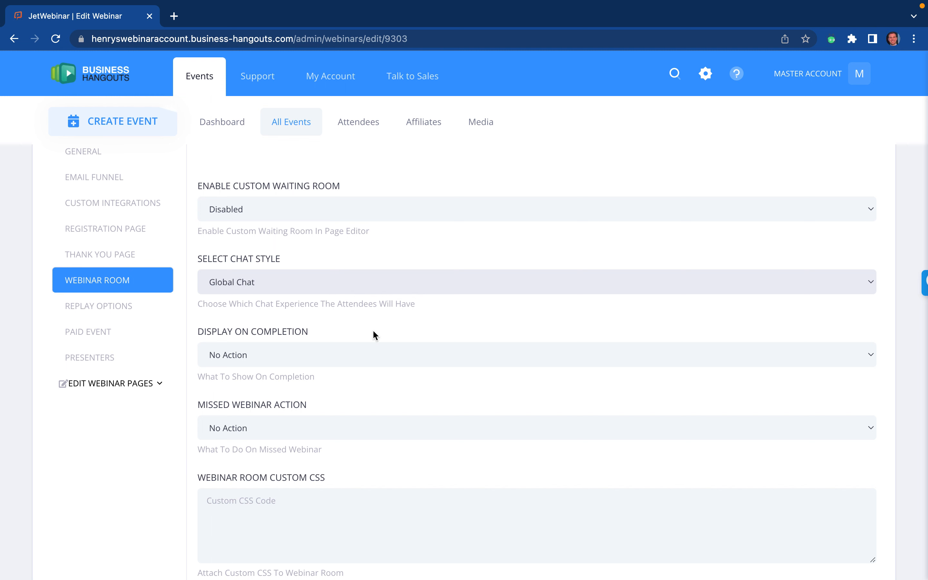
{"action": "scroll", "scroll_direction": "down", "scroll_amount": 3}
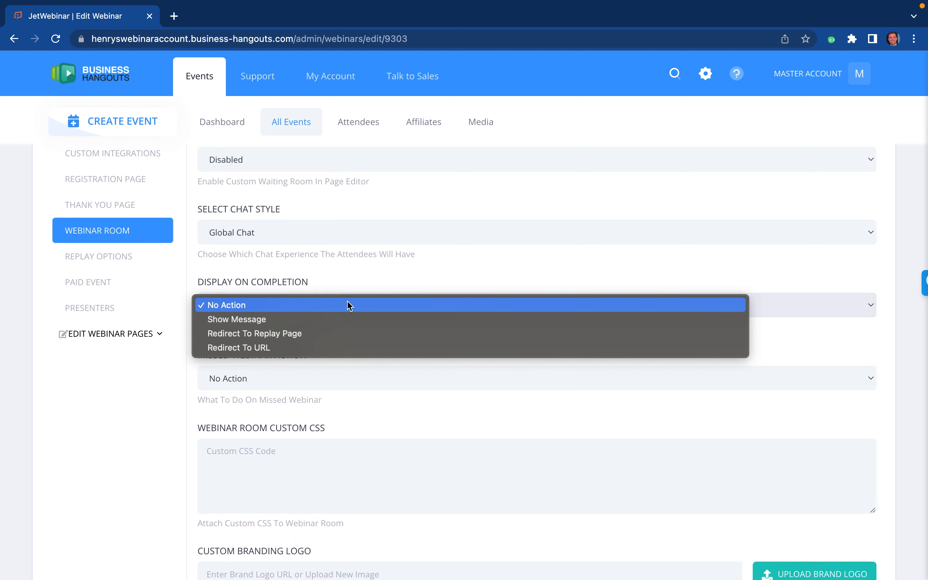
{"action": "mouse_move", "coordinate": [337, 381]}
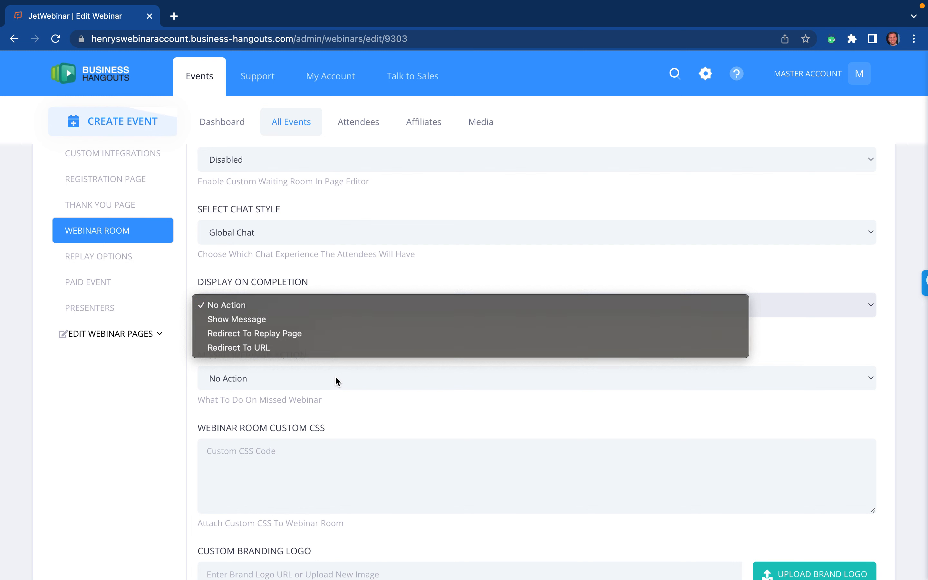
{"action": "left_click", "coordinate": [227, 304]}
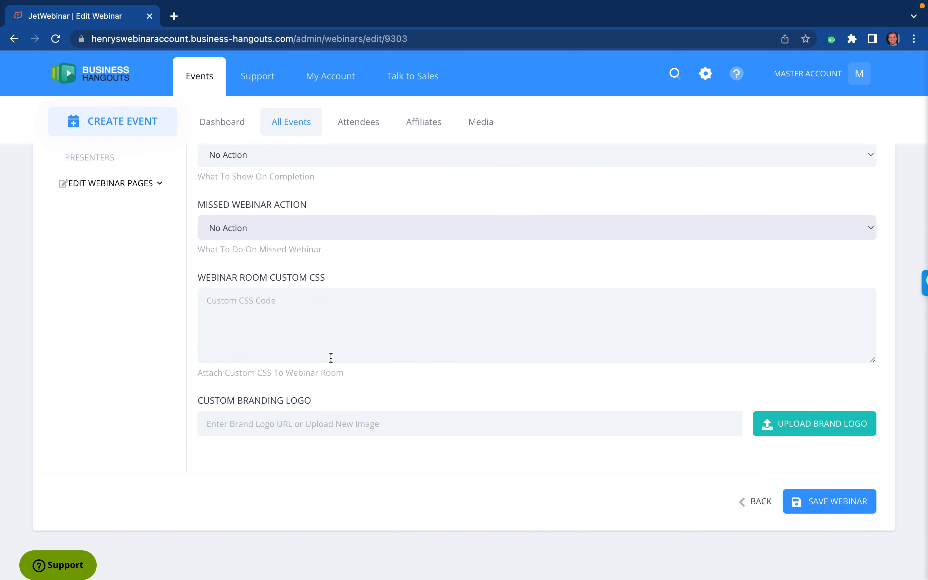
{"action": "mouse_move", "coordinate": [288, 414]}
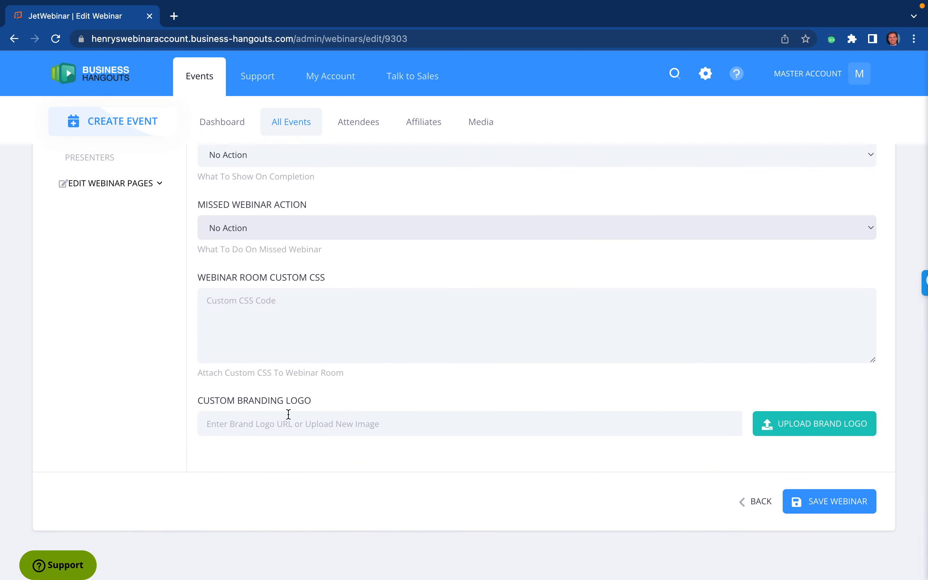
{"action": "mouse_move", "coordinate": [414, 417]}
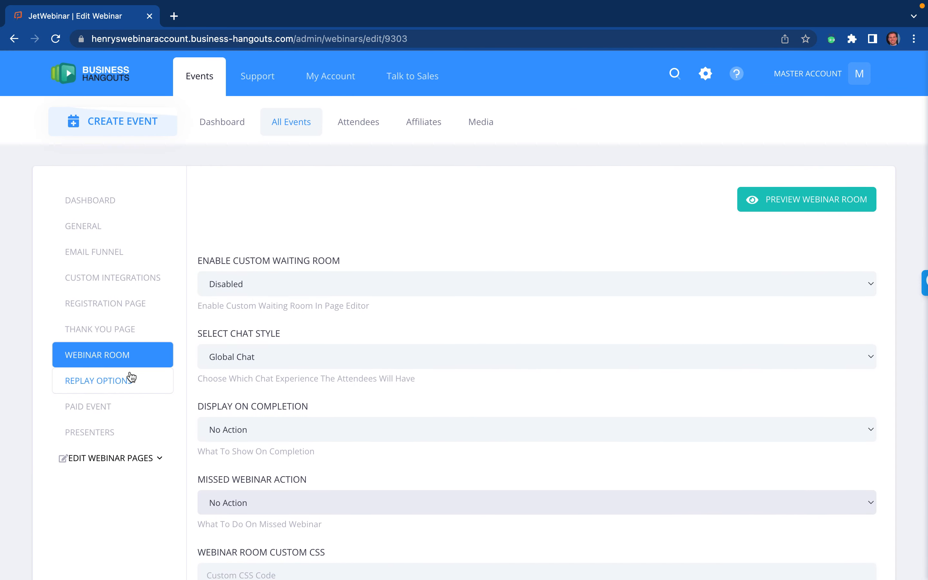
- Keep replay enabled with the placeholder video and No Action at end of replay
{"action": "left_click", "coordinate": [112, 380]}
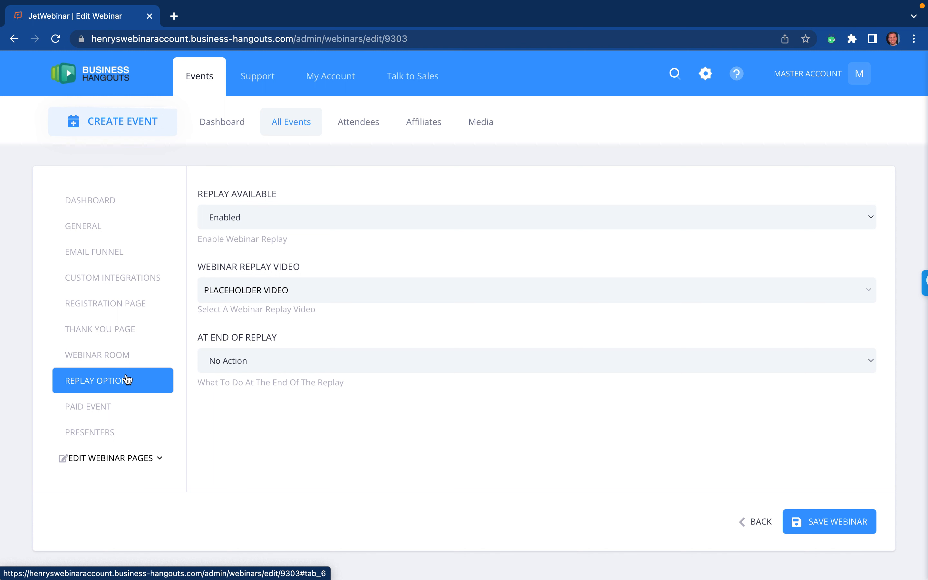
{"action": "mouse_move", "coordinate": [305, 311]}
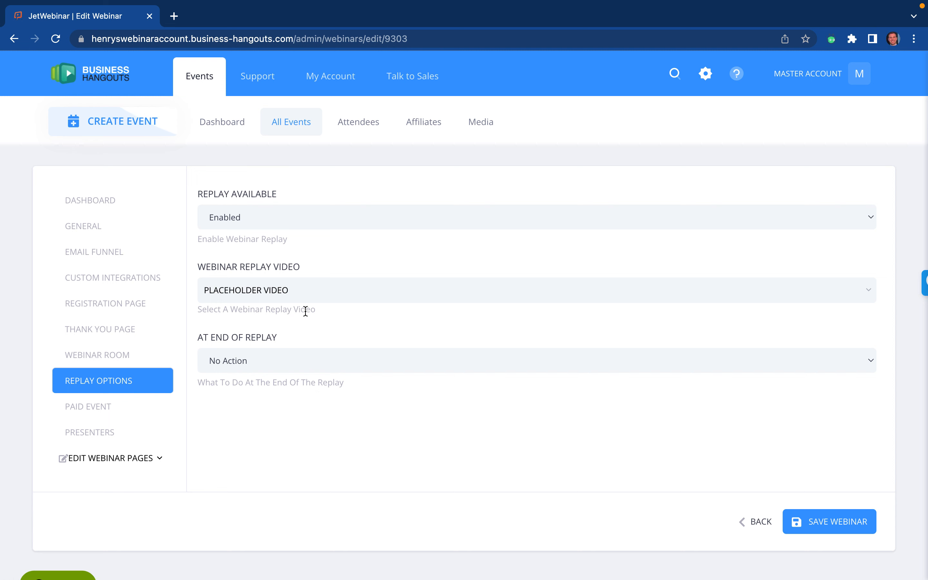
{"action": "mouse_move", "coordinate": [480, 121]}
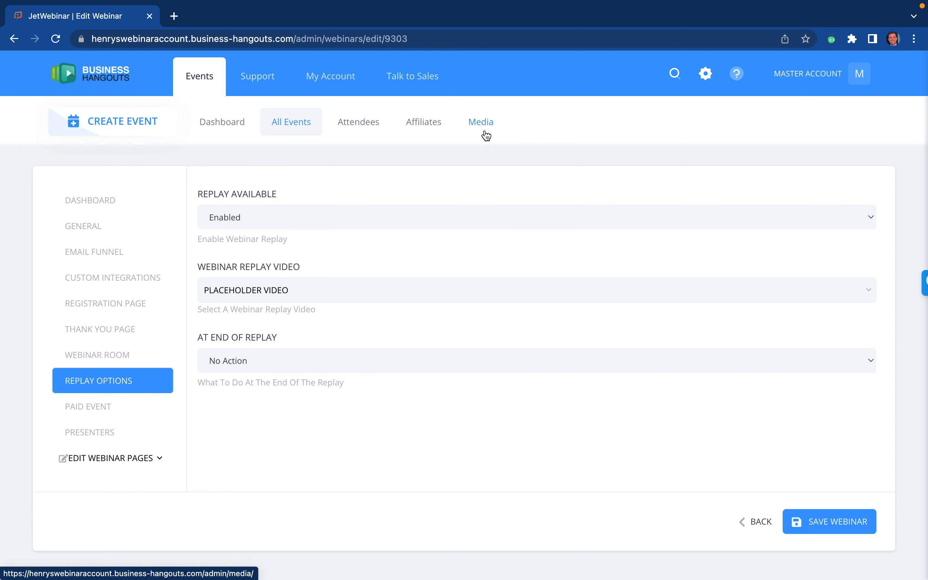
{"action": "mouse_move", "coordinate": [477, 118]}
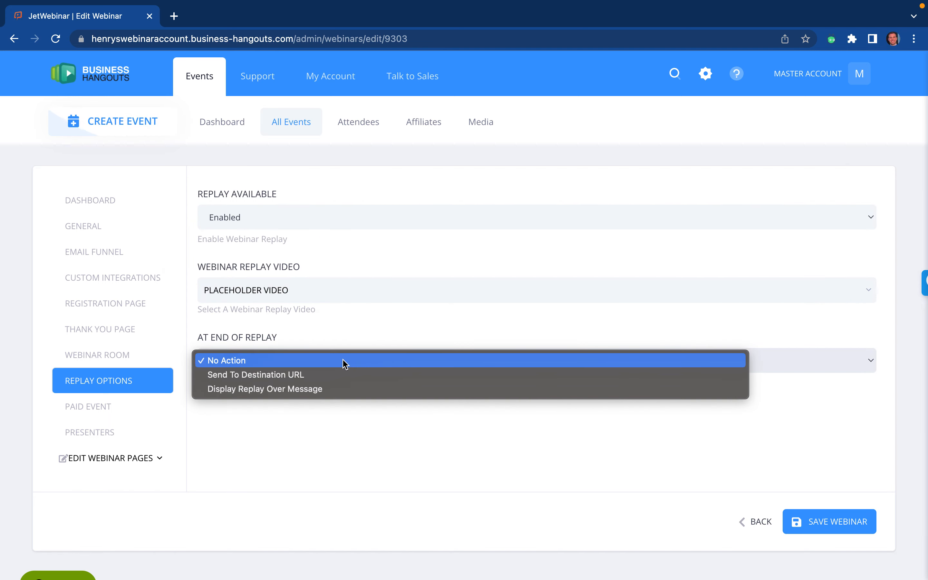
{"action": "left_click", "coordinate": [227, 360]}
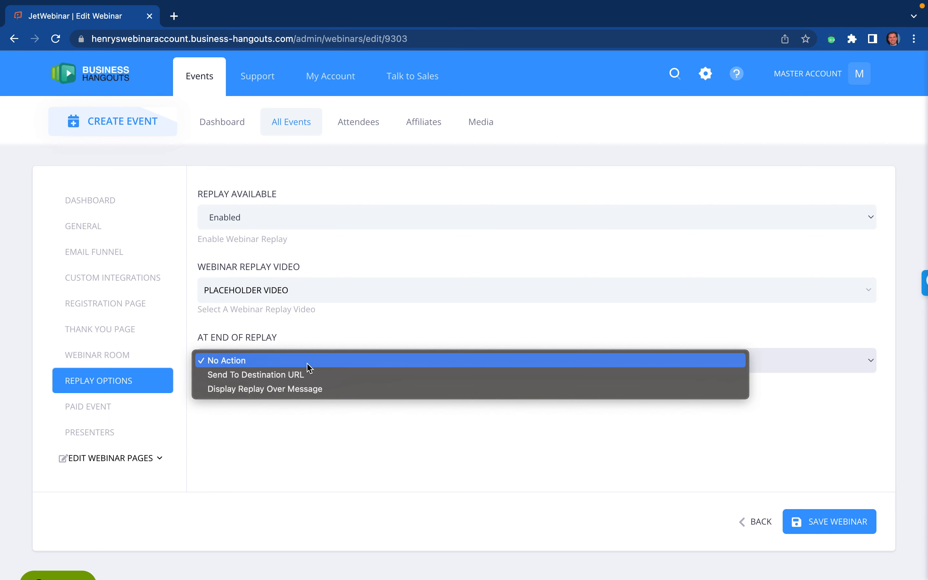
{"action": "left_click", "coordinate": [222, 359]}
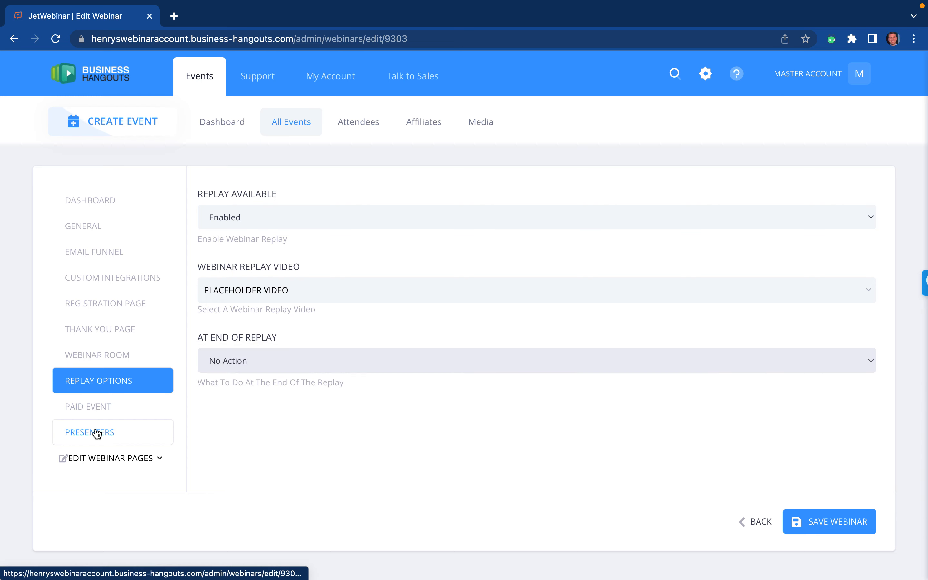
- View the Presenters list and dismiss the Add Presenter form without saving
{"action": "left_click", "coordinate": [112, 432]}
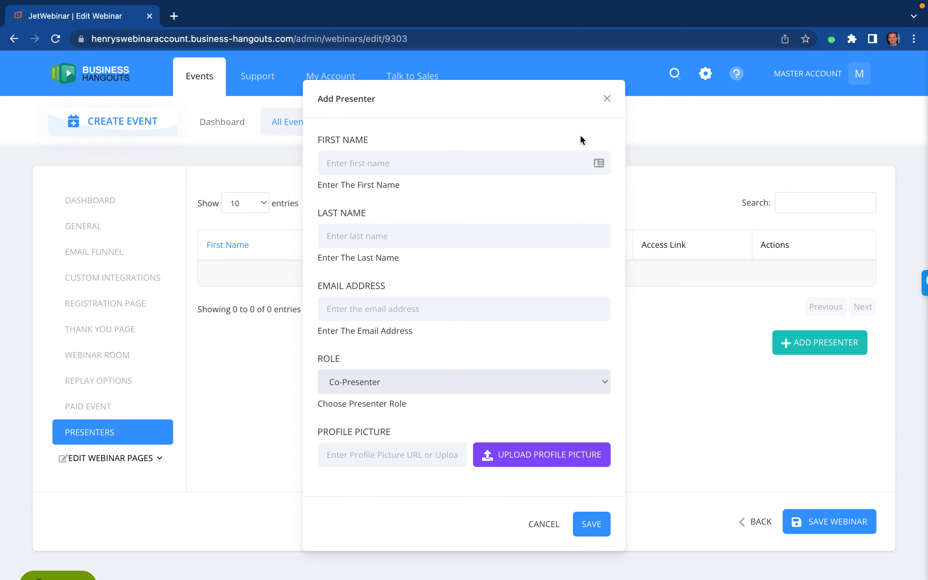
{"action": "mouse_move", "coordinate": [607, 99]}
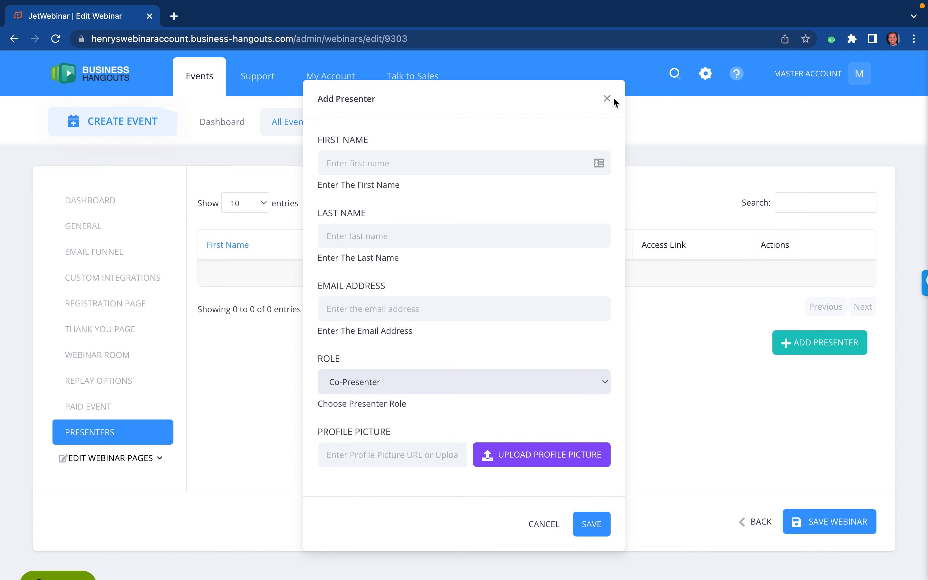
{"action": "mouse_move", "coordinate": [607, 99]}
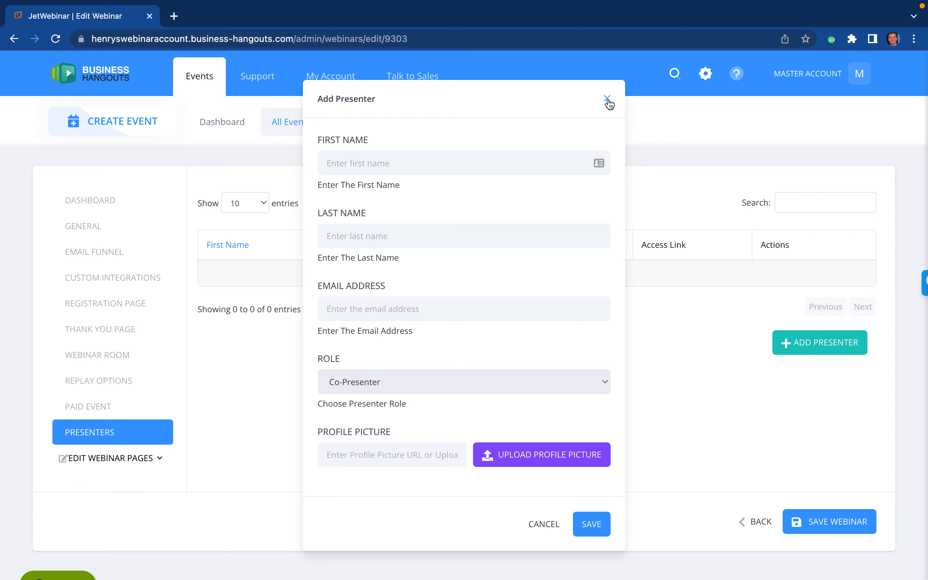
{"action": "left_click", "coordinate": [607, 100]}
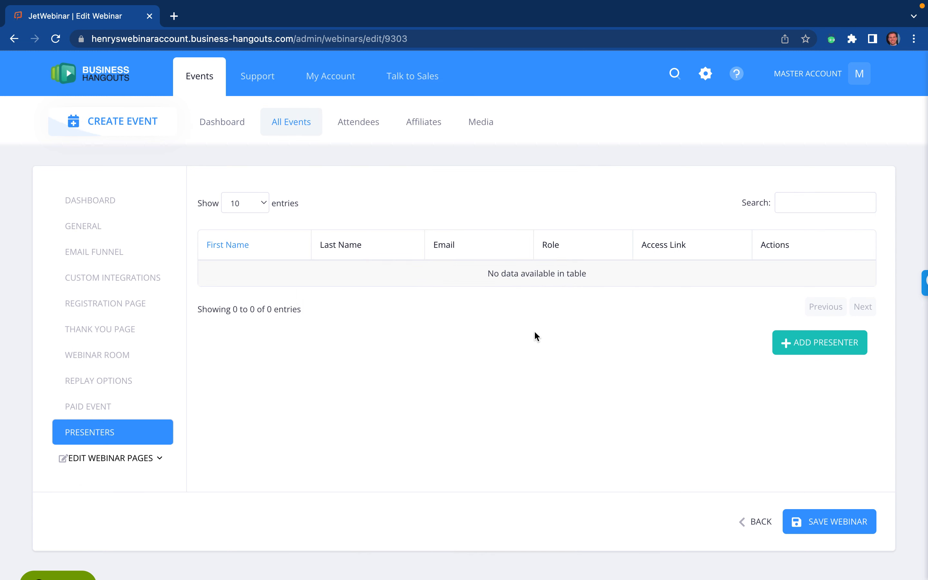
{"action": "mouse_move", "coordinate": [96, 406]}
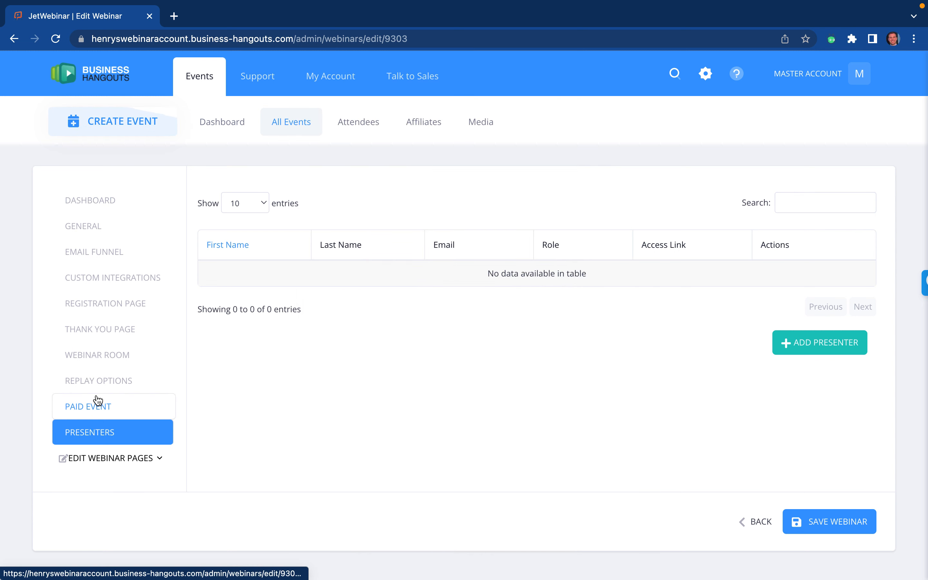
- Review the Paid Event checkout fields: product name, description and free price
{"action": "left_click", "coordinate": [87, 406]}
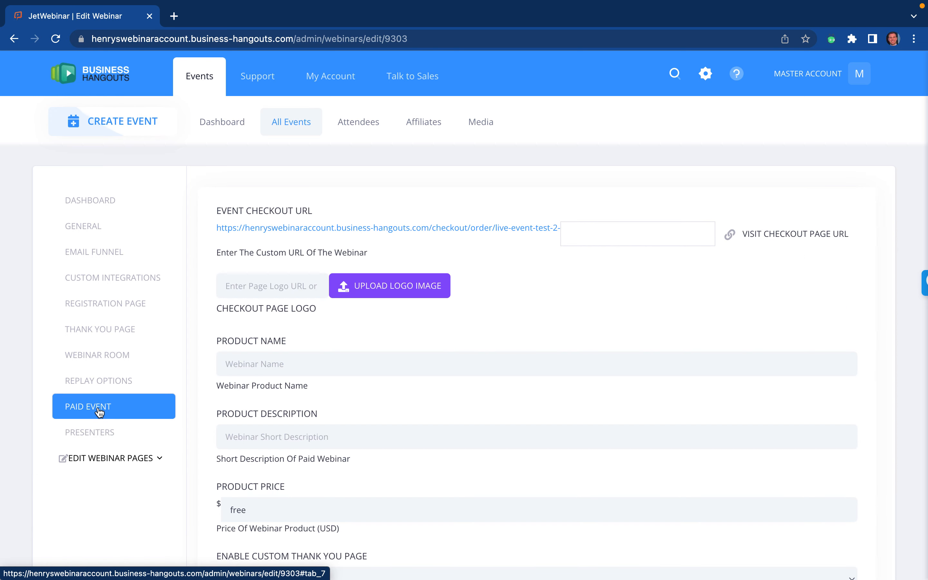
{"action": "mouse_move", "coordinate": [457, 392]}
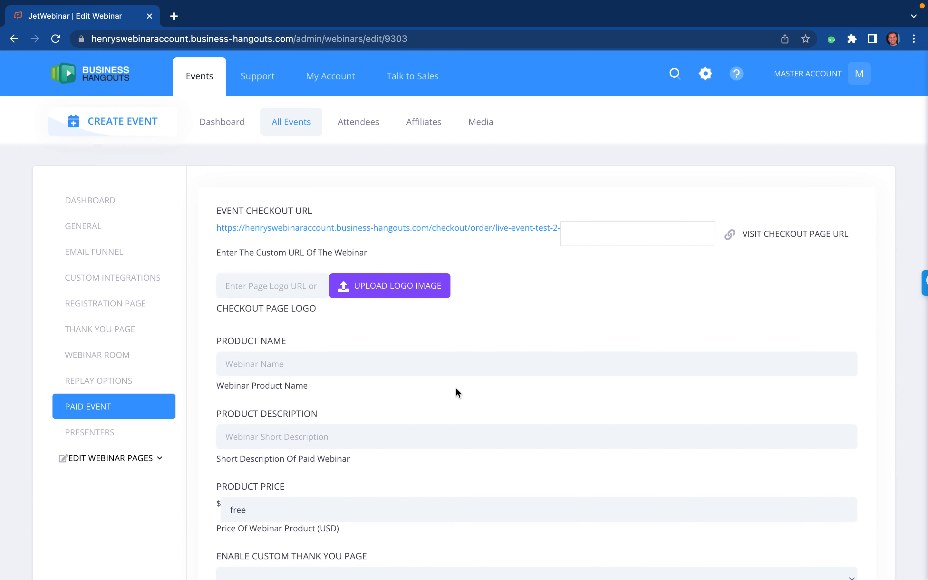
{"action": "mouse_move", "coordinate": [342, 290]}
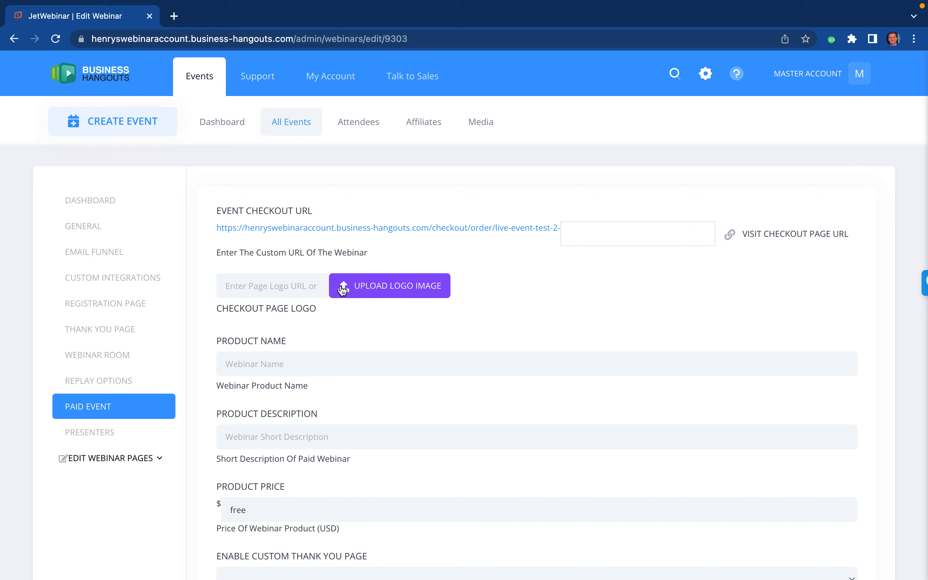
{"action": "scroll", "scroll_direction": "down", "scroll_amount": 3}
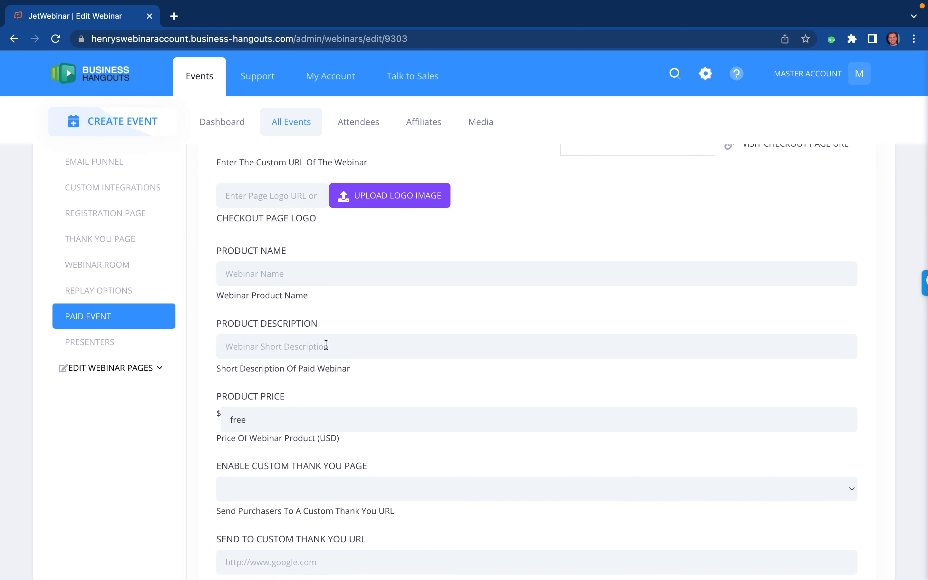
{"action": "scroll", "scroll_direction": "down", "scroll_amount": 3}
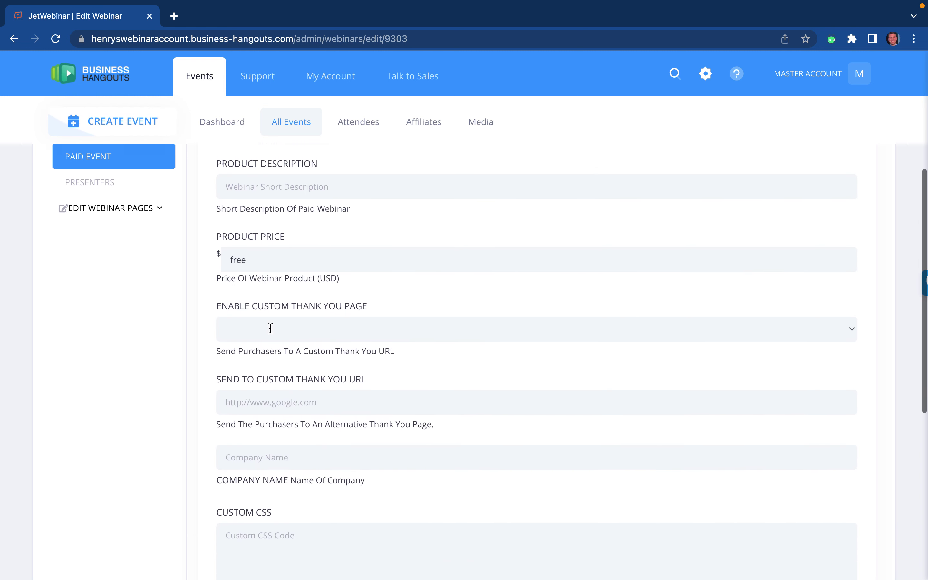
{"action": "scroll", "scroll_direction": "down", "scroll_amount": 3}
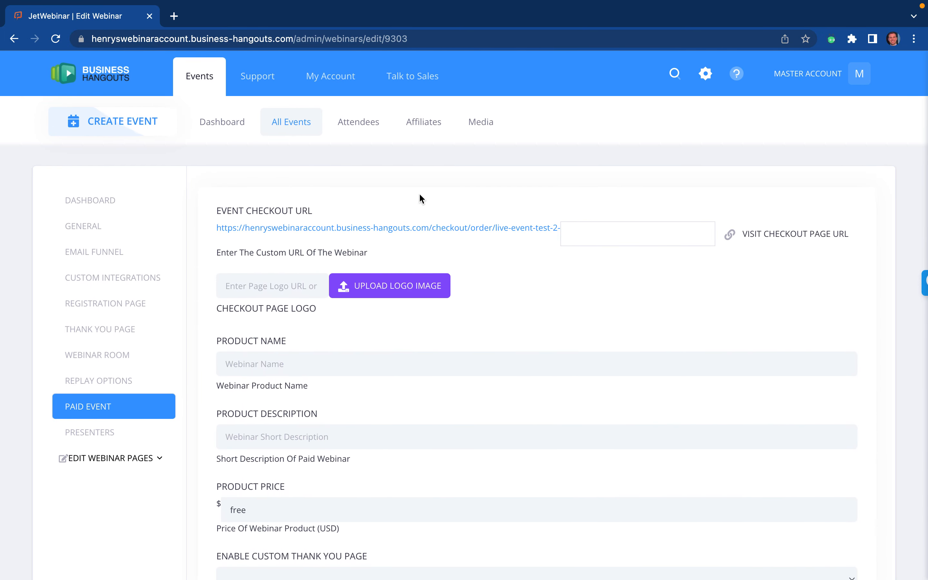
{"action": "mouse_move", "coordinate": [705, 74]}
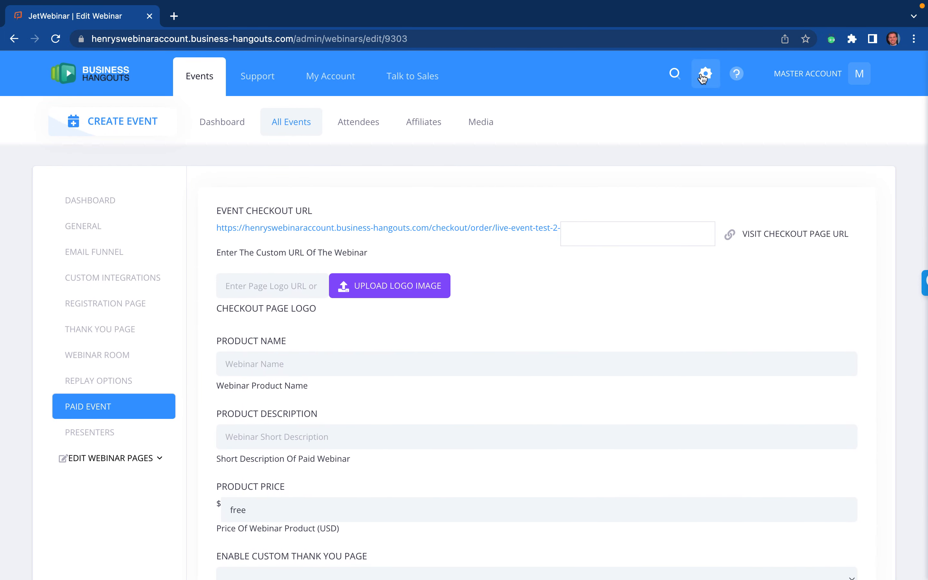
- Set Enable PayPal Integration to Enabled, revealing empty client ID and secret fields
{"action": "left_click", "coordinate": [705, 73]}
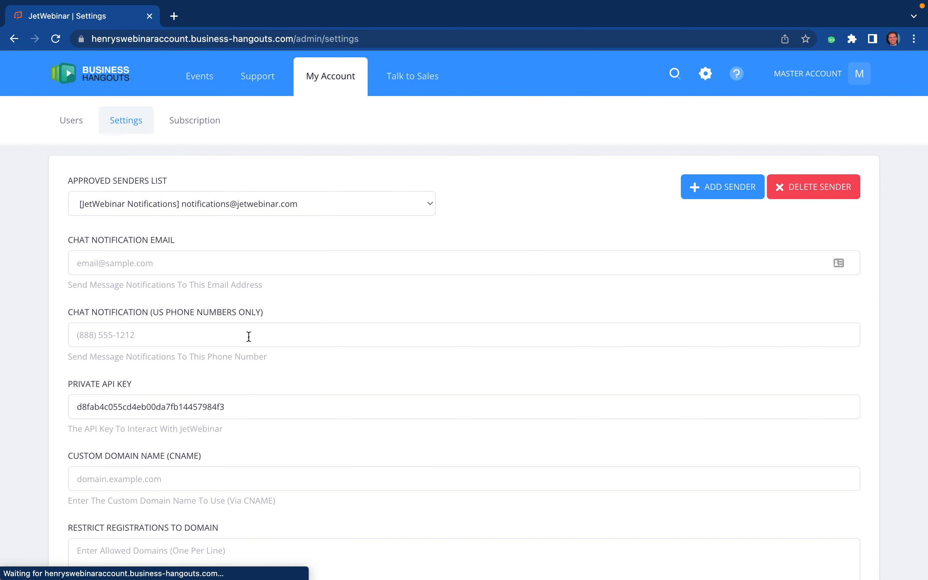
{"action": "scroll", "scroll_direction": "down", "scroll_amount": 3}
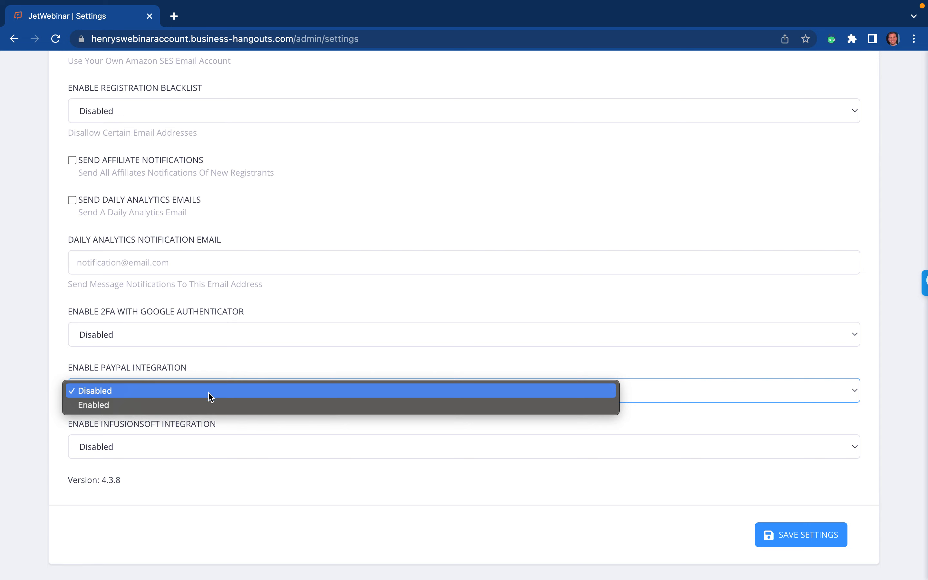
{"action": "left_click", "coordinate": [92, 404]}
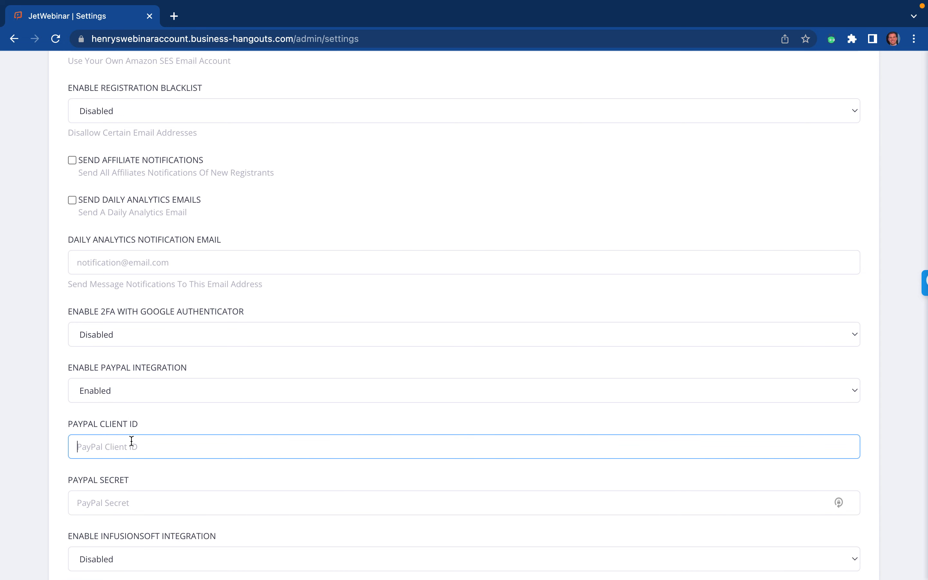
{"action": "scroll", "scroll_direction": "down", "scroll_amount": 3}
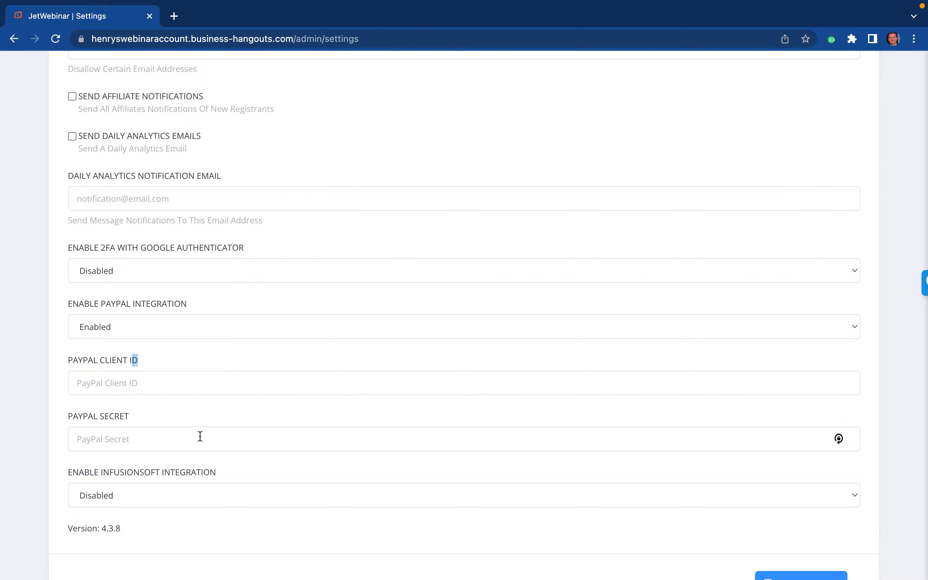
{"action": "mouse_move", "coordinate": [257, 367]}
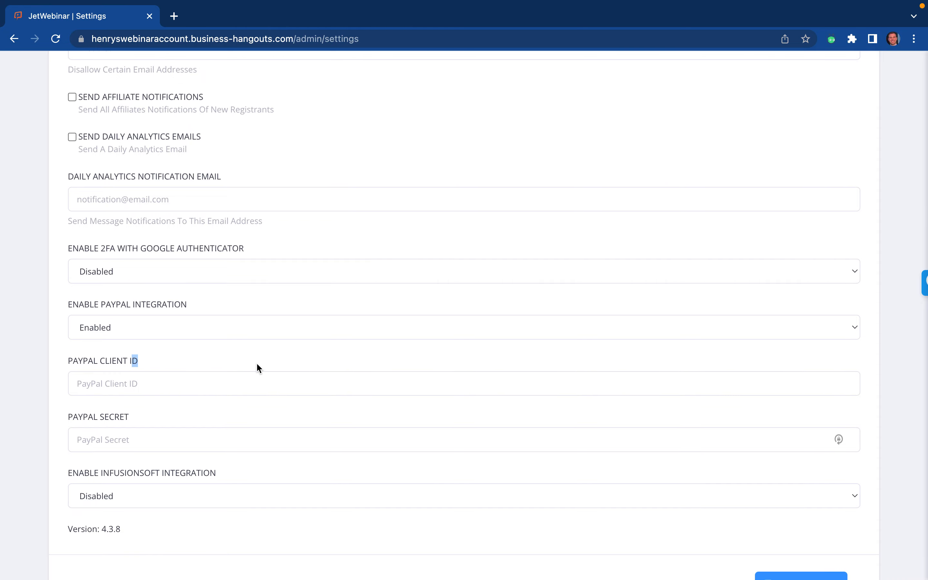
{"action": "scroll", "scroll_direction": "up", "scroll_amount": 3}
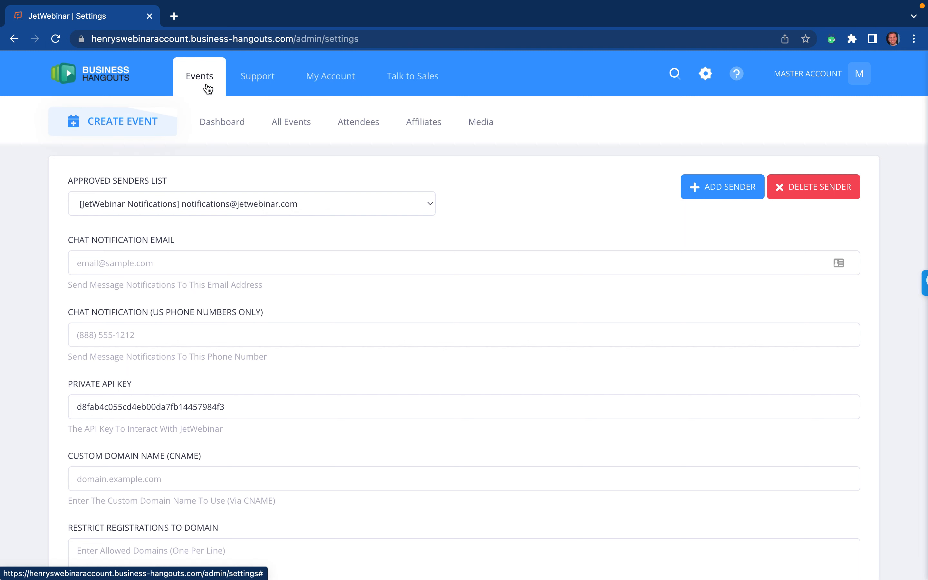
- From All Events, enter the live event's host room via Open Event Room
{"action": "left_click", "coordinate": [291, 122]}
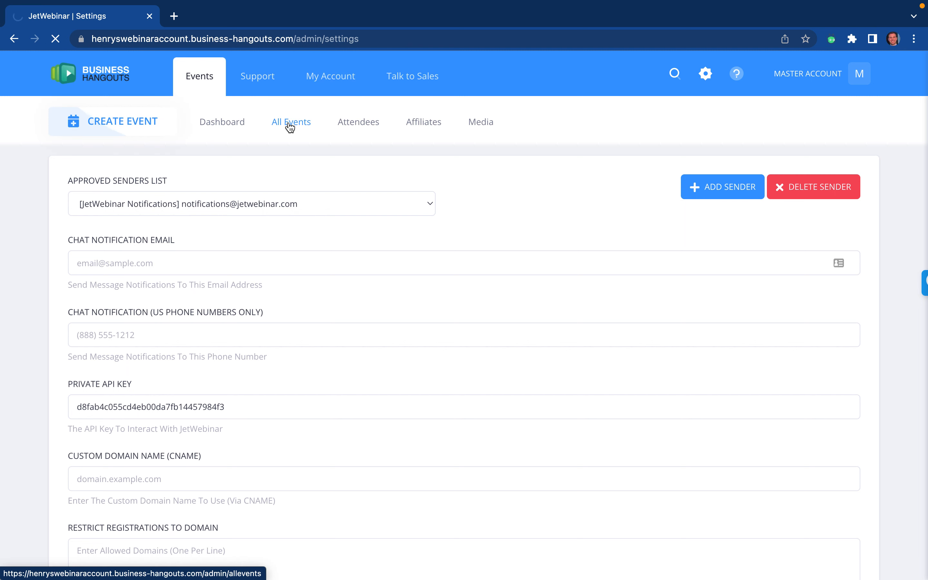
{"action": "left_click", "coordinate": [290, 121]}
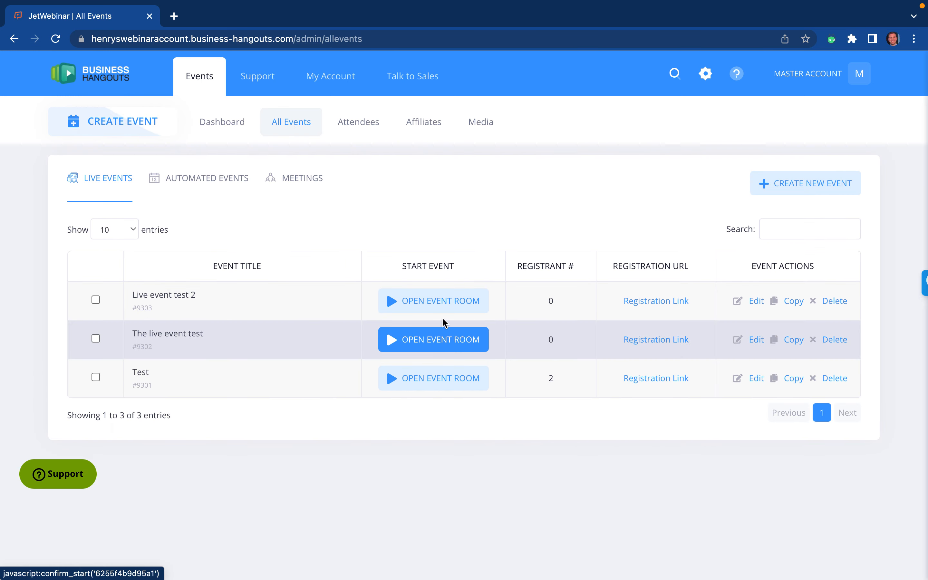
{"action": "left_click", "coordinate": [432, 339]}
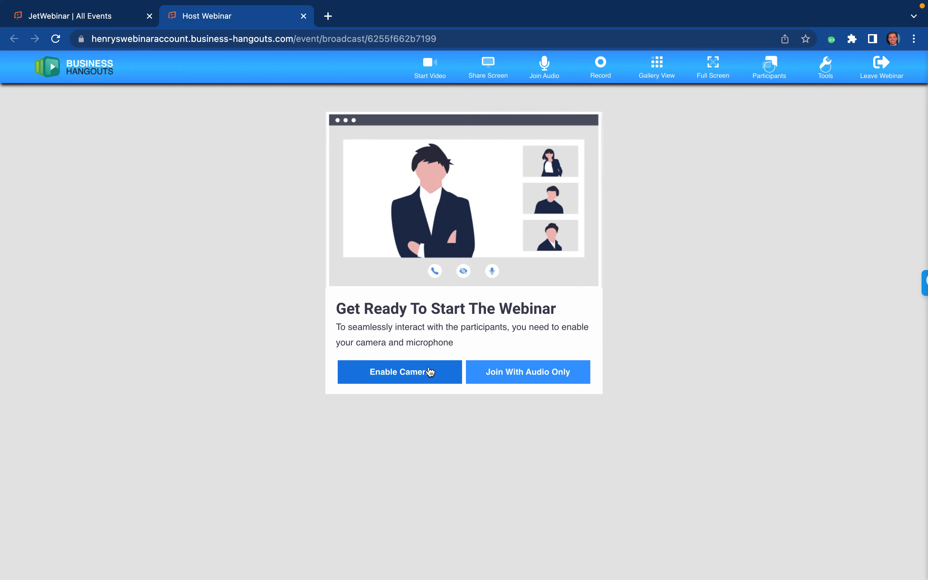
- Enable the camera and join the webinar as host with live video
{"action": "left_click", "coordinate": [71, 16]}
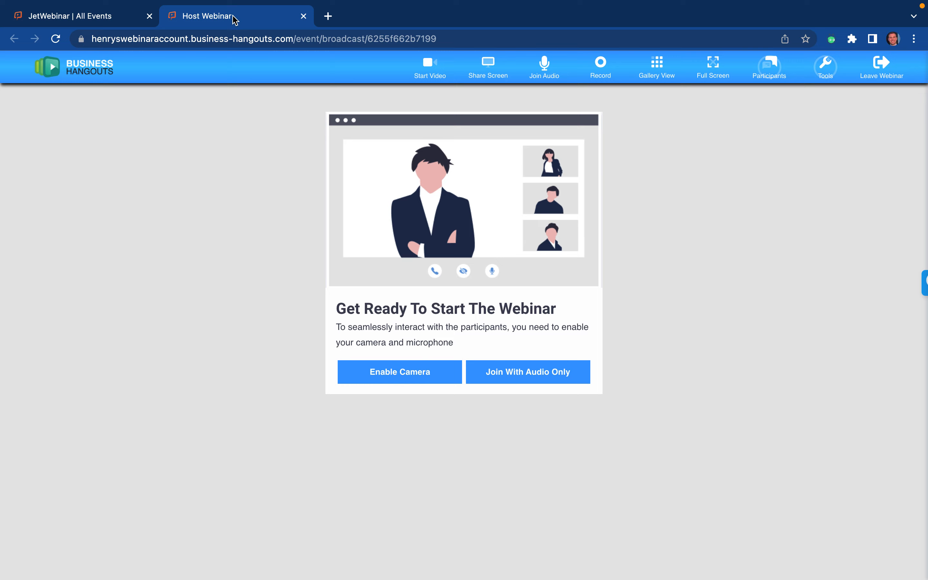
{"action": "left_click", "coordinate": [398, 371]}
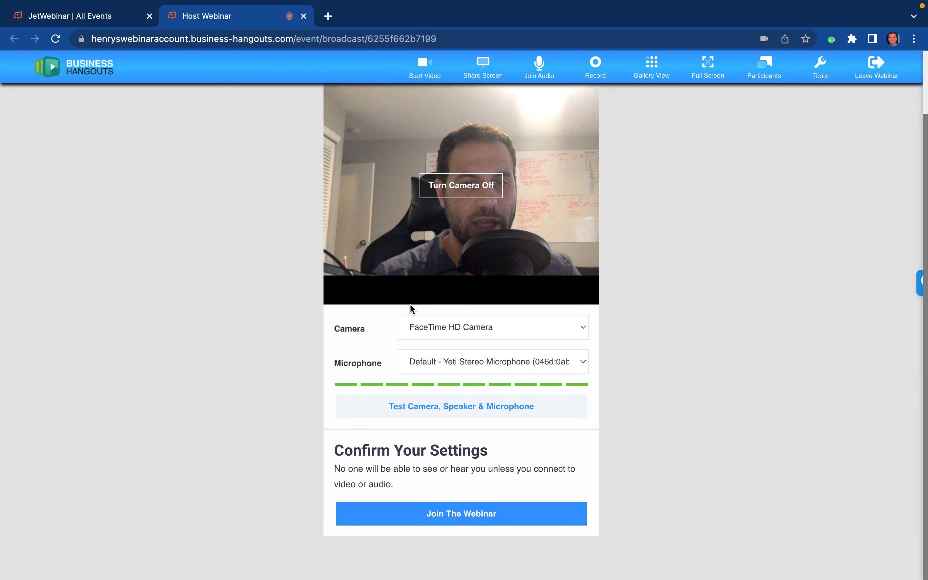
{"action": "left_click", "coordinate": [460, 513]}
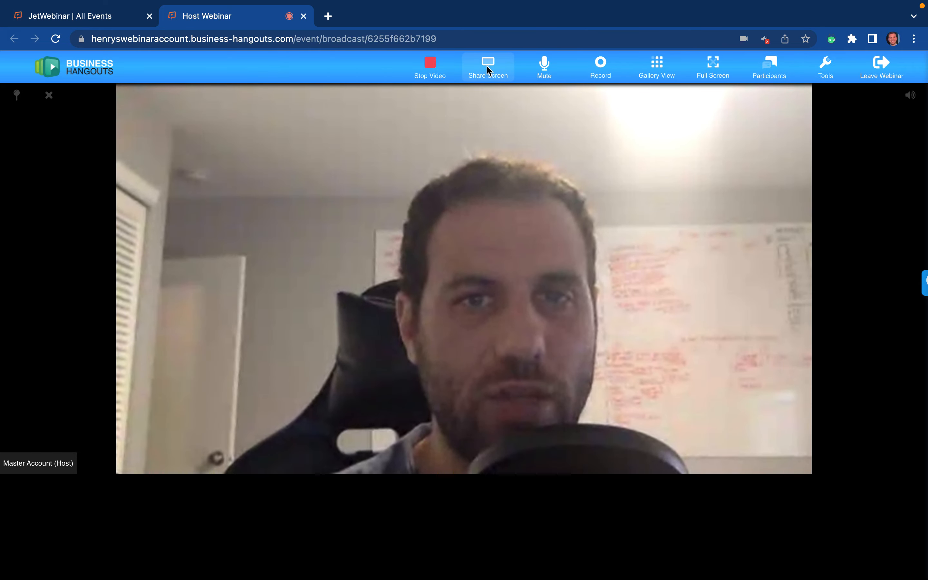
- Share Screen 2, switch to Gallery View, then unshare the screen
{"action": "left_click", "coordinate": [487, 67]}
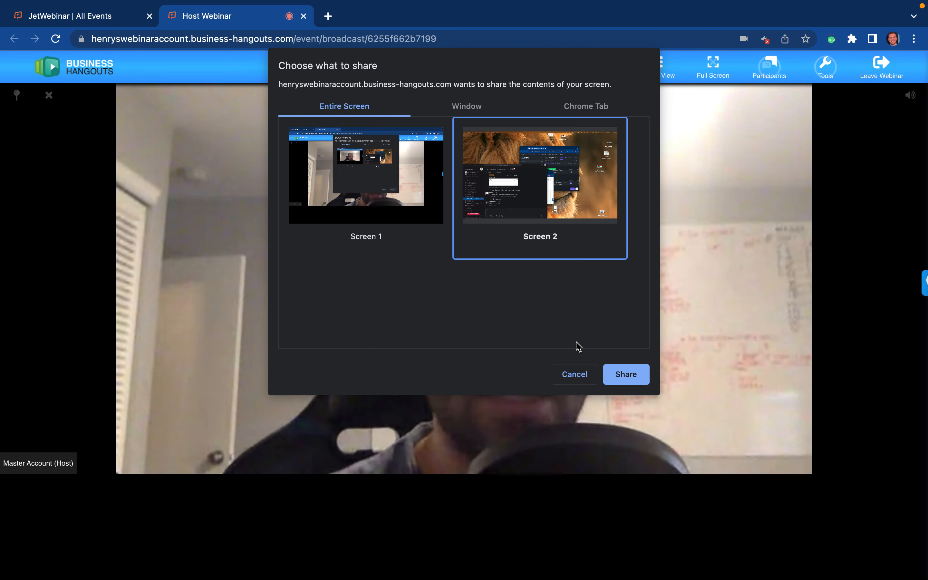
{"action": "left_click", "coordinate": [625, 374]}
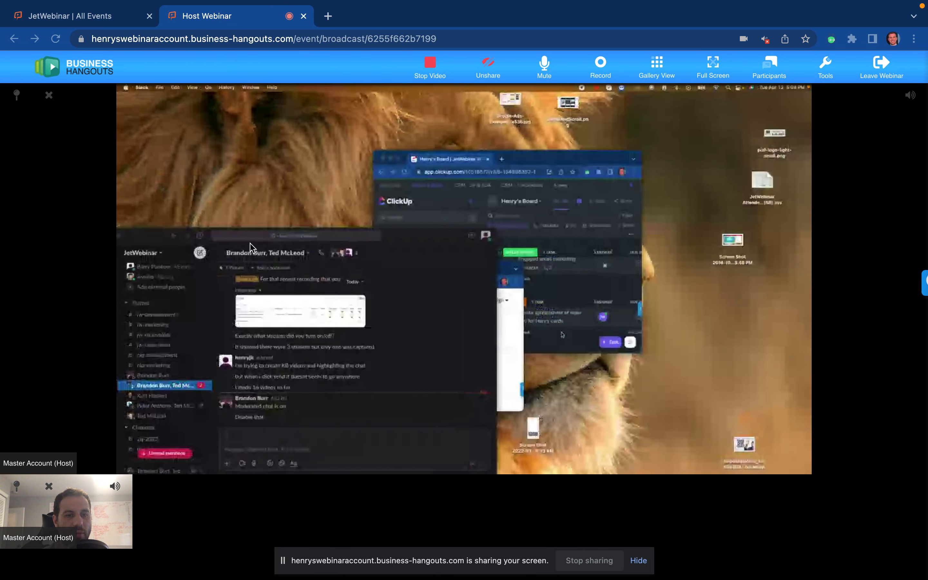
{"action": "left_click", "coordinate": [656, 66]}
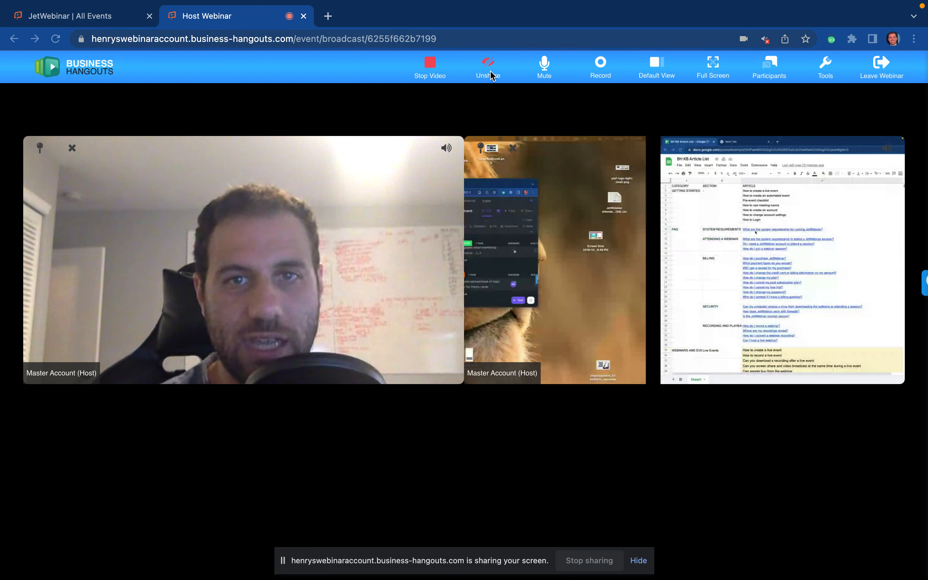
{"action": "left_click", "coordinate": [488, 67]}
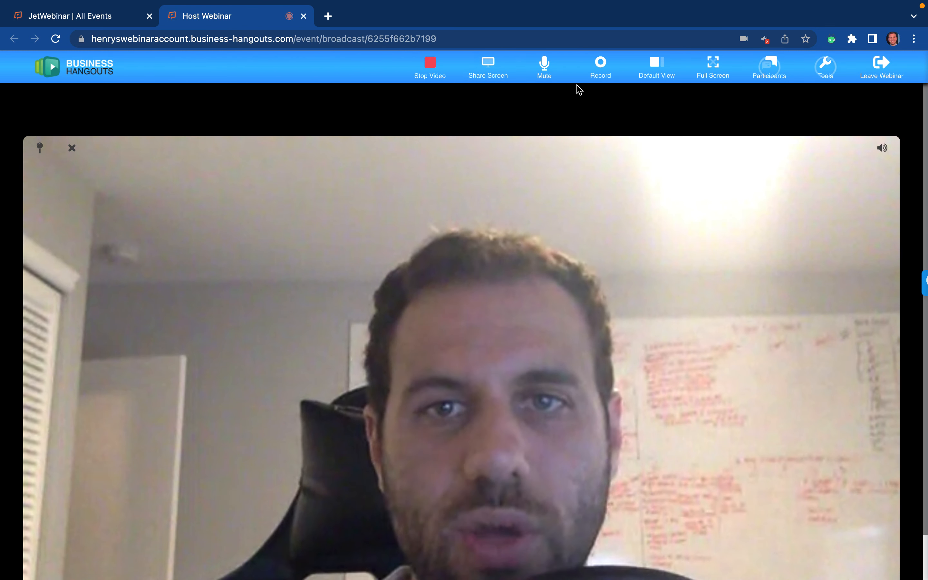
- Start recording the meeting, glance at All Events and return to the room
{"action": "left_click", "coordinate": [599, 66]}
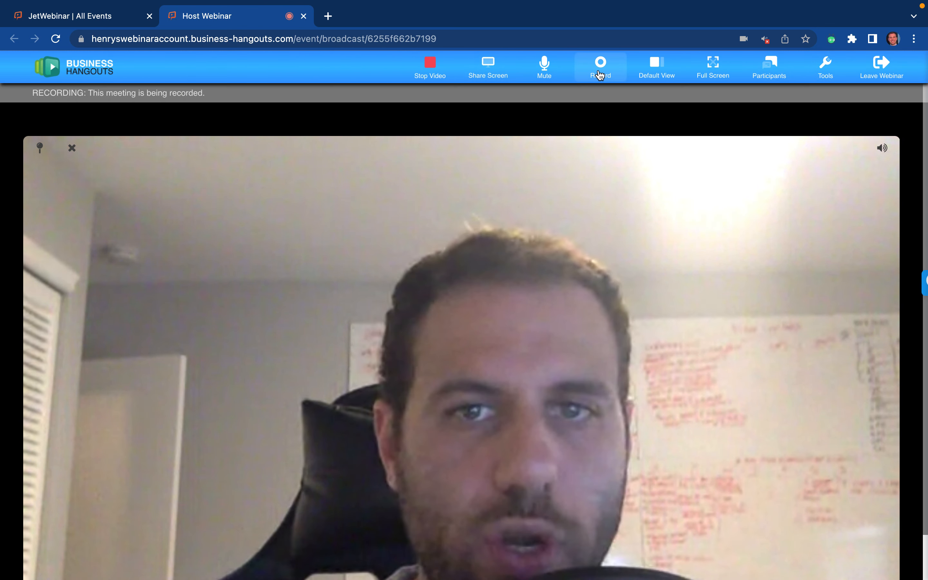
{"action": "left_click", "coordinate": [600, 66]}
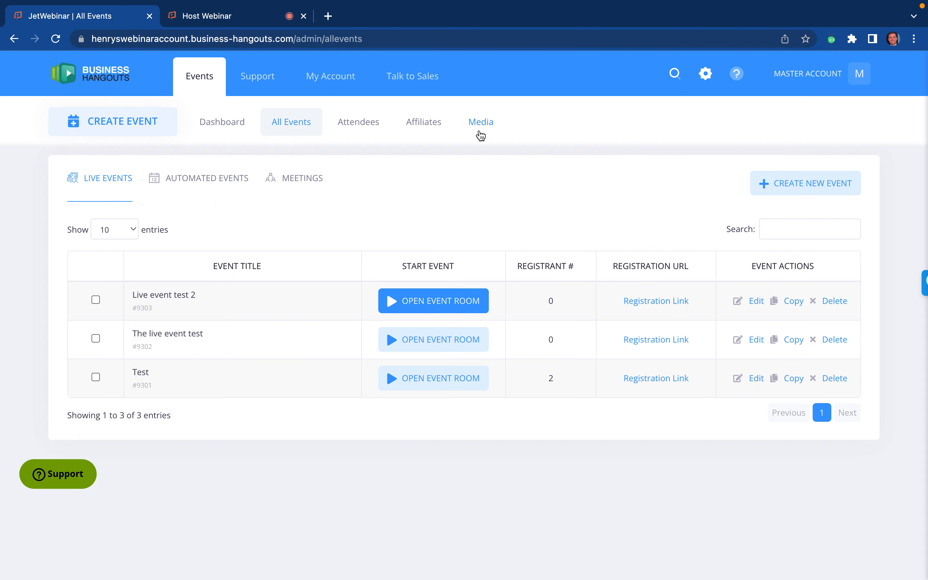
{"action": "left_click", "coordinate": [205, 16]}
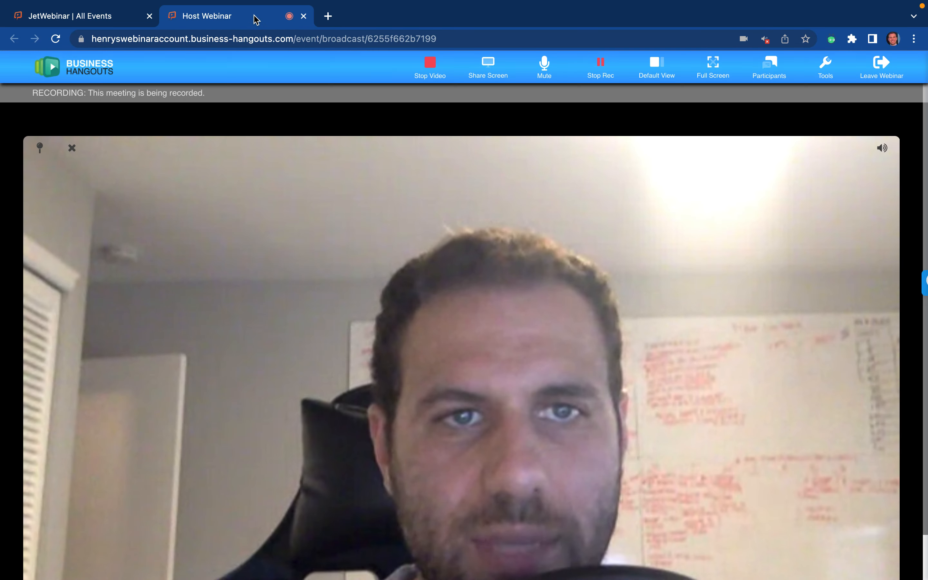
- Show the Participants list, which contains only the host
{"action": "left_click", "coordinate": [767, 67]}
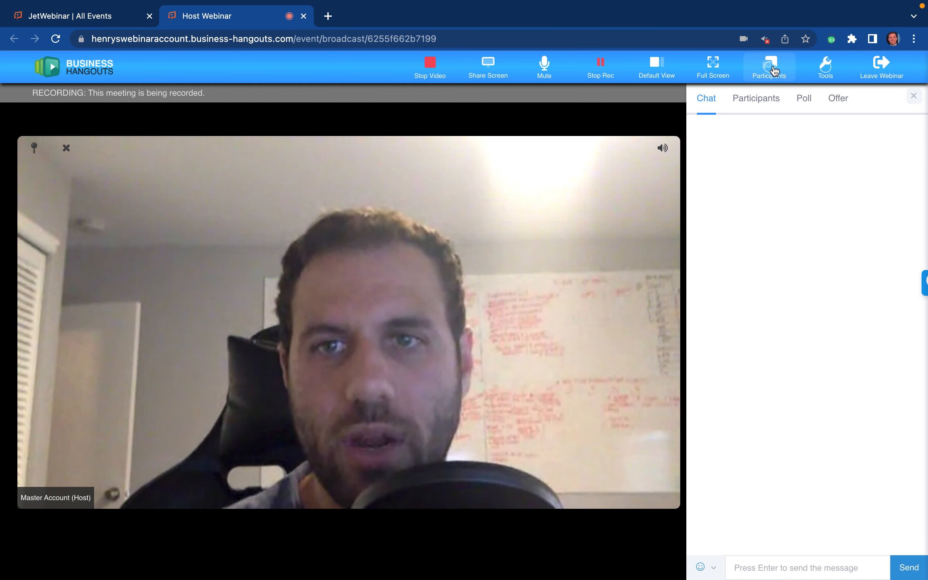
{"action": "left_click", "coordinate": [755, 97]}
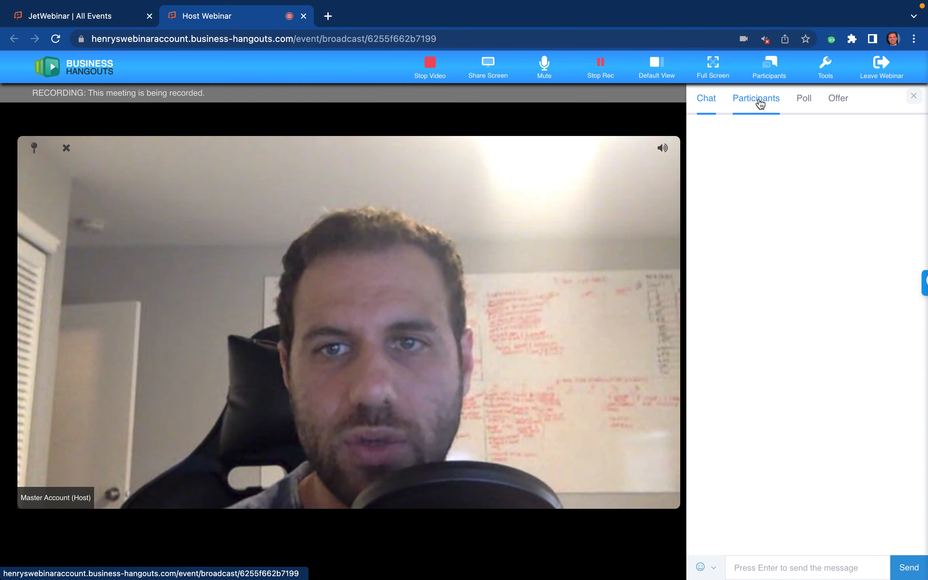
{"action": "left_click", "coordinate": [756, 98]}
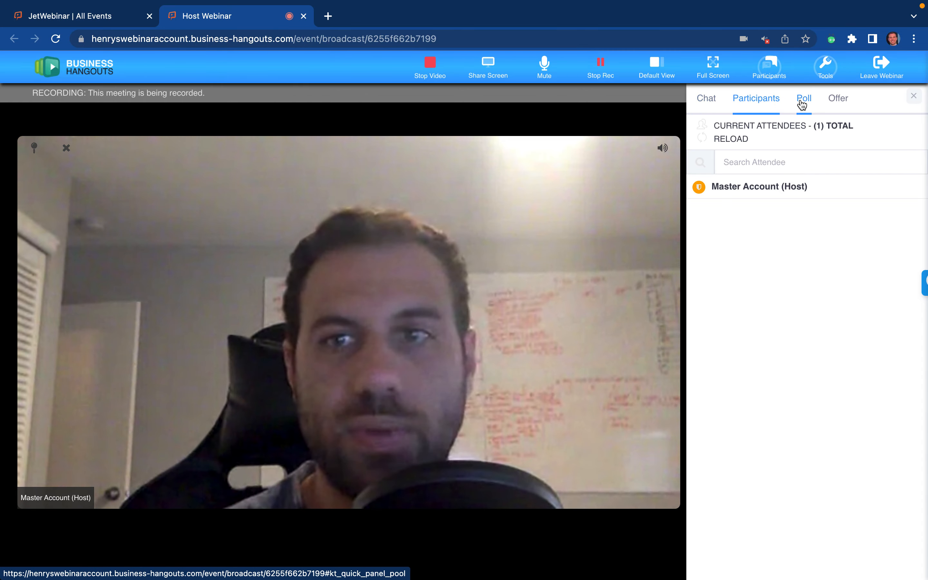
- View the Tools panel (Conference Info, Create Poll, Share Video, streaming), close it and leave the room
{"action": "left_click", "coordinate": [823, 67]}
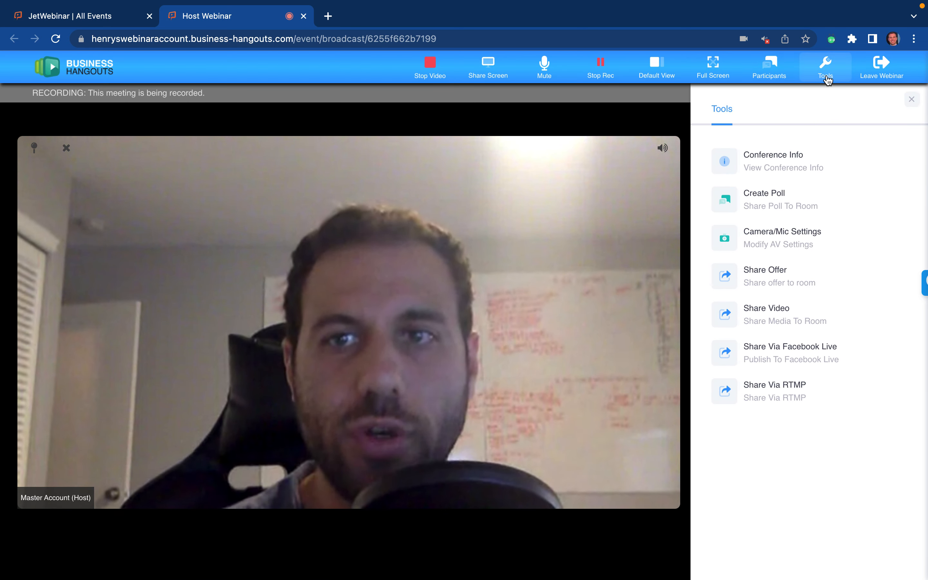
{"action": "mouse_move", "coordinate": [839, 196]}
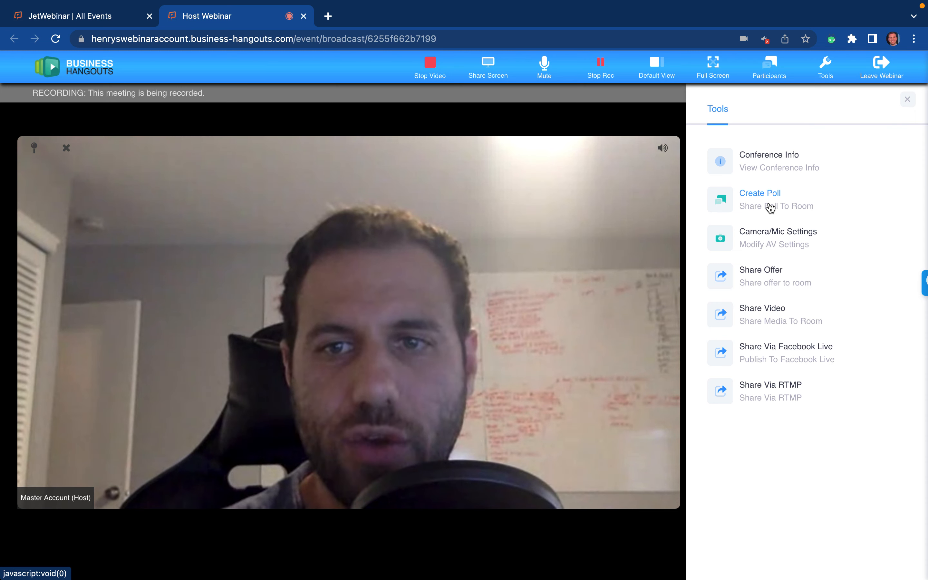
{"action": "mouse_move", "coordinate": [780, 315]}
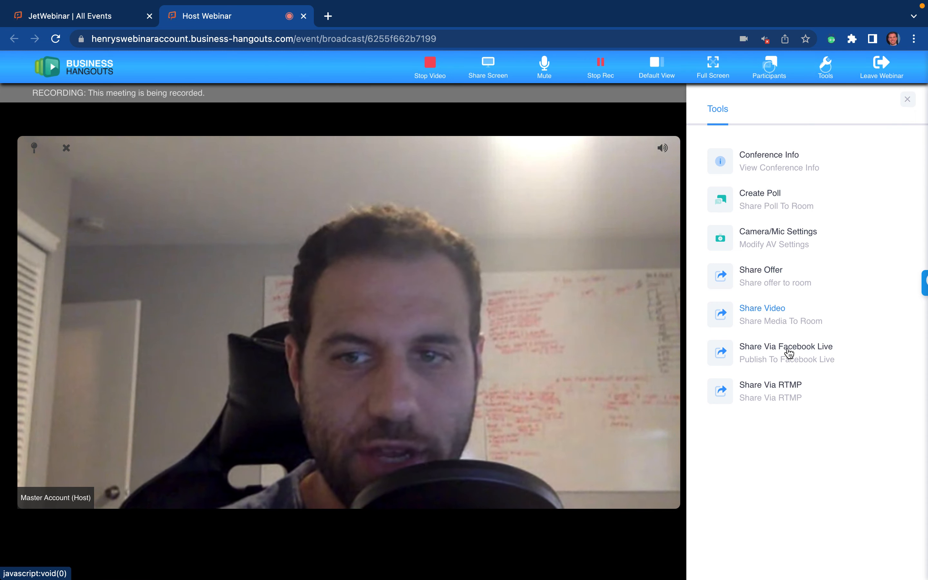
{"action": "mouse_move", "coordinate": [773, 391]}
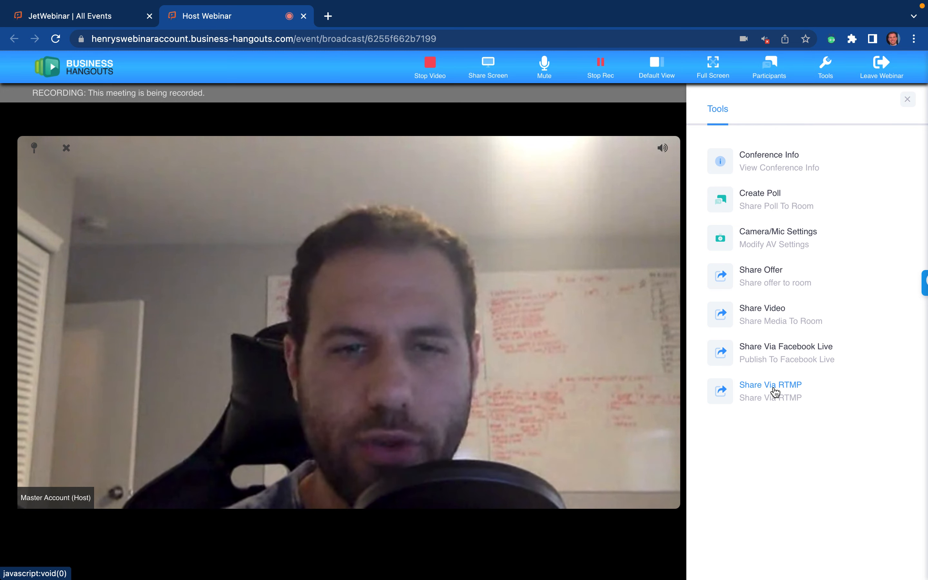
{"action": "mouse_move", "coordinate": [774, 397]}
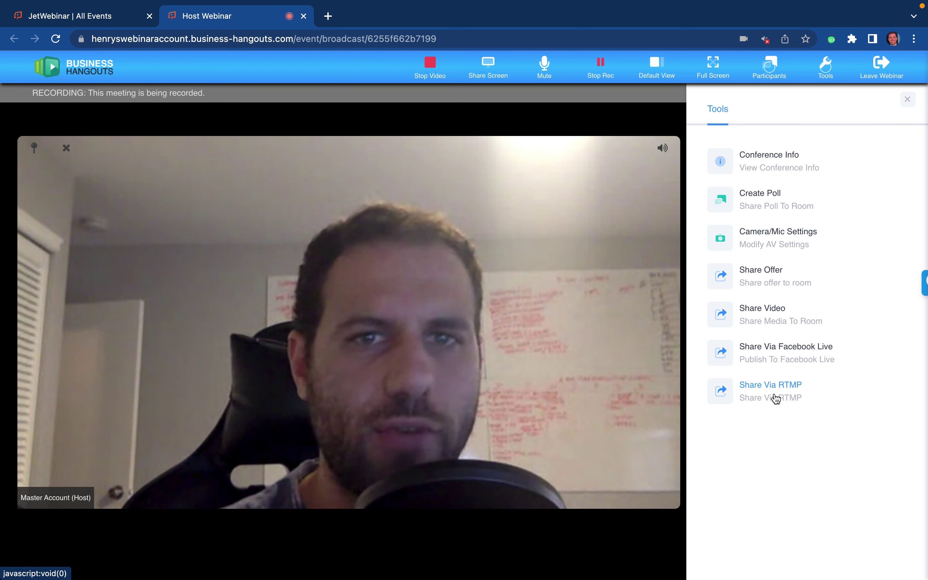
{"action": "mouse_move", "coordinate": [558, 88]}
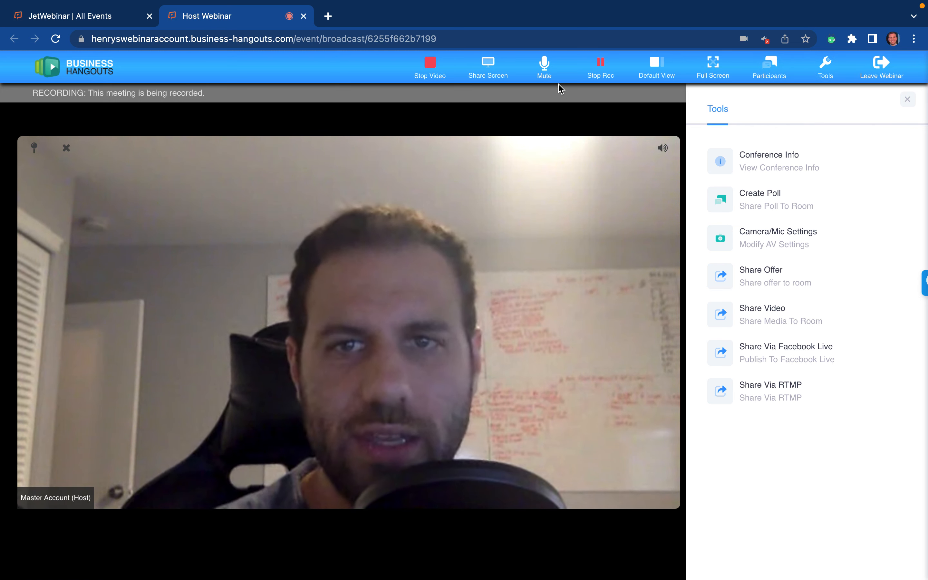
{"action": "mouse_move", "coordinate": [599, 150]}
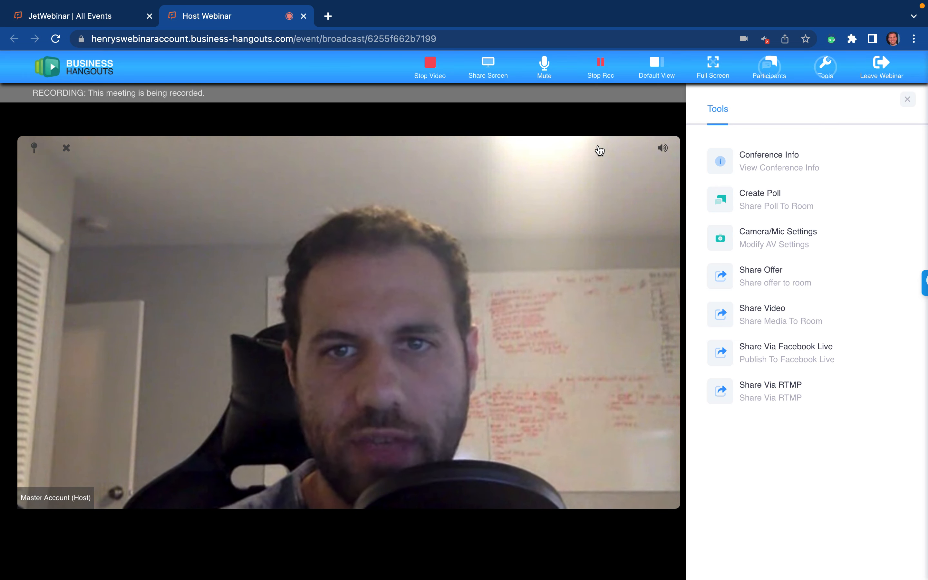
{"action": "left_click", "coordinate": [906, 99]}
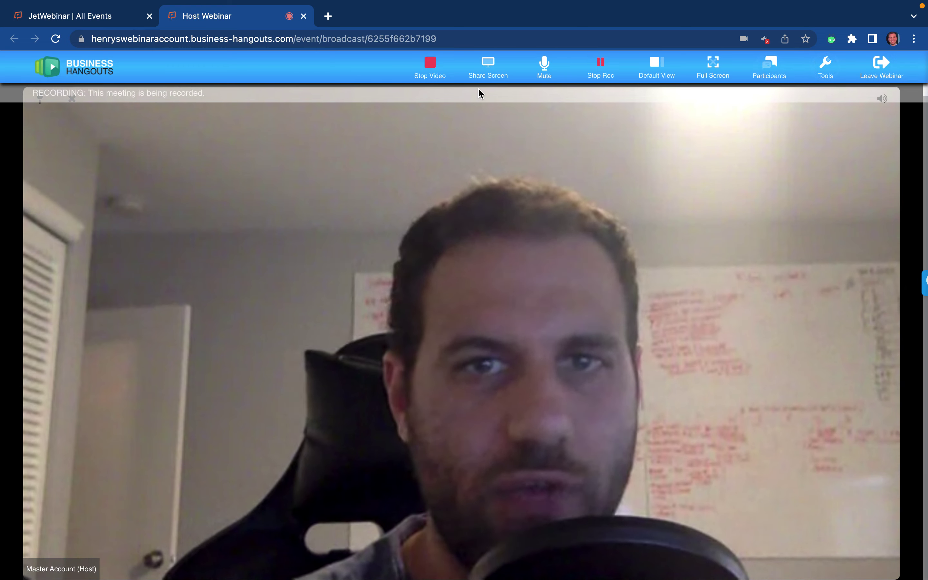
{"action": "left_click", "coordinate": [303, 16]}
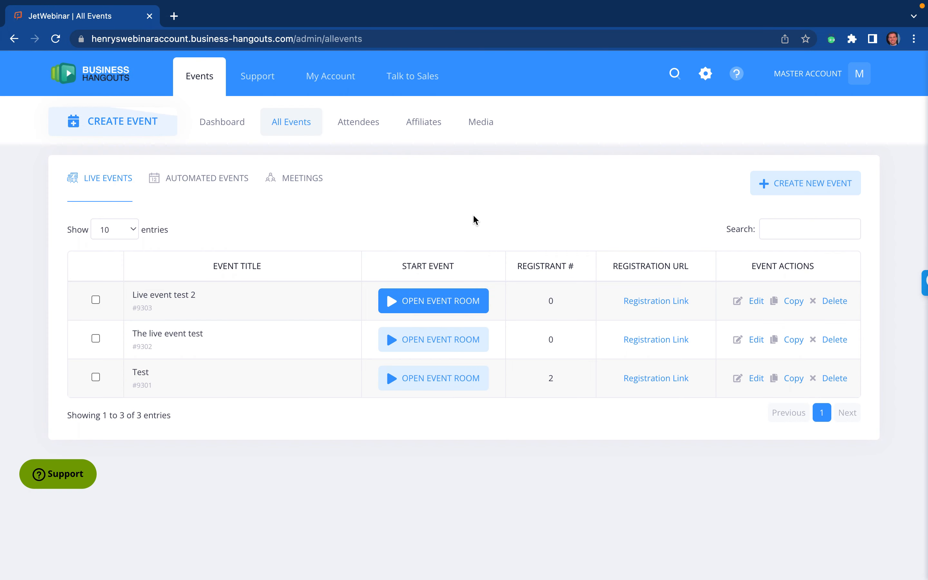
{"action": "mouse_move", "coordinate": [221, 122]}
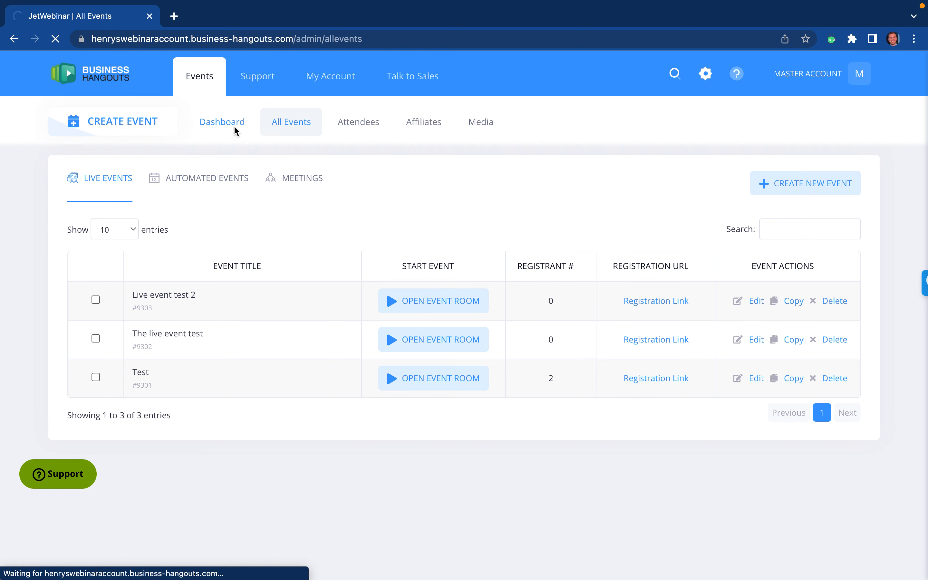
- Return to the Dashboard showing event statistics and registration heat maps
{"action": "left_click", "coordinate": [221, 122]}
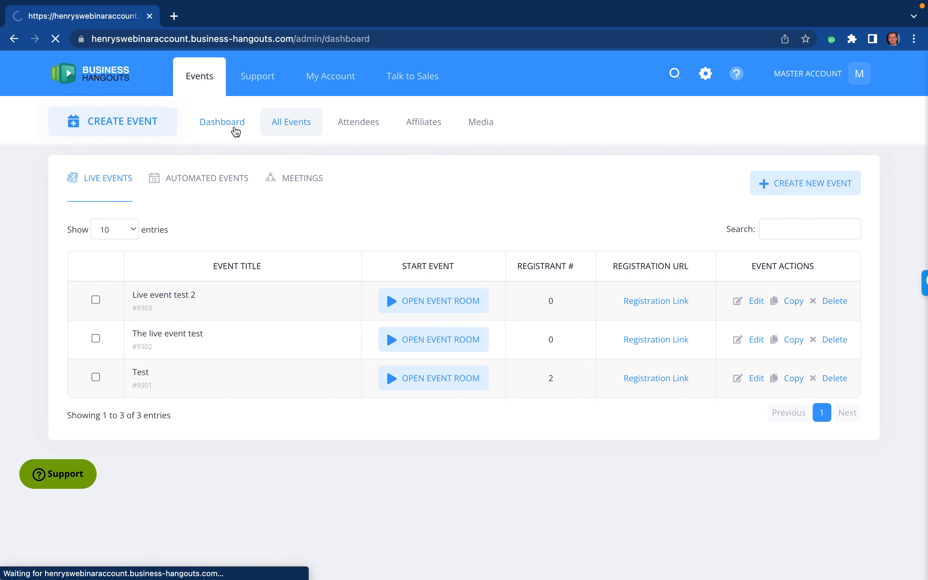
{"action": "left_click", "coordinate": [222, 121]}
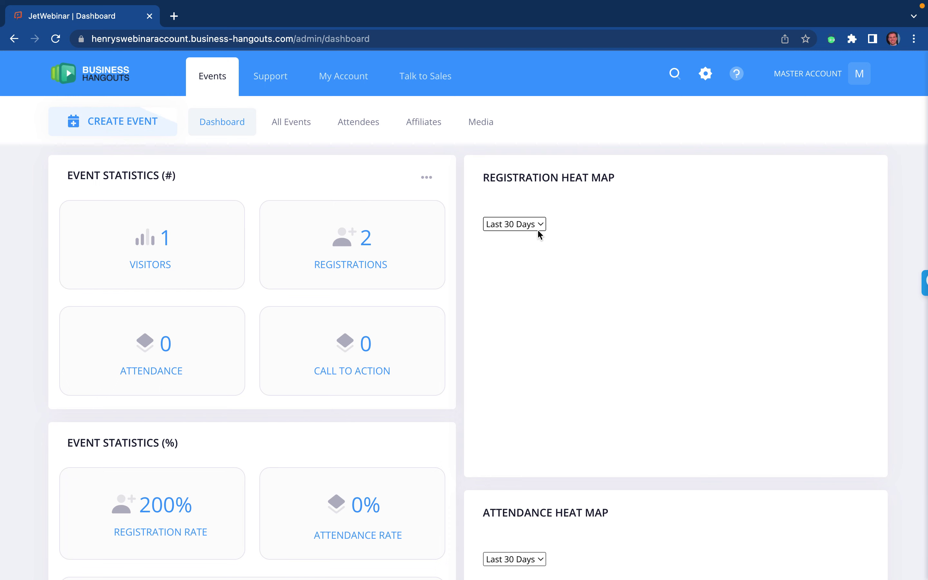
{"action": "mouse_move", "coordinate": [496, 4]}
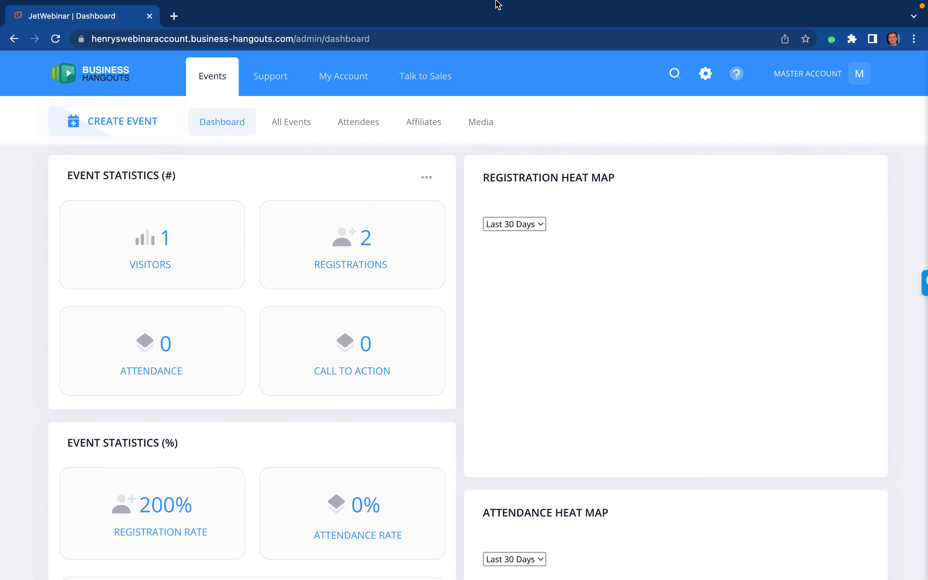